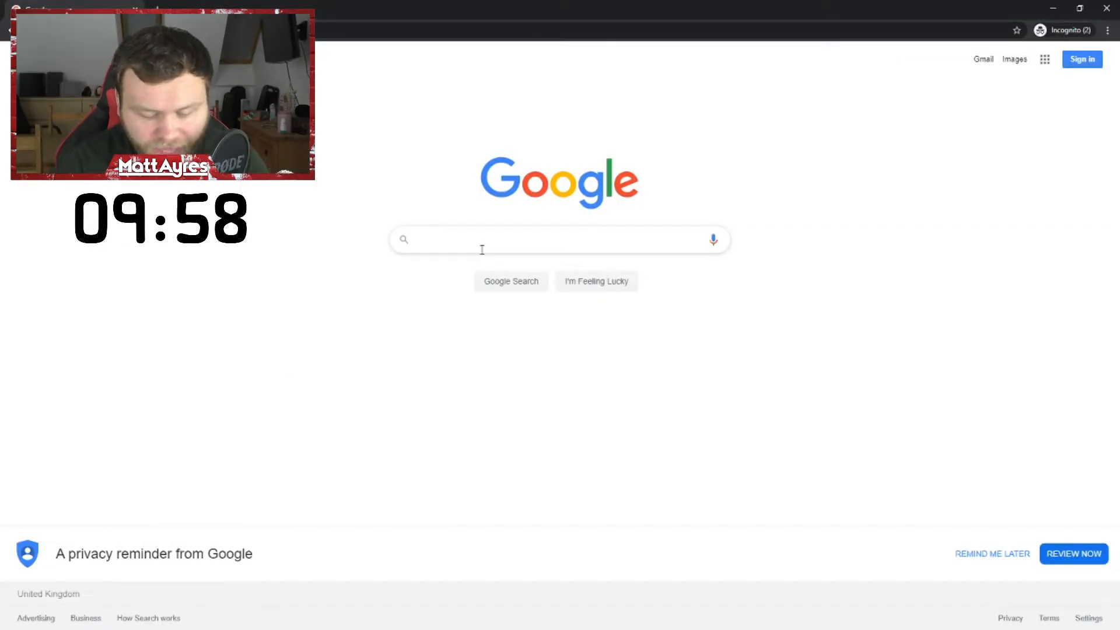
Search Google for 'amazon' and open the Amazon.co.uk home page.
text(amazon)
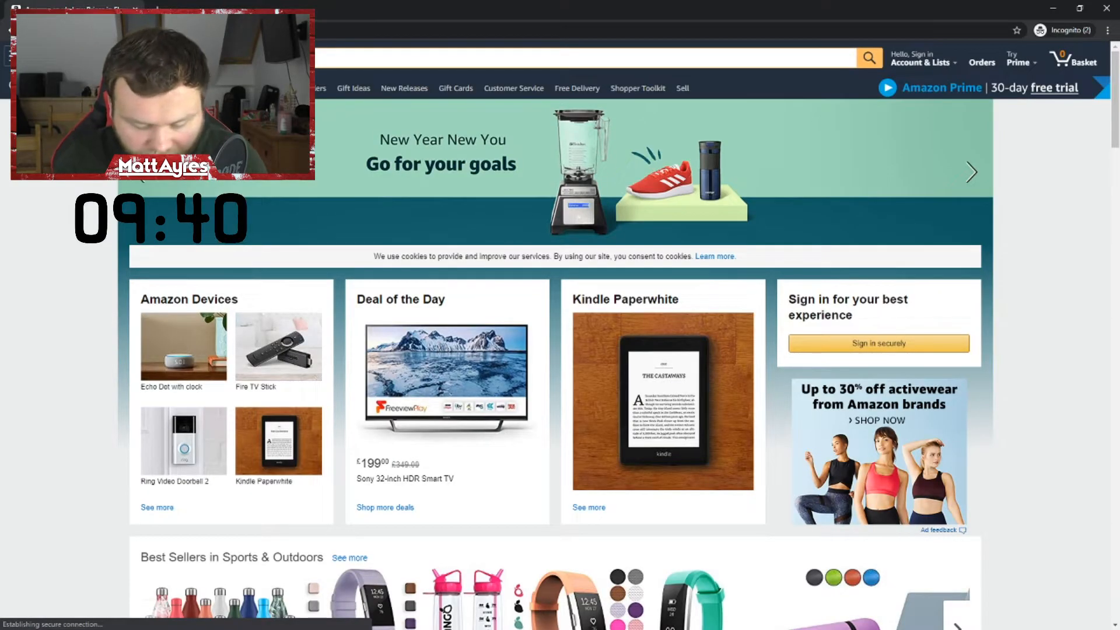
Search '4k monitor' and add the Samsung LU28E570DS 28-inch monitor to the basket.
text(4k monitor)
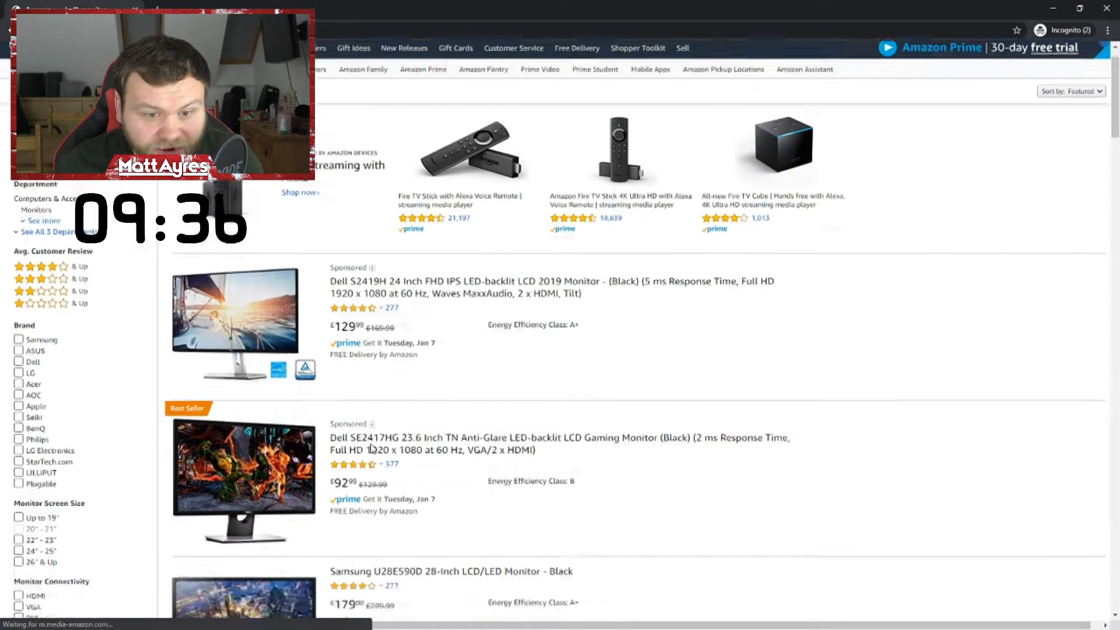
scroll(down, 3)
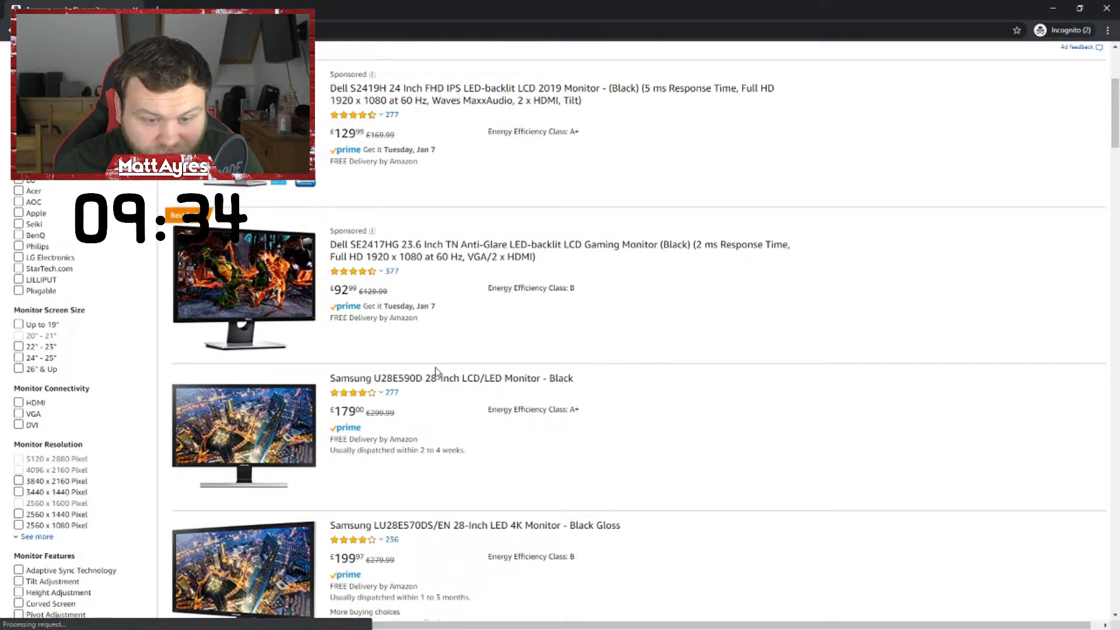
scroll(down, 3)
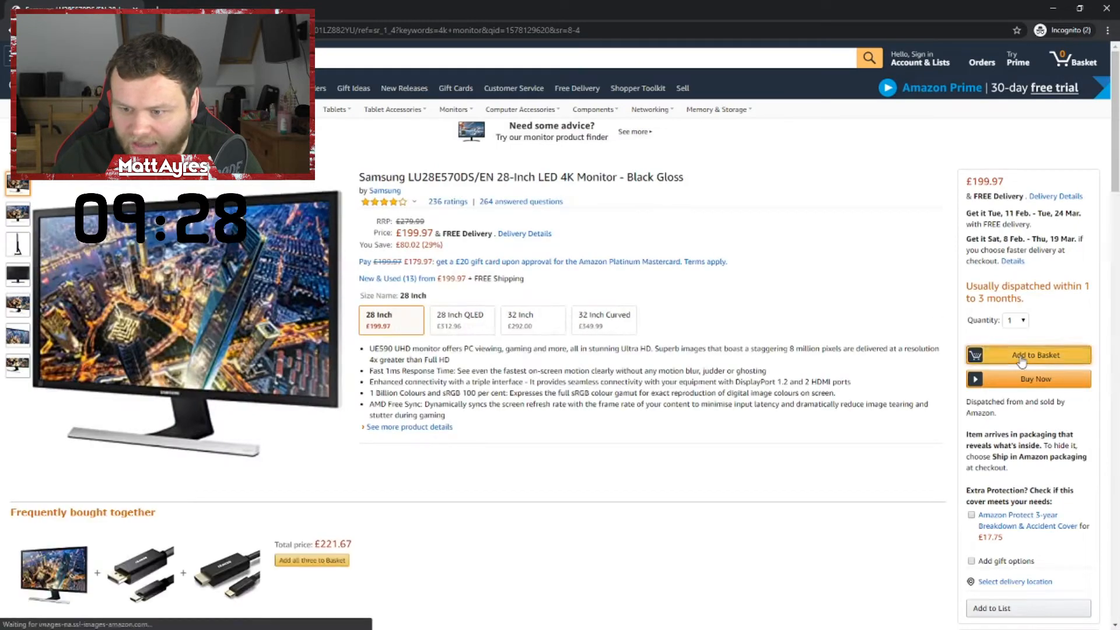
click(1027, 355)
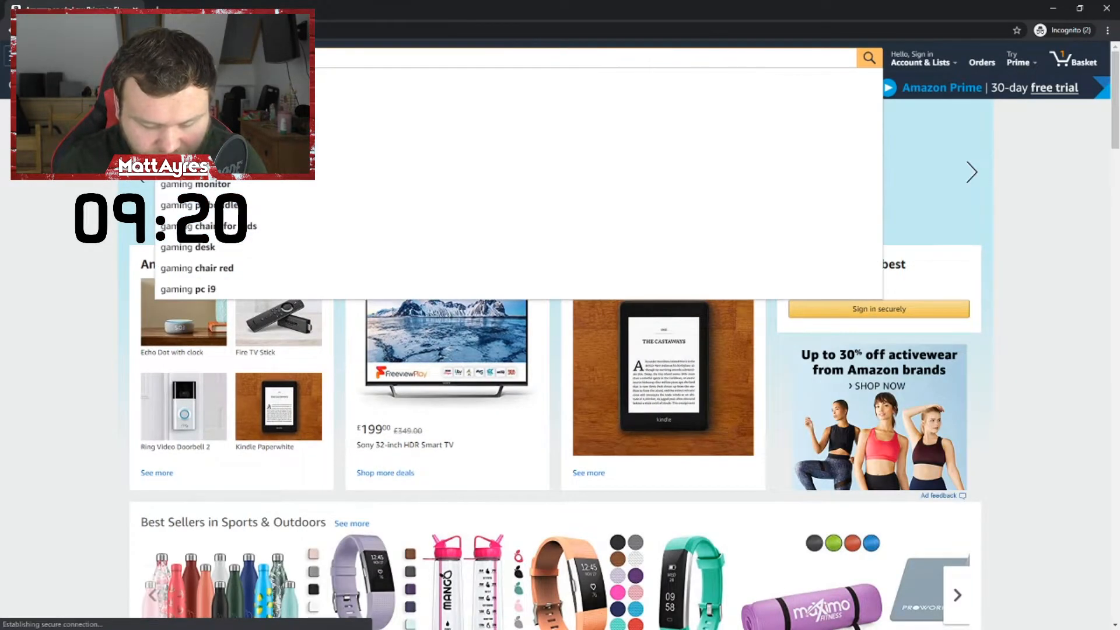
Scroll through the Amazon gaming PC search results.
scroll(down, 3)
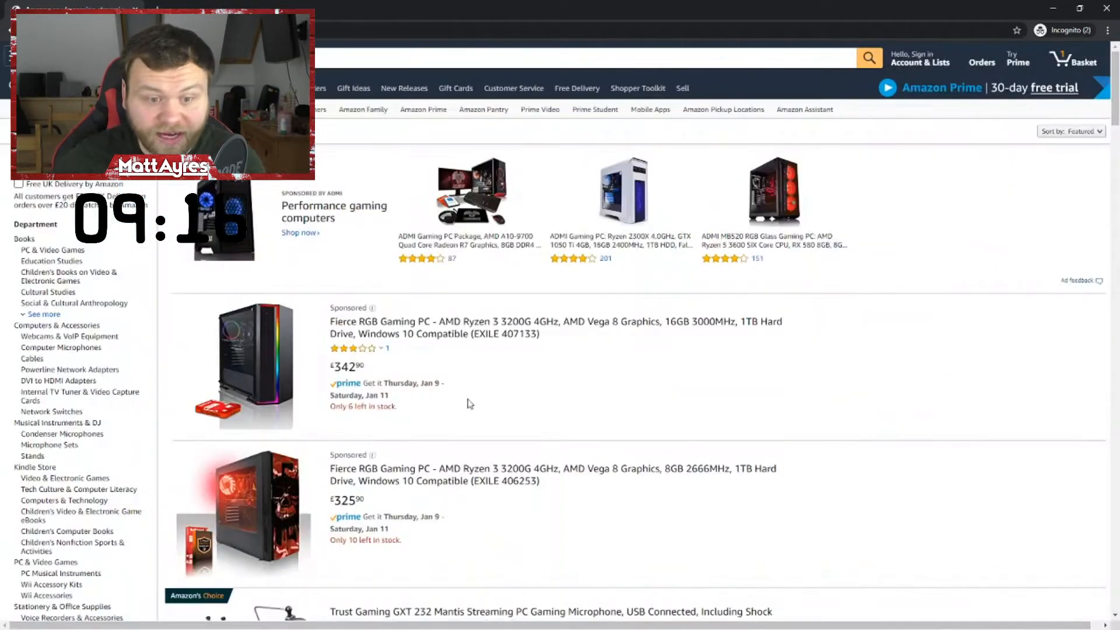
scroll(down, 3)
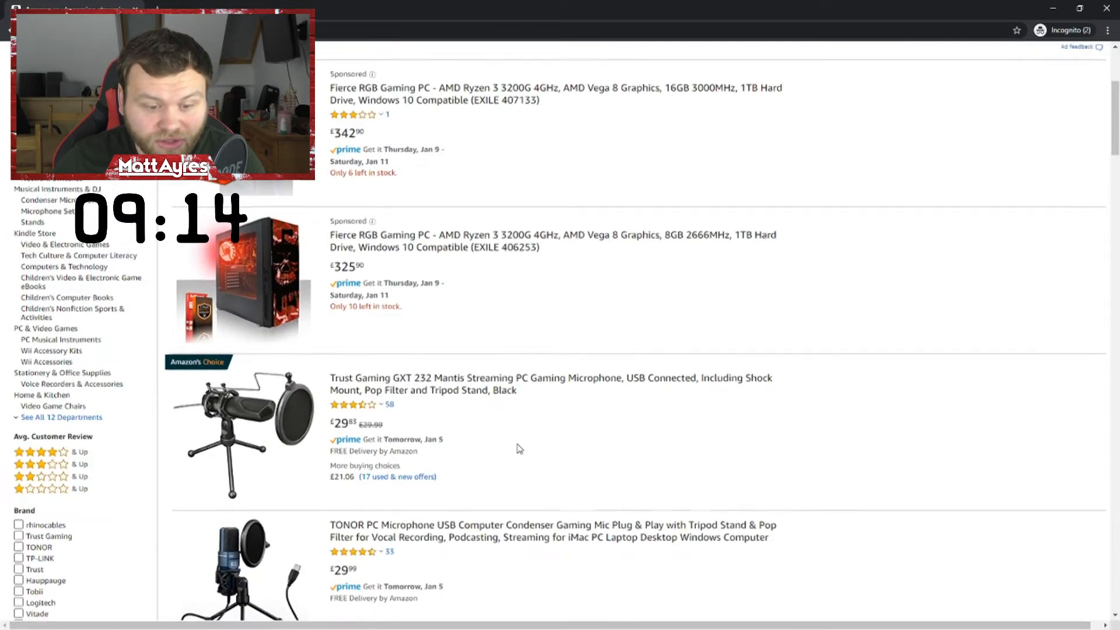
scroll(down, 3)
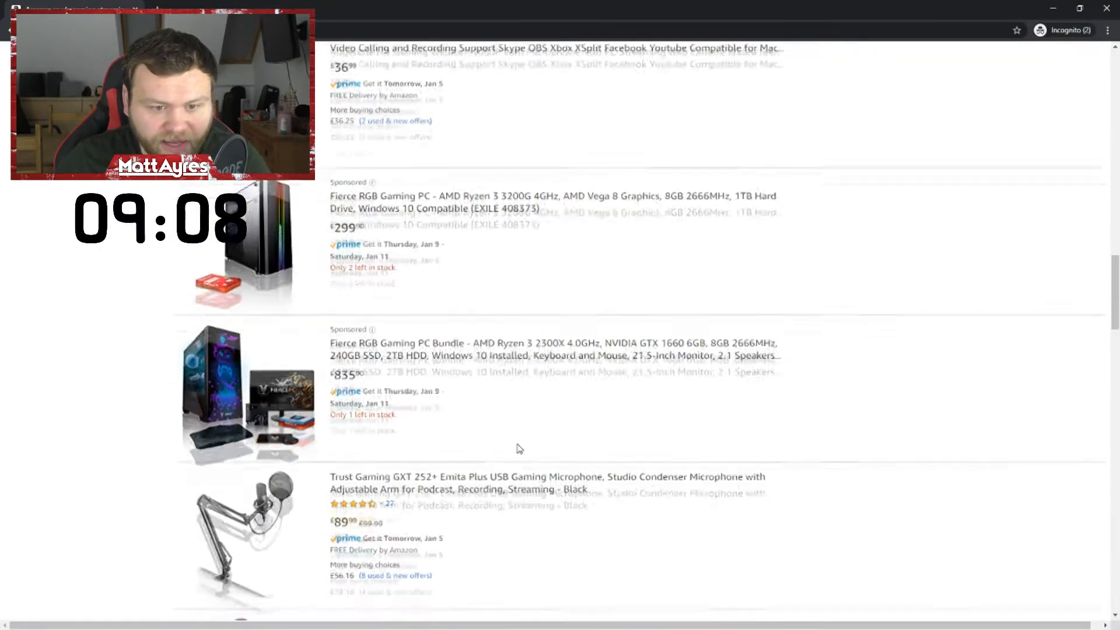
scroll(down, 3)
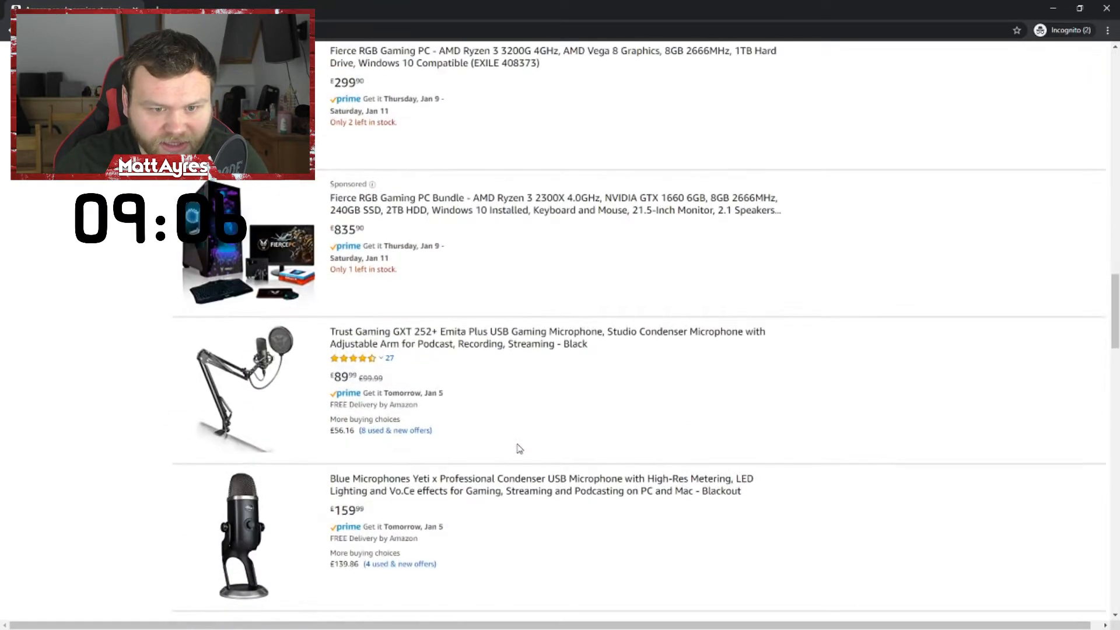
scroll(down, 3)
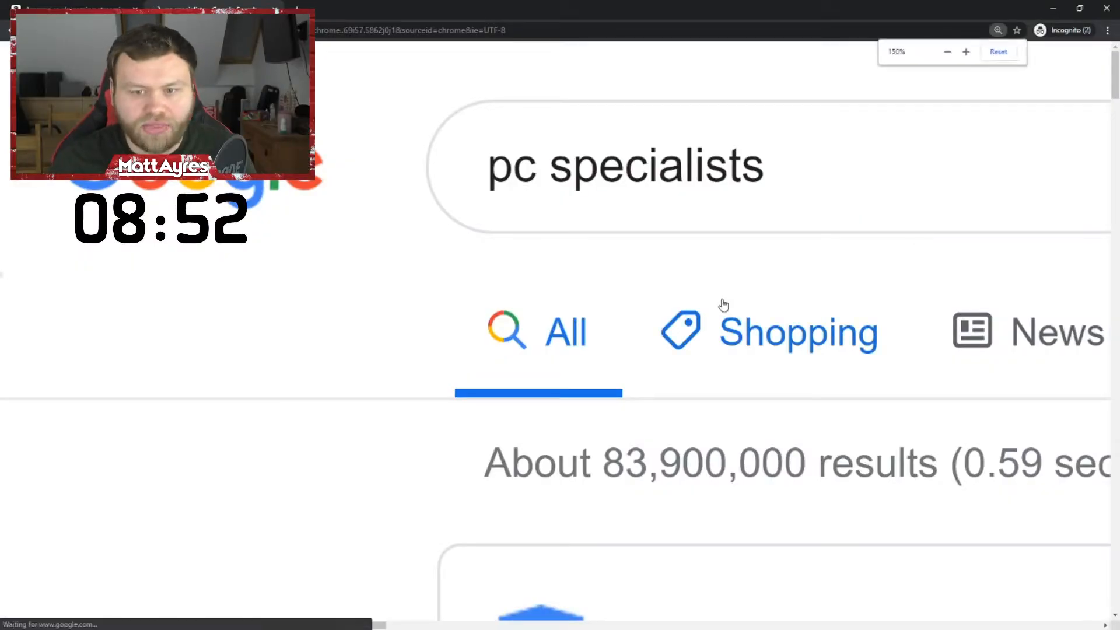
Open the PCSpecialist website from the 'pc specialists' Google results.
click(947, 52)
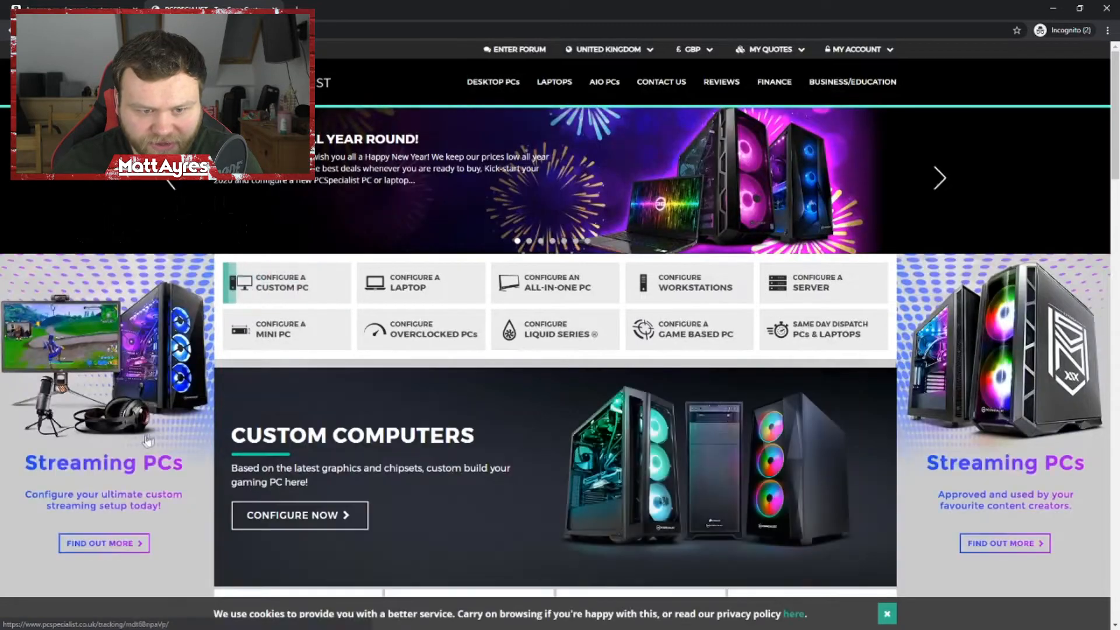
Browse 4K Ready Gaming PCs and open the £2,659 Pulsar Ultra configurator.
scroll(down, 3)
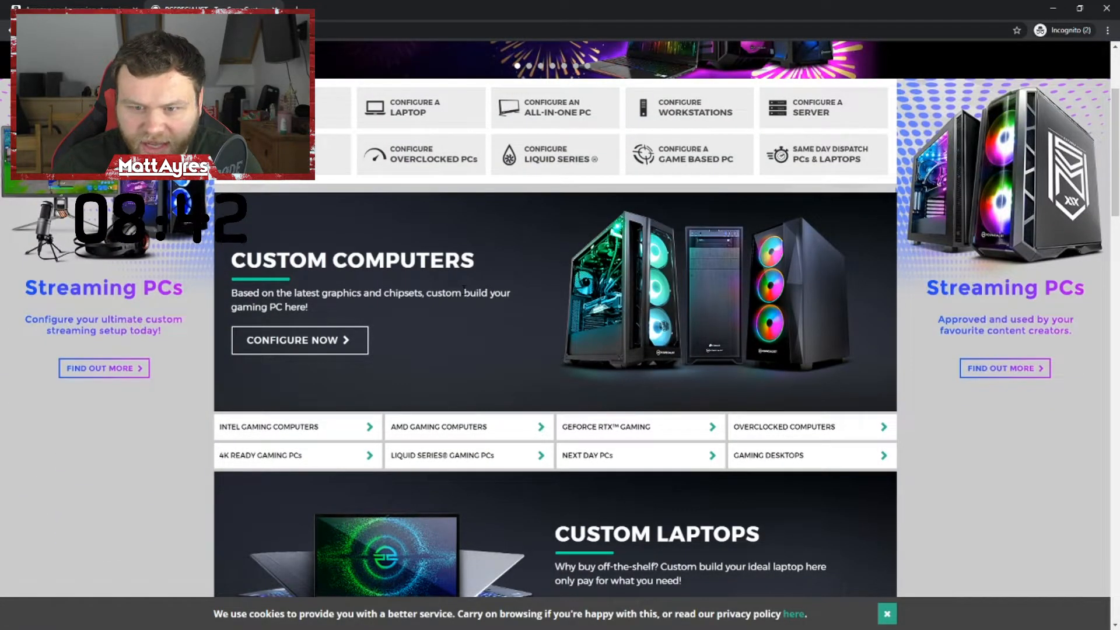
scroll(down, 3)
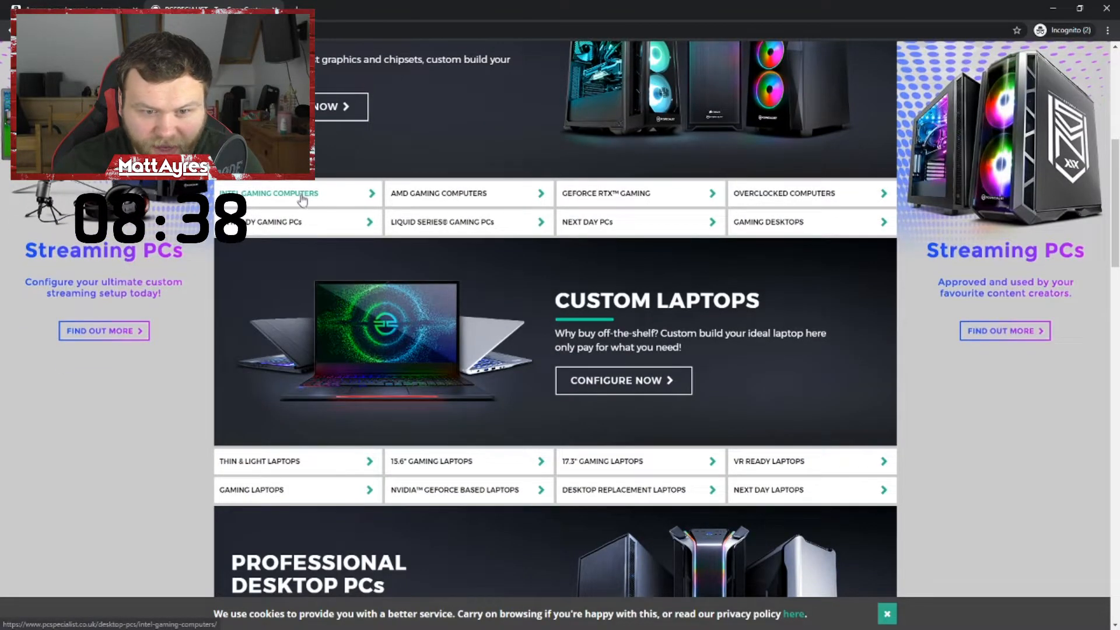
mouse_move(346, 228)
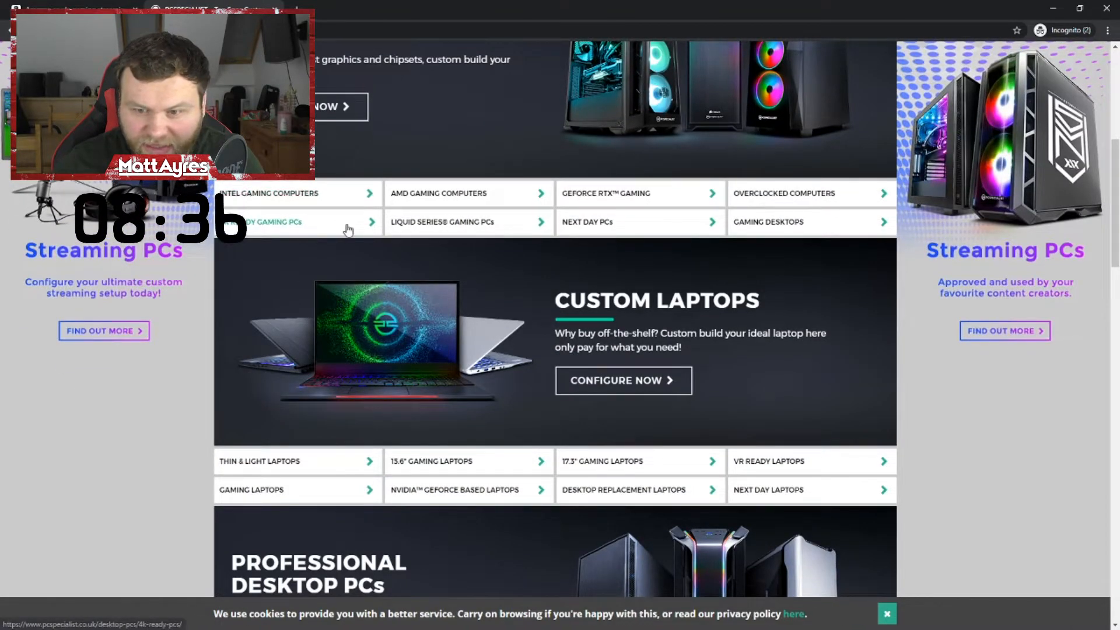
mouse_move(347, 229)
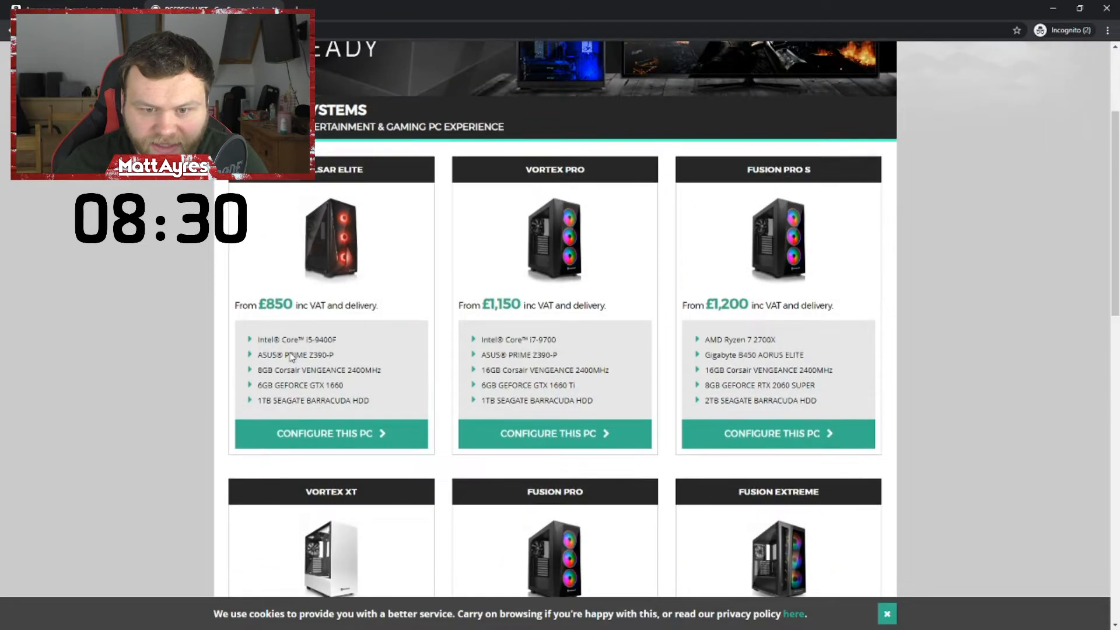
scroll(down, 3)
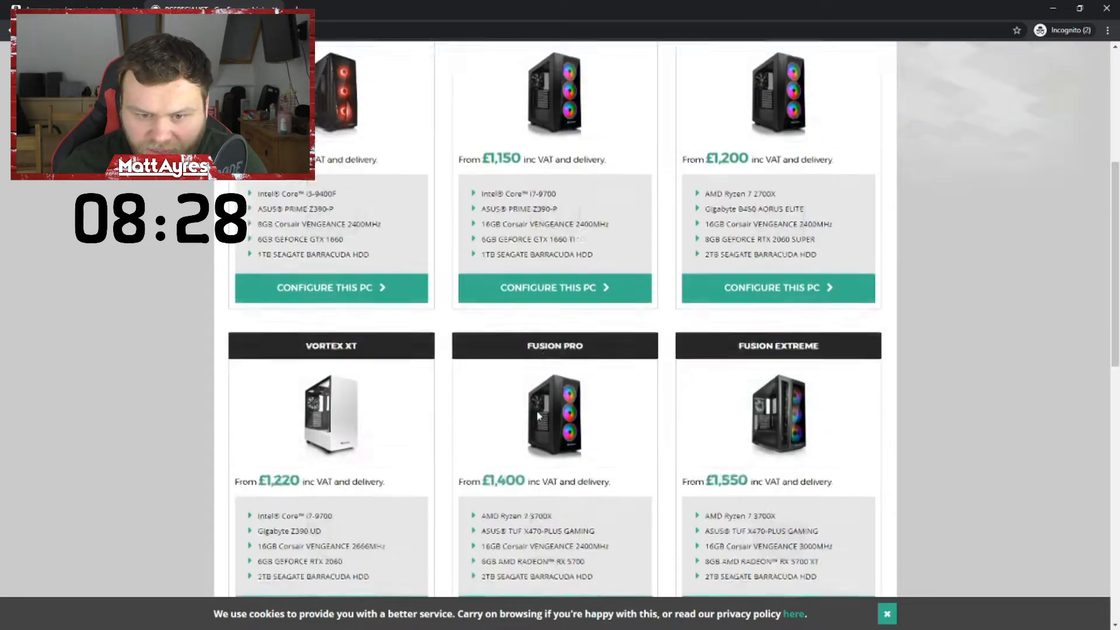
scroll(down, 3)
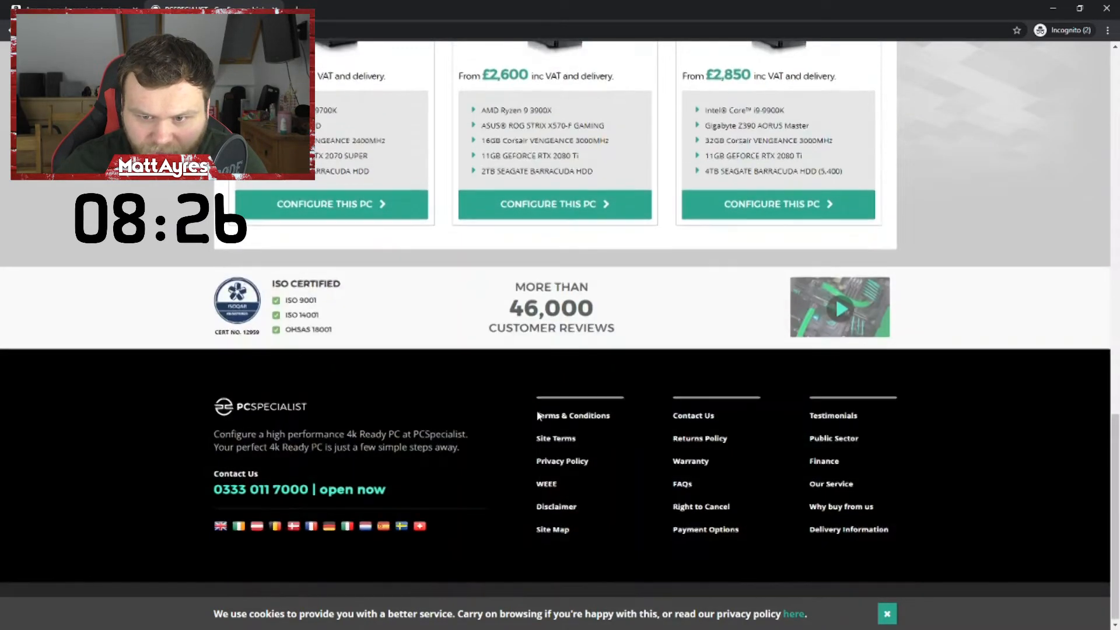
scroll(up, 3)
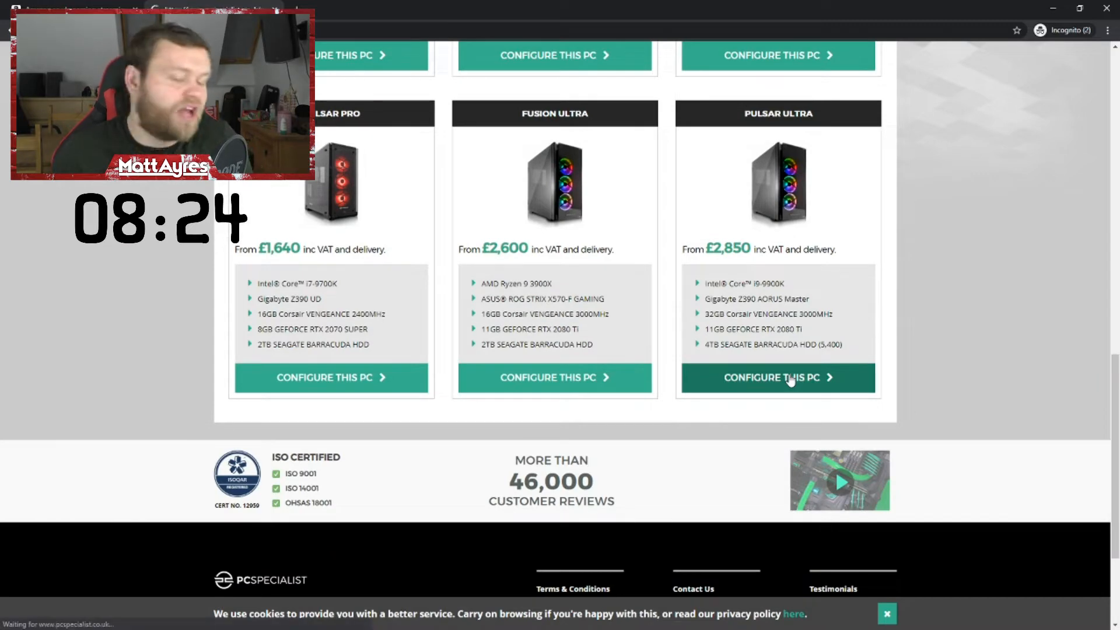
click(777, 377)
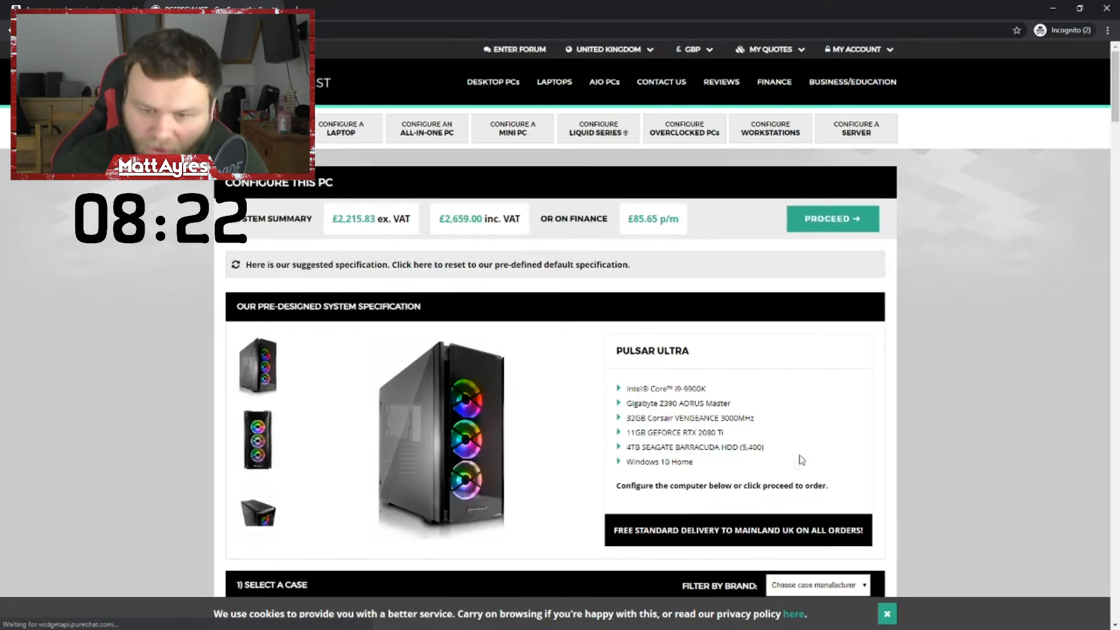
scroll(down, 3)
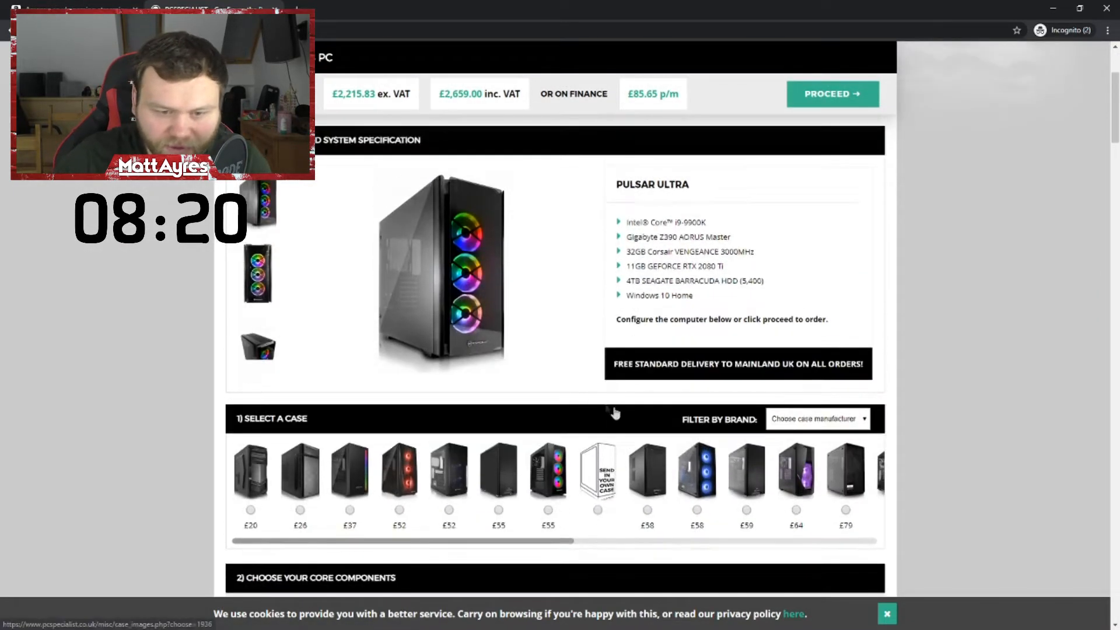
scroll(up, 3)
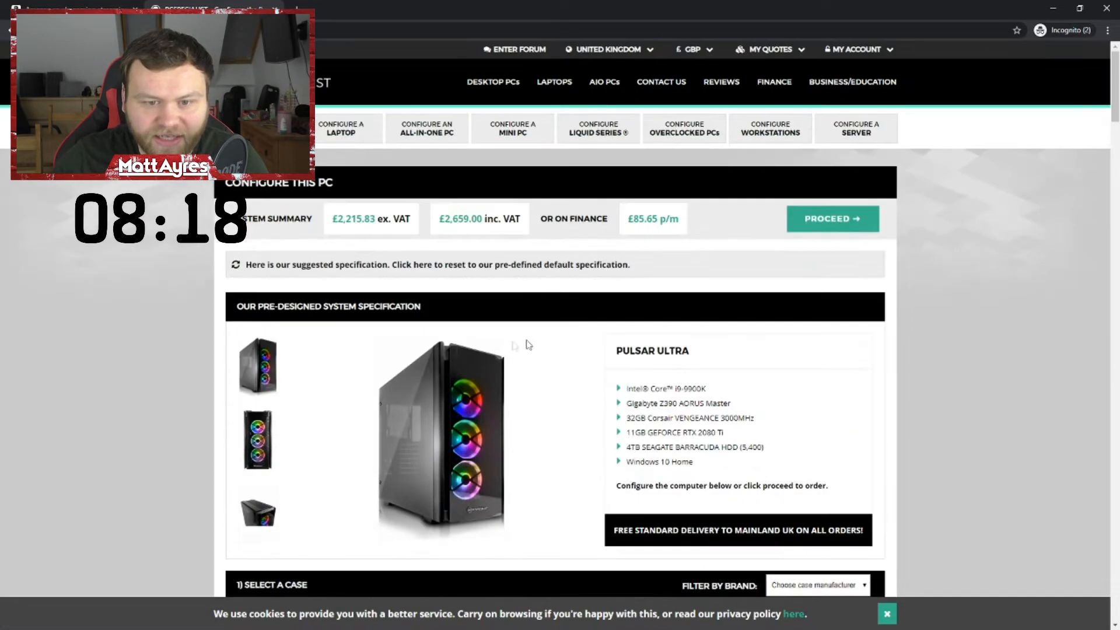
mouse_move(470, 226)
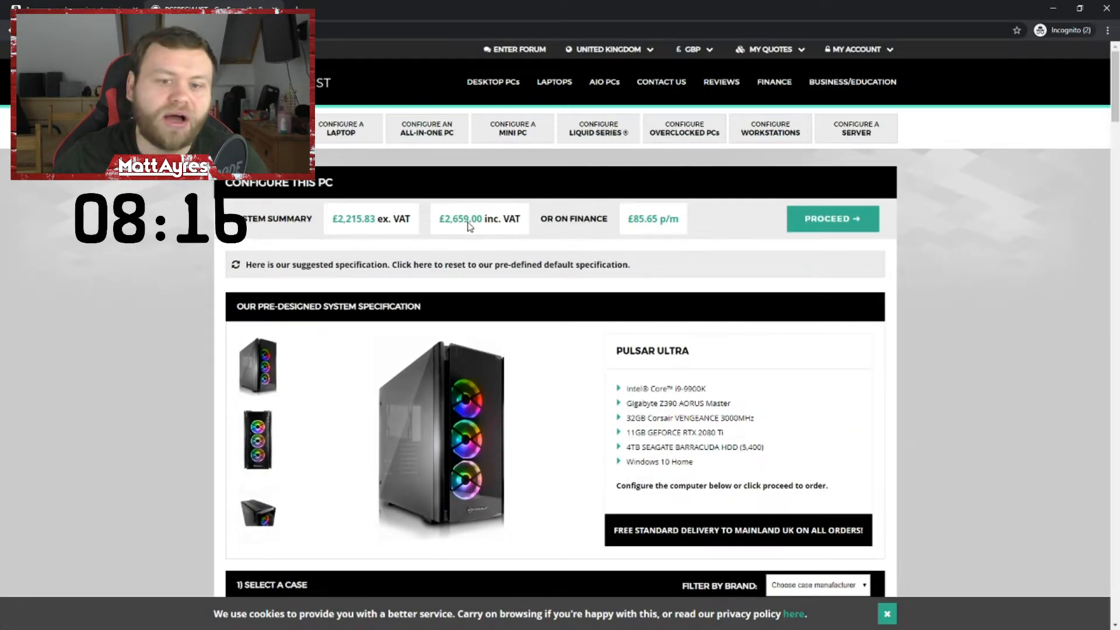
mouse_move(398, 249)
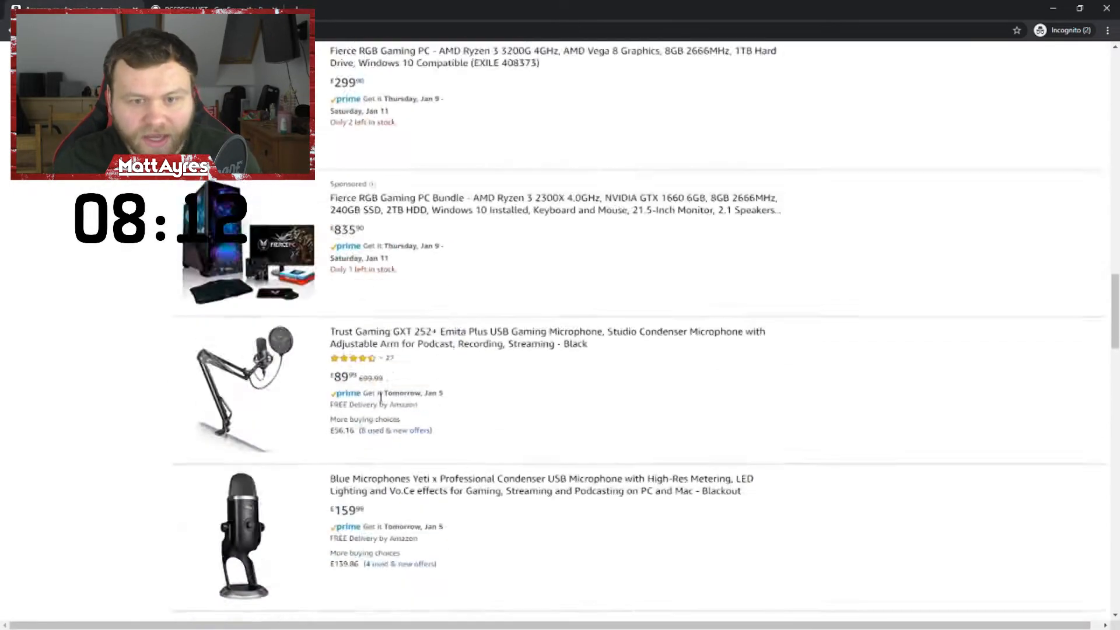
Add Star Wars Jedi: Fallen Order to the basket.
scroll(up, 3)
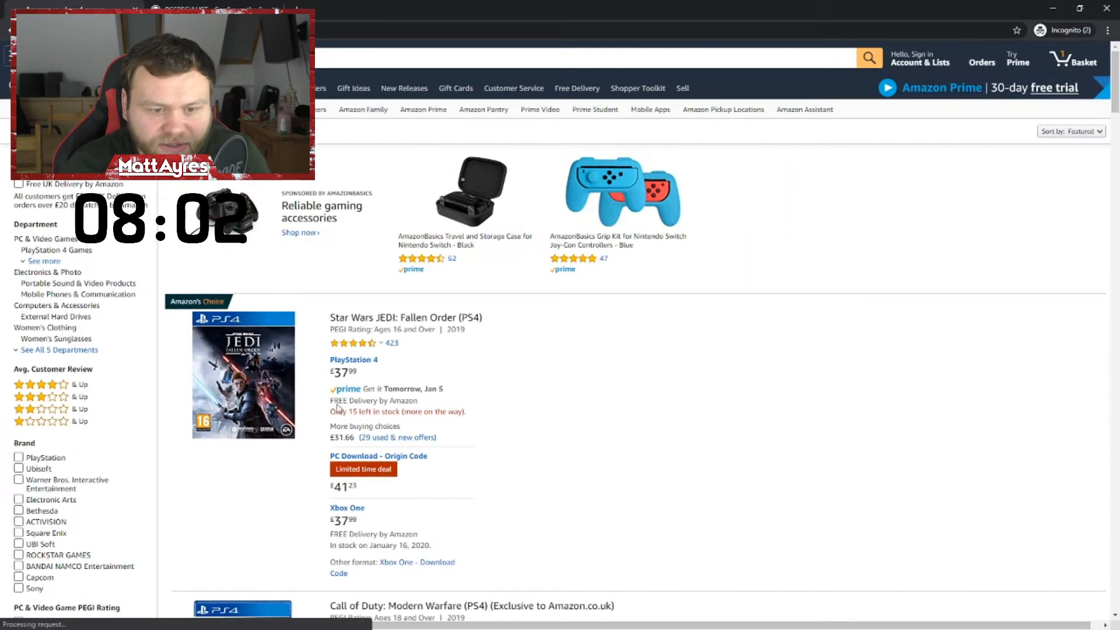
scroll(down, 3)
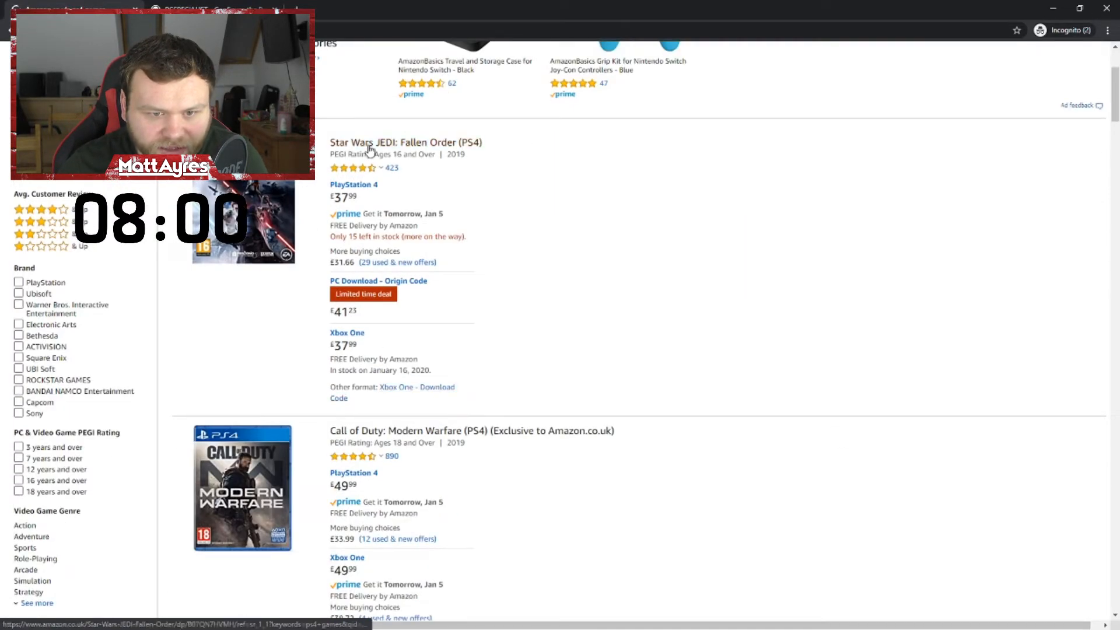
click(405, 142)
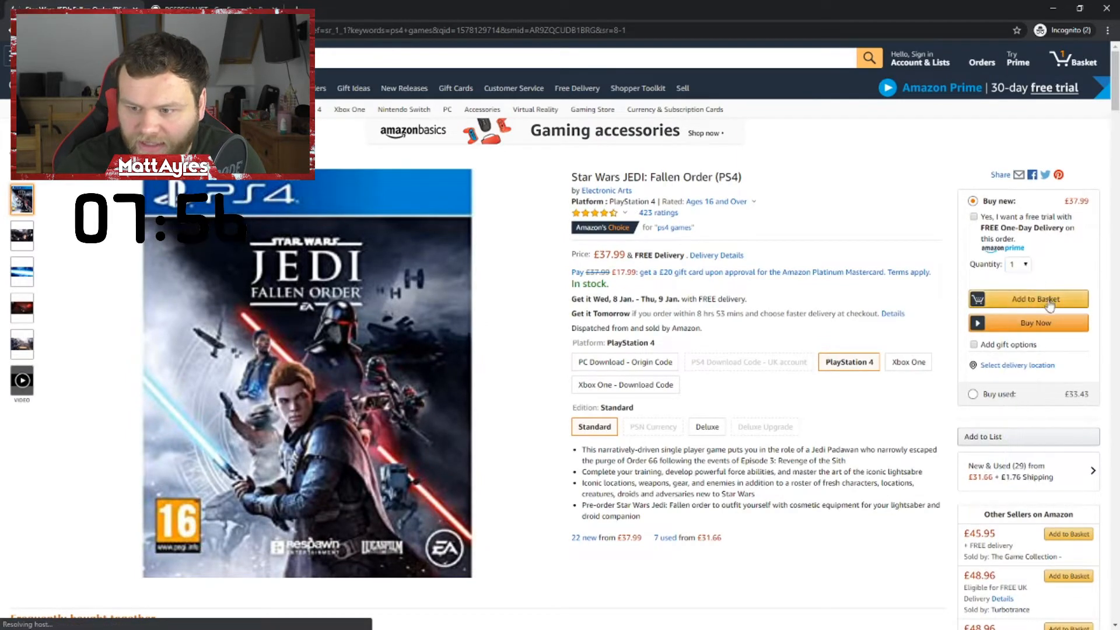
click(1027, 299)
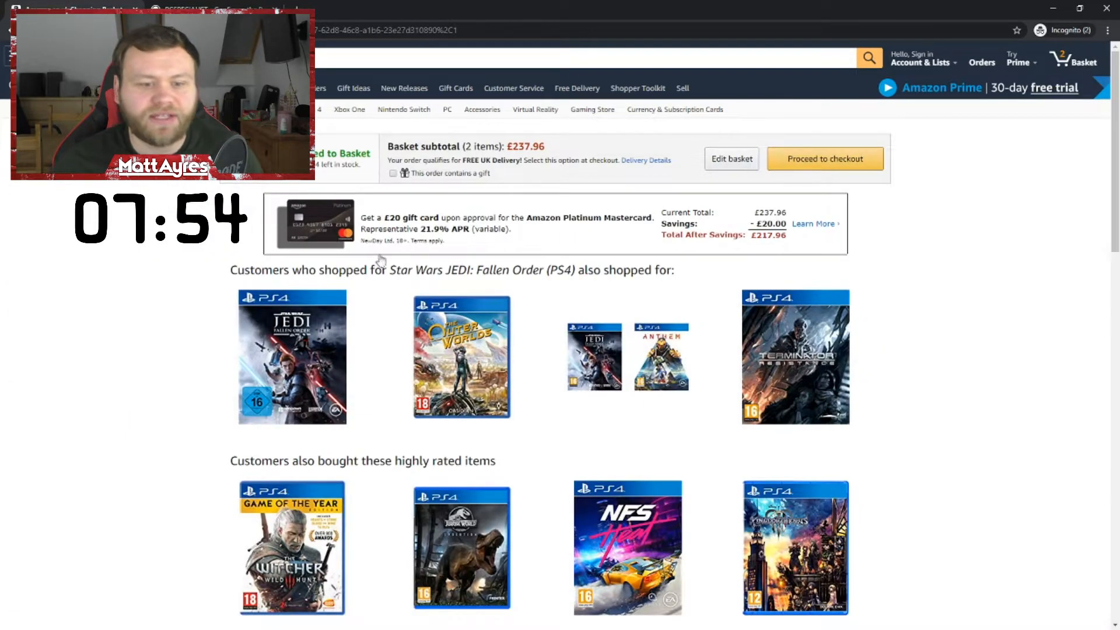
Add The Outer Worlds and Borderlands 3, reaching four items at £296.94.
scroll(down, 3)
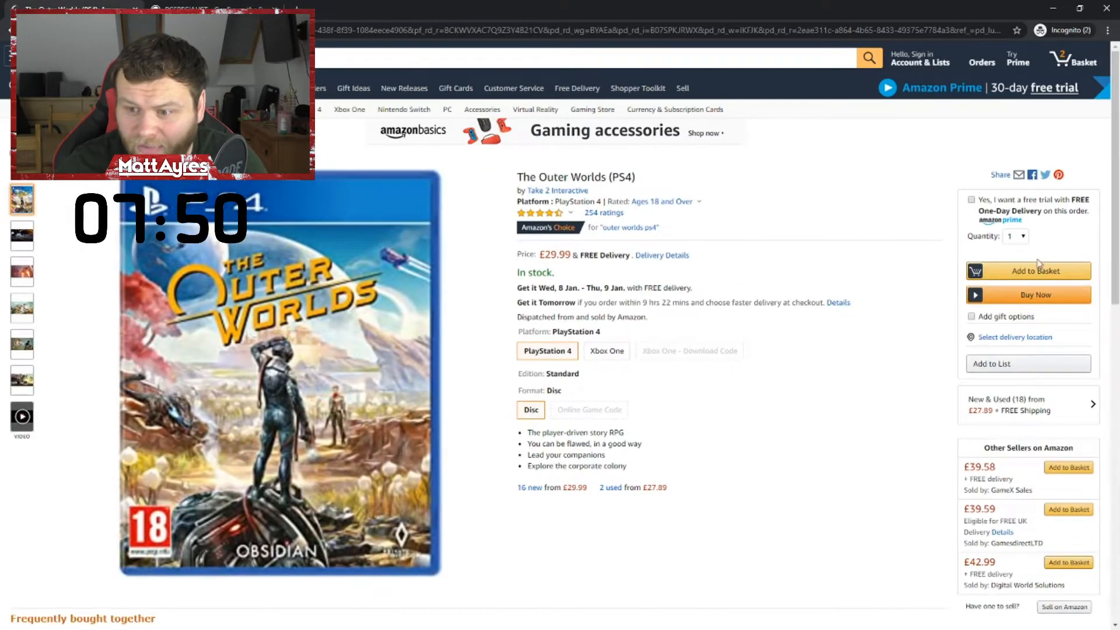
click(1027, 270)
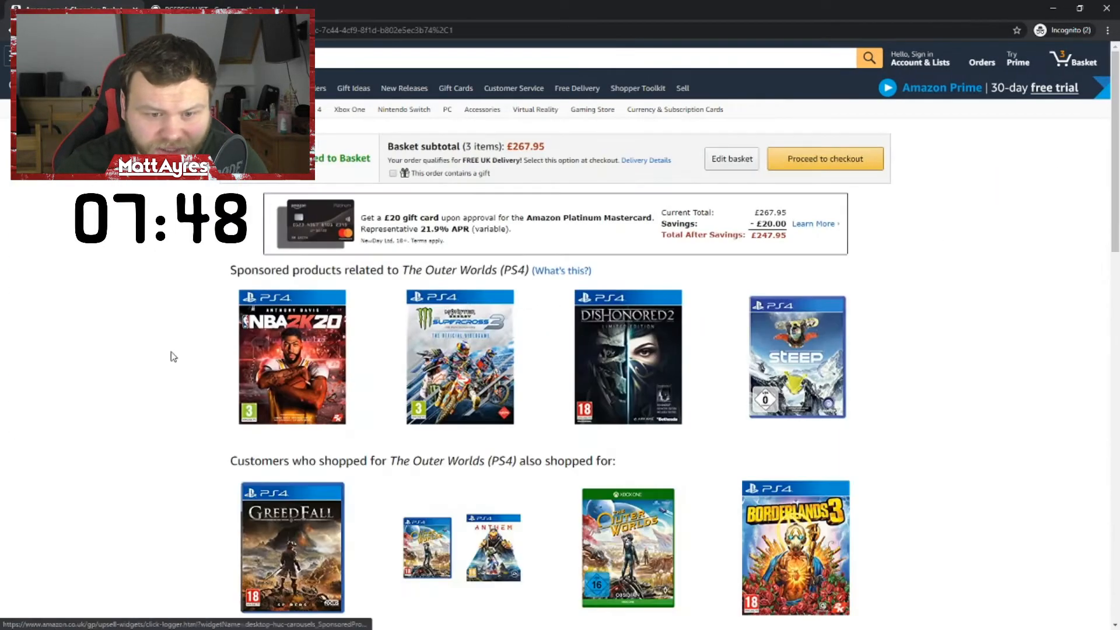
scroll(down, 3)
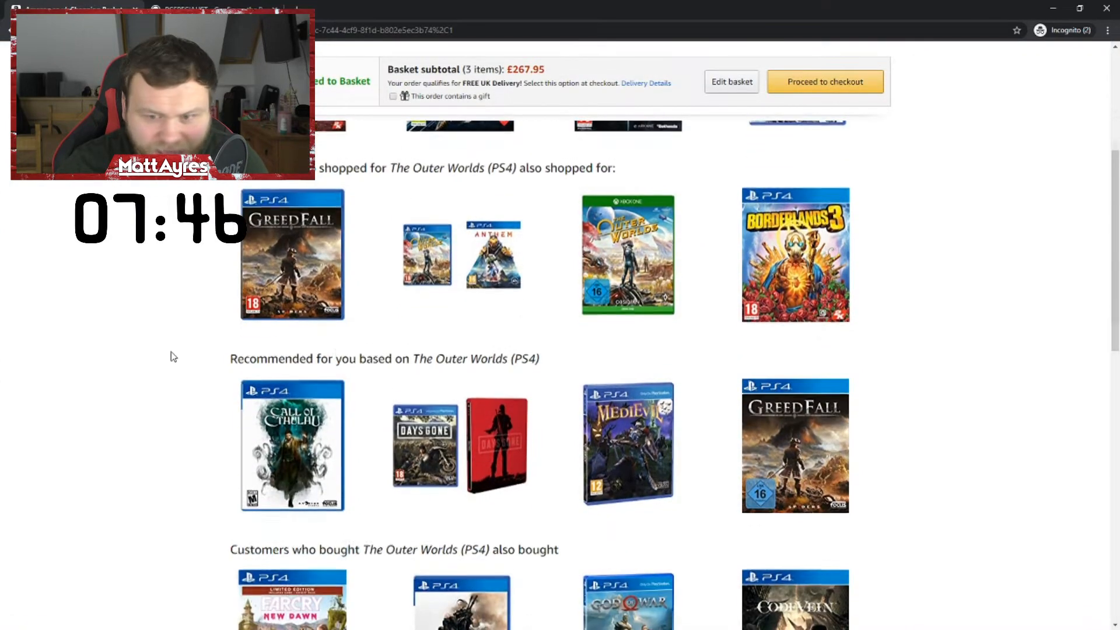
click(794, 254)
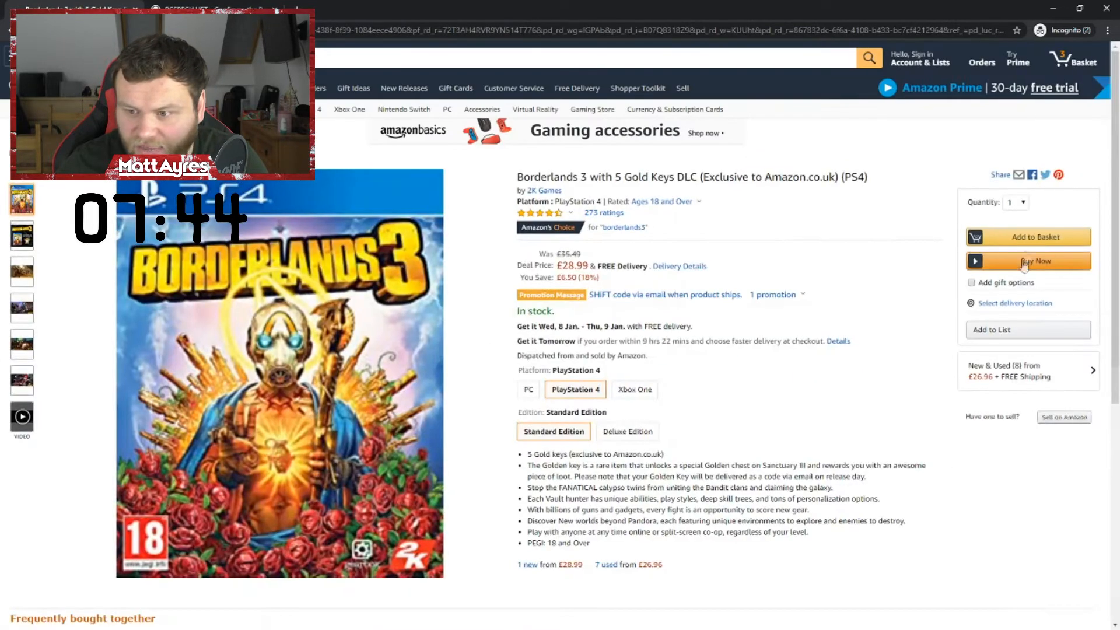
click(1027, 236)
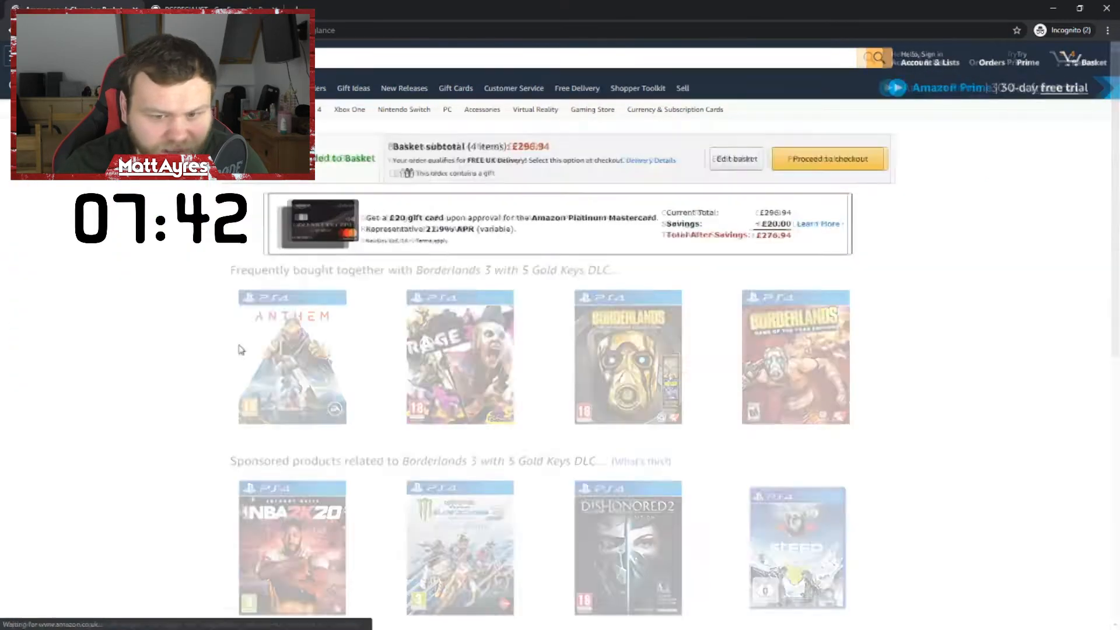
scroll(down, 3)
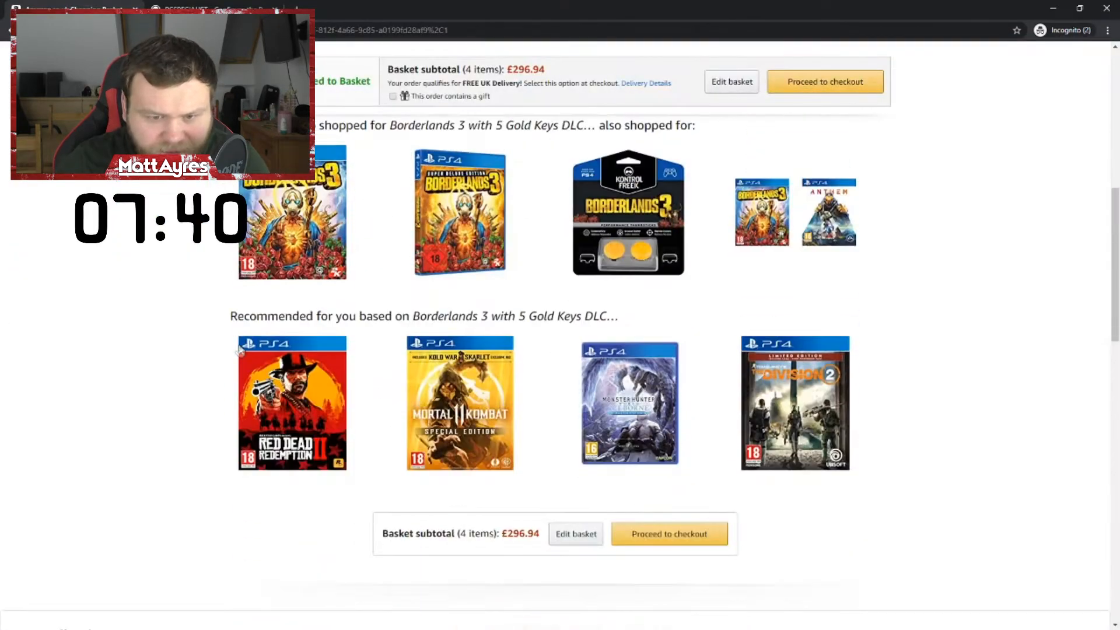
Open the Samsung RU7020 75-inch 4K TV listing and add it to the basket.
scroll(up, 3)
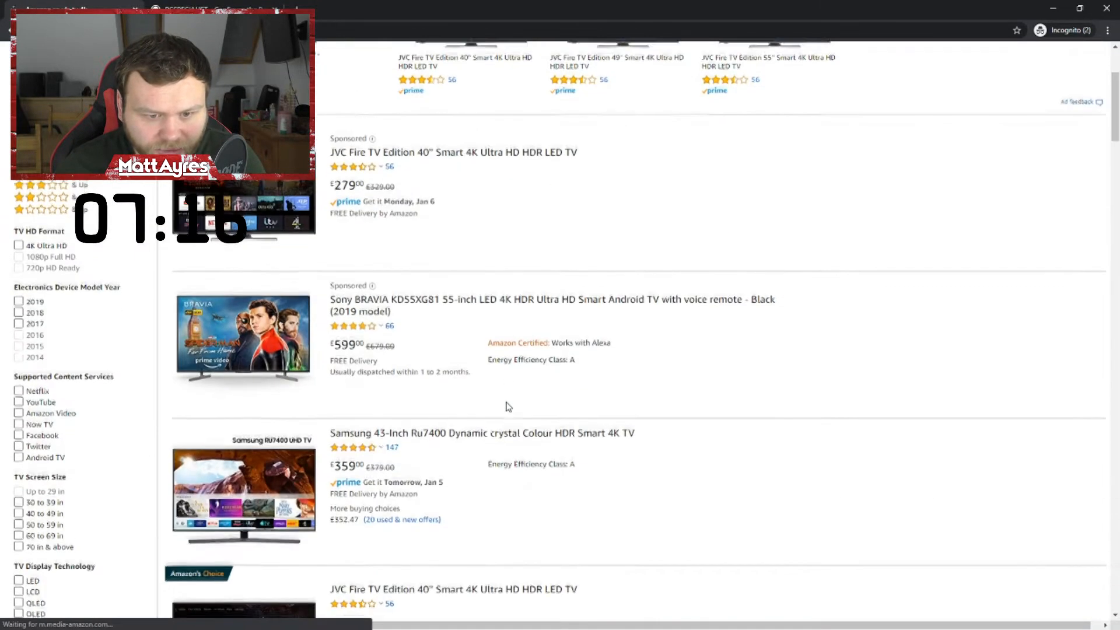
scroll(down, 3)
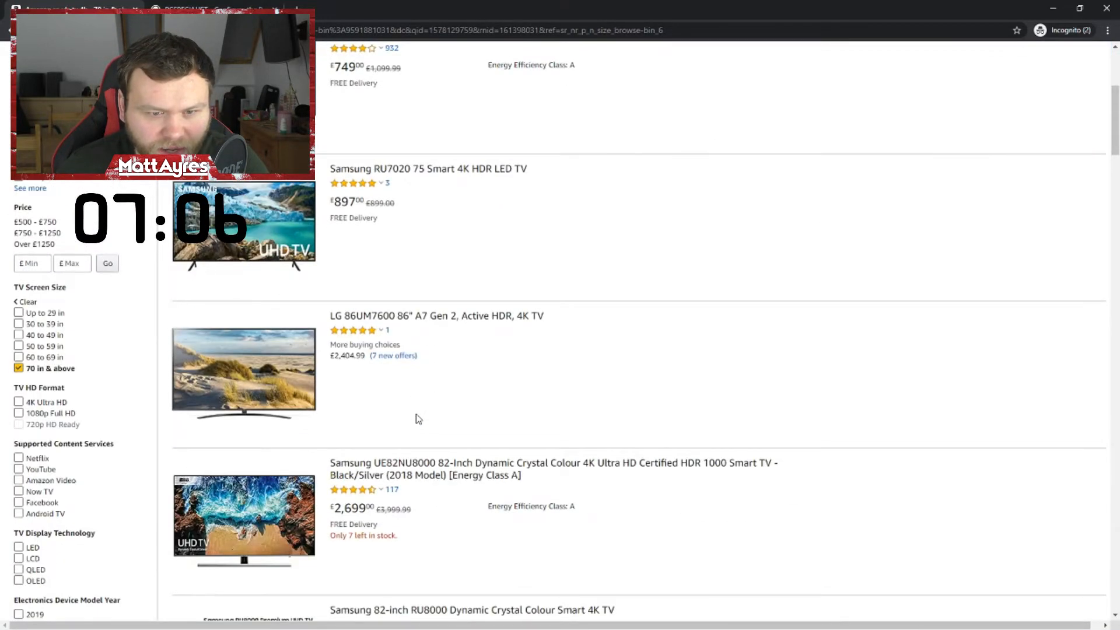
click(429, 169)
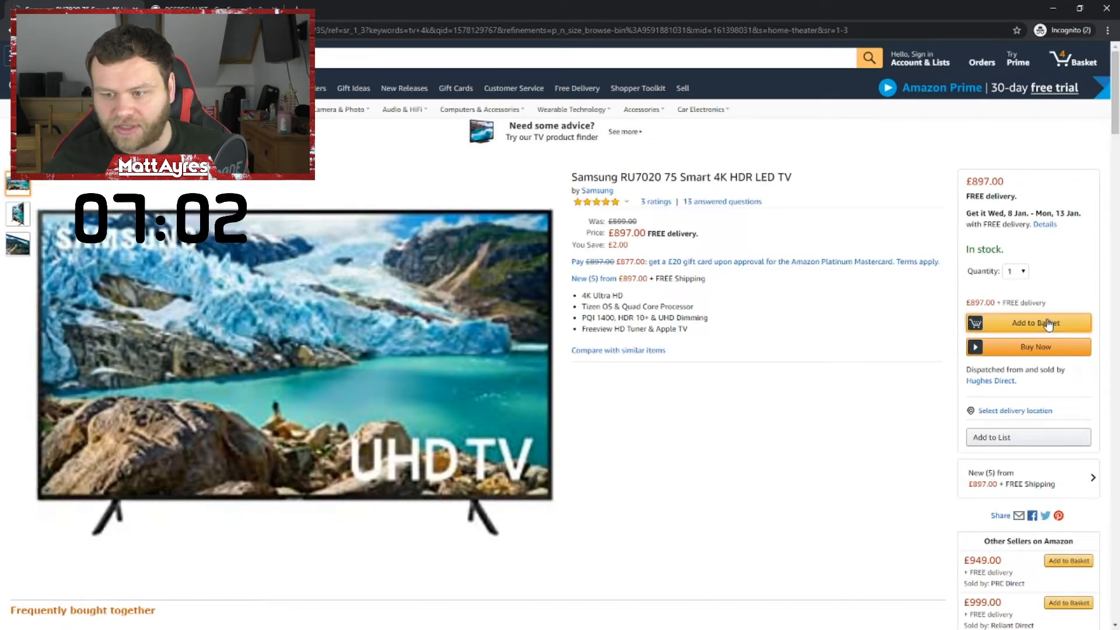
click(1027, 322)
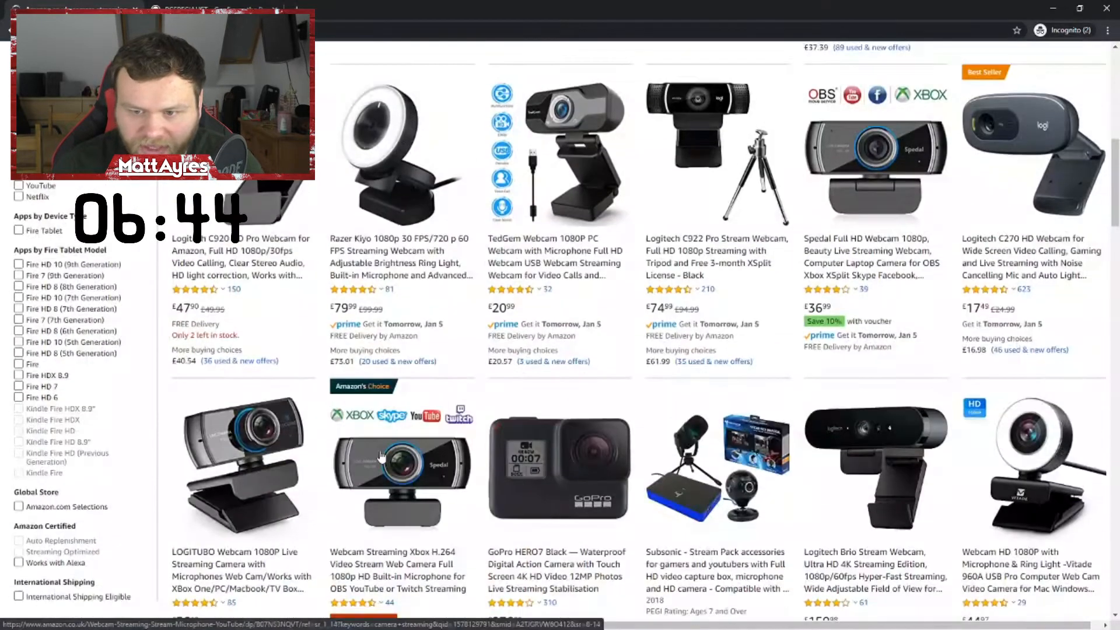
Filter DSLR cameras to 20 MP & more, over £500 and 4 stars & up.
scroll(down, 3)
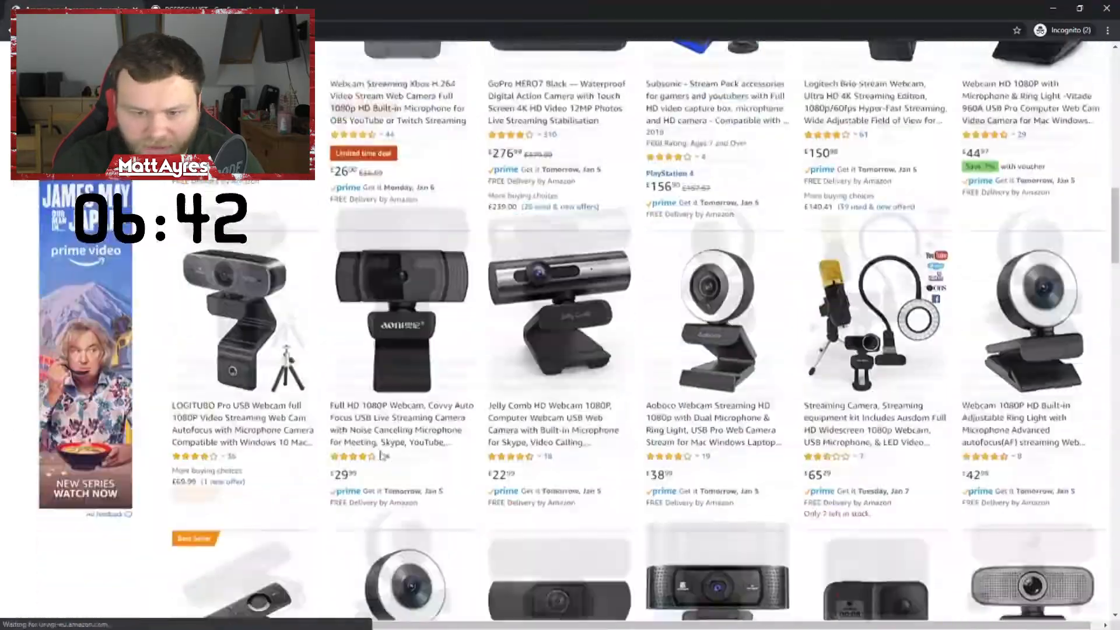
scroll(up, 3)
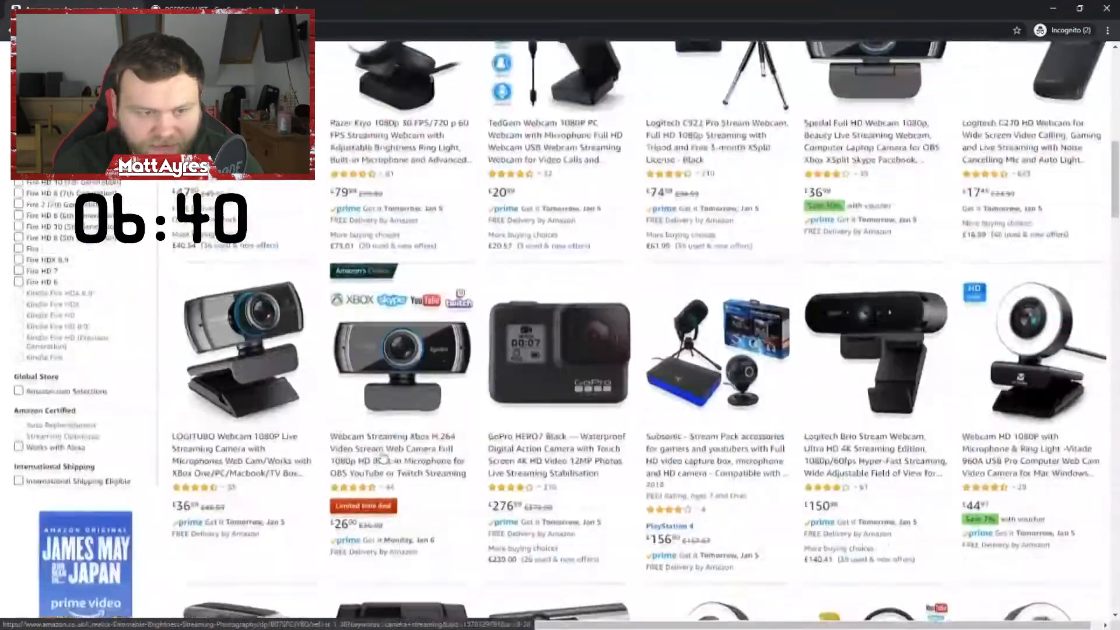
scroll(up, 3)
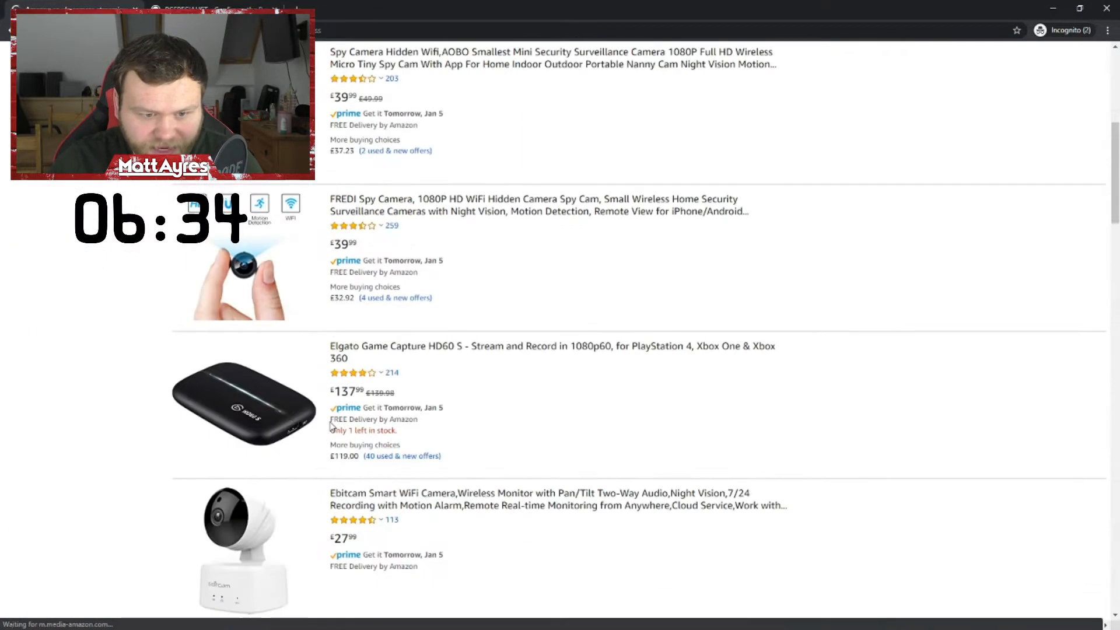
scroll(down, 3)
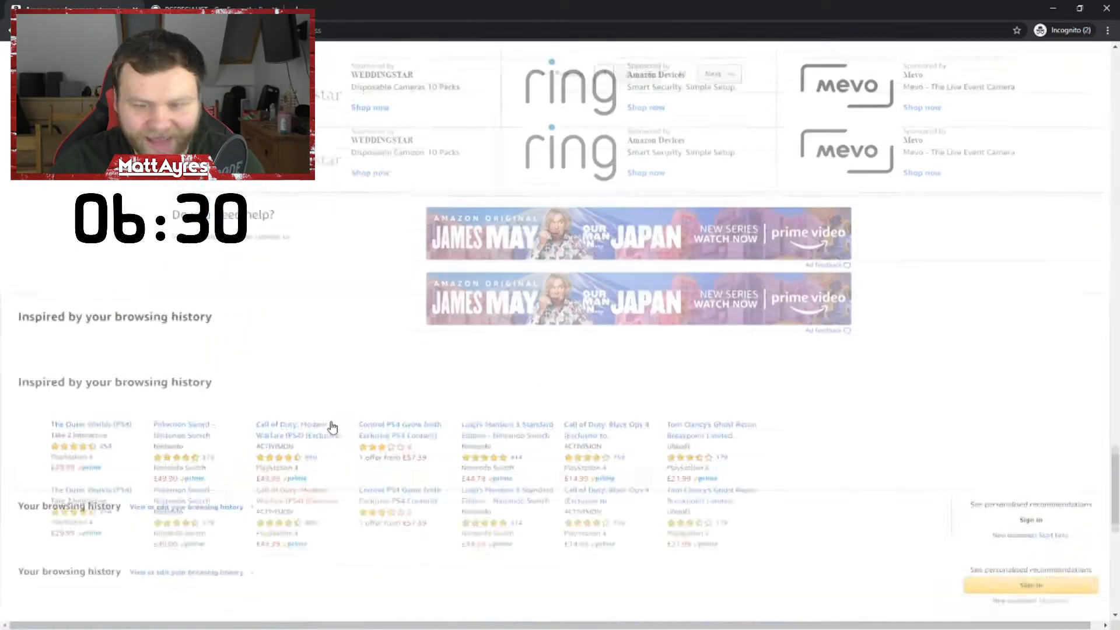
click(328, 427)
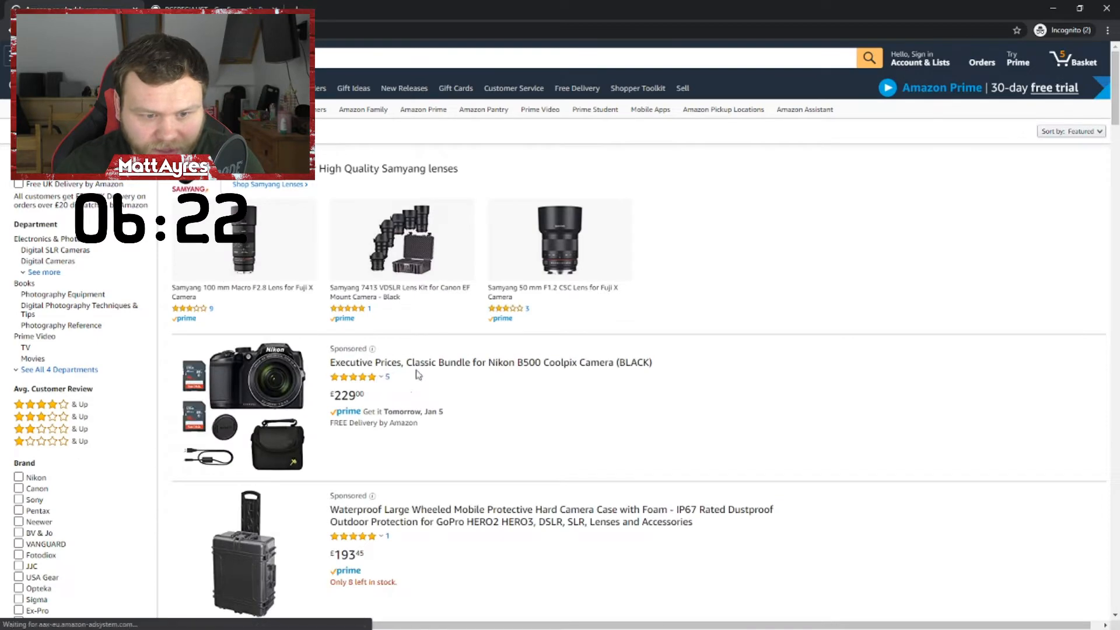
scroll(down, 3)
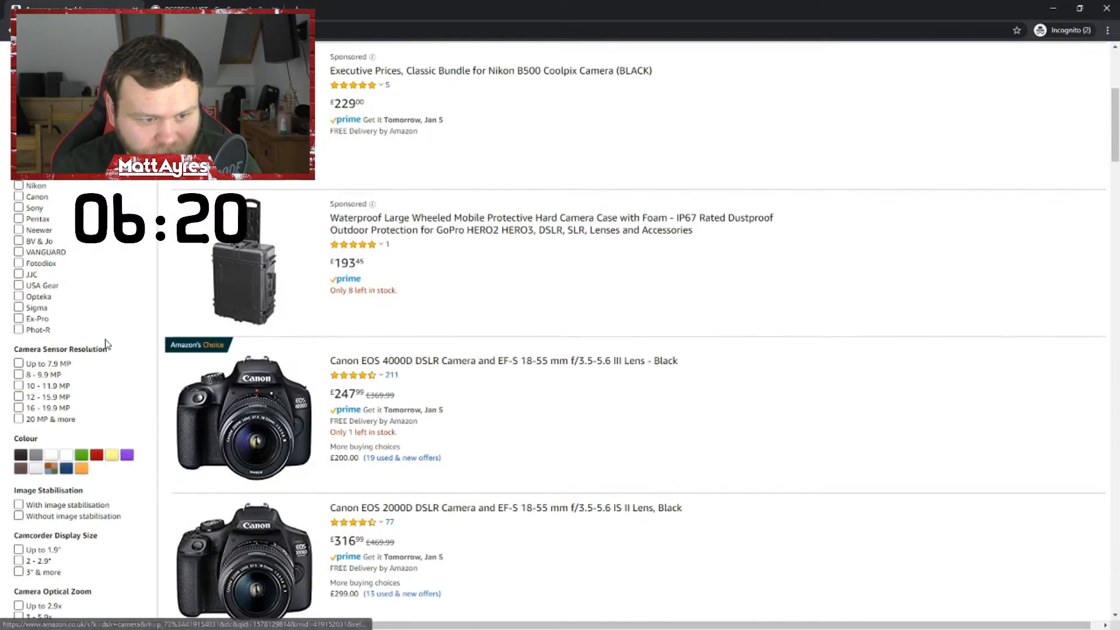
scroll(down, 3)
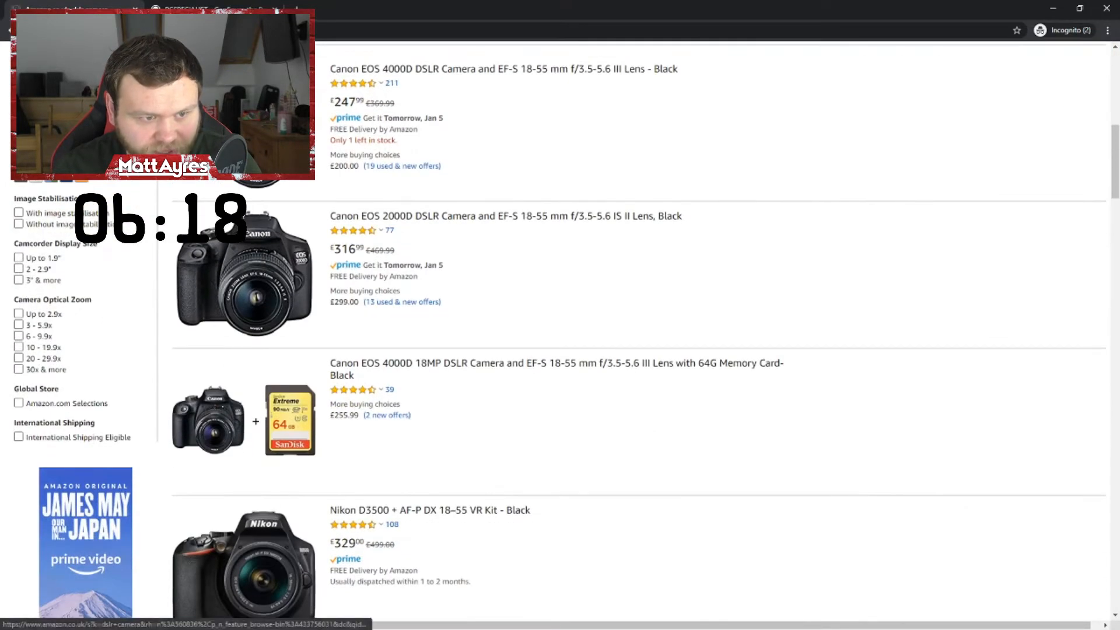
scroll(up, 3)
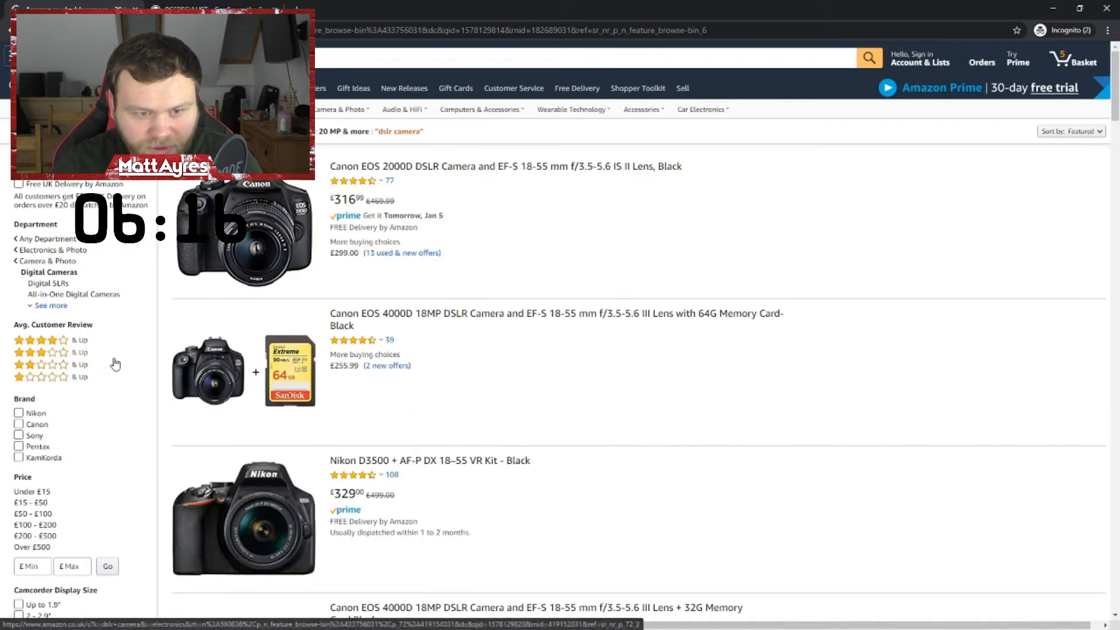
scroll(down, 3)
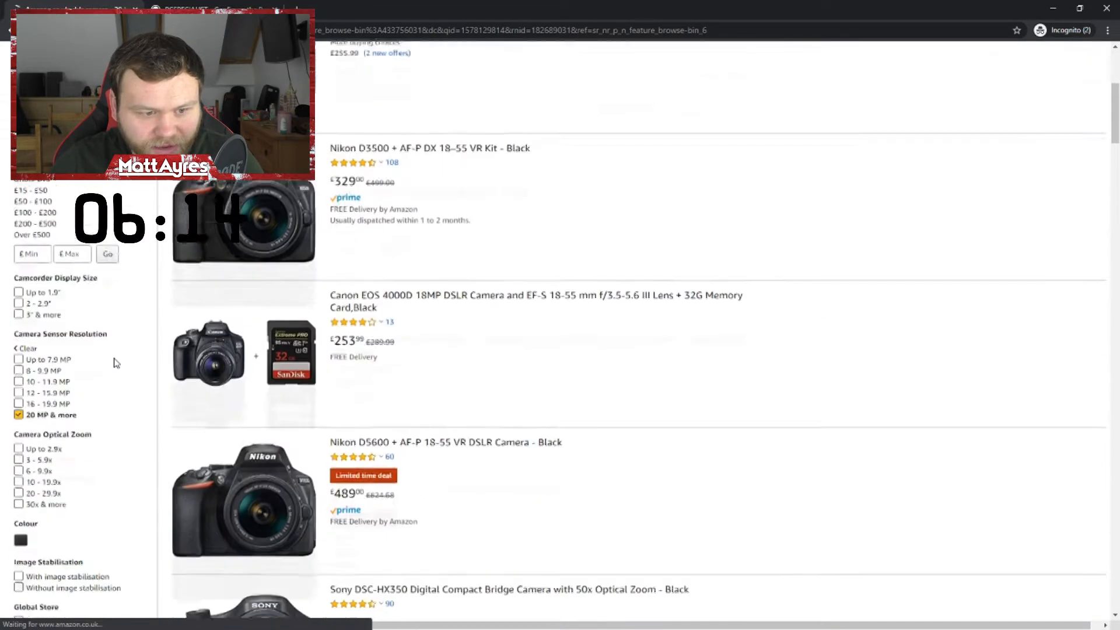
scroll(up, 3)
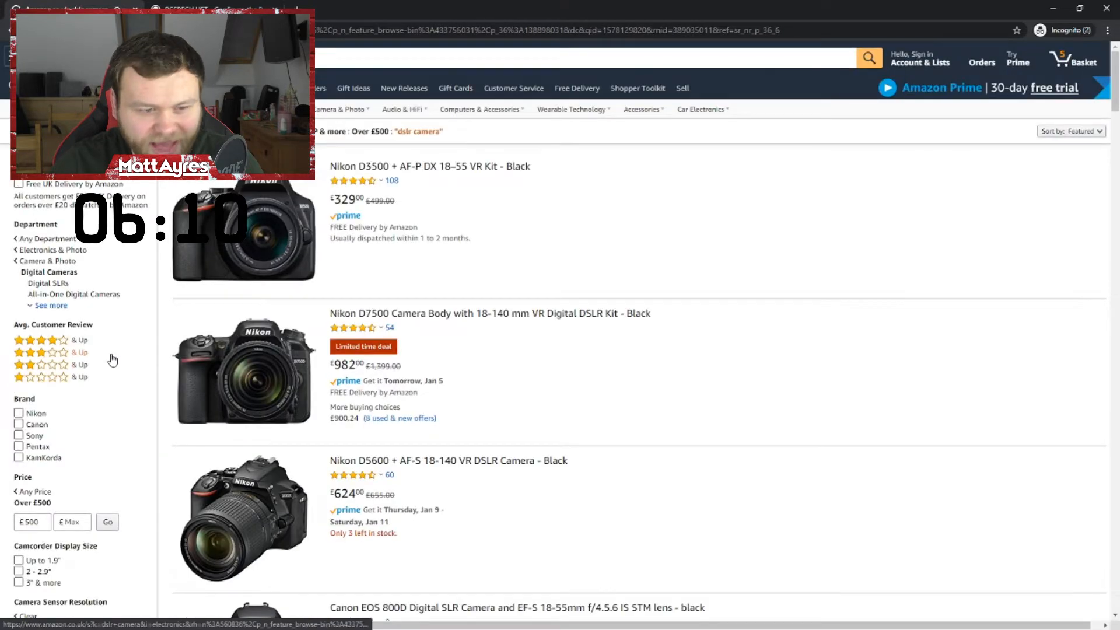
scroll(down, 3)
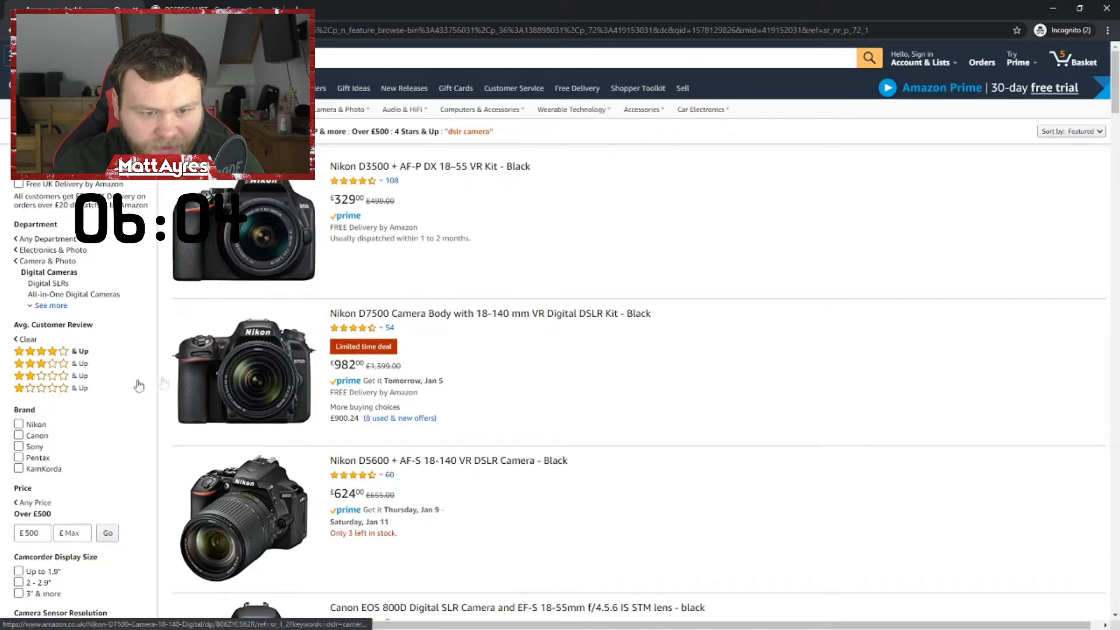
Add the Nikon D7500 with the 16-80 mm lens bundle at £1,725.44.
click(490, 312)
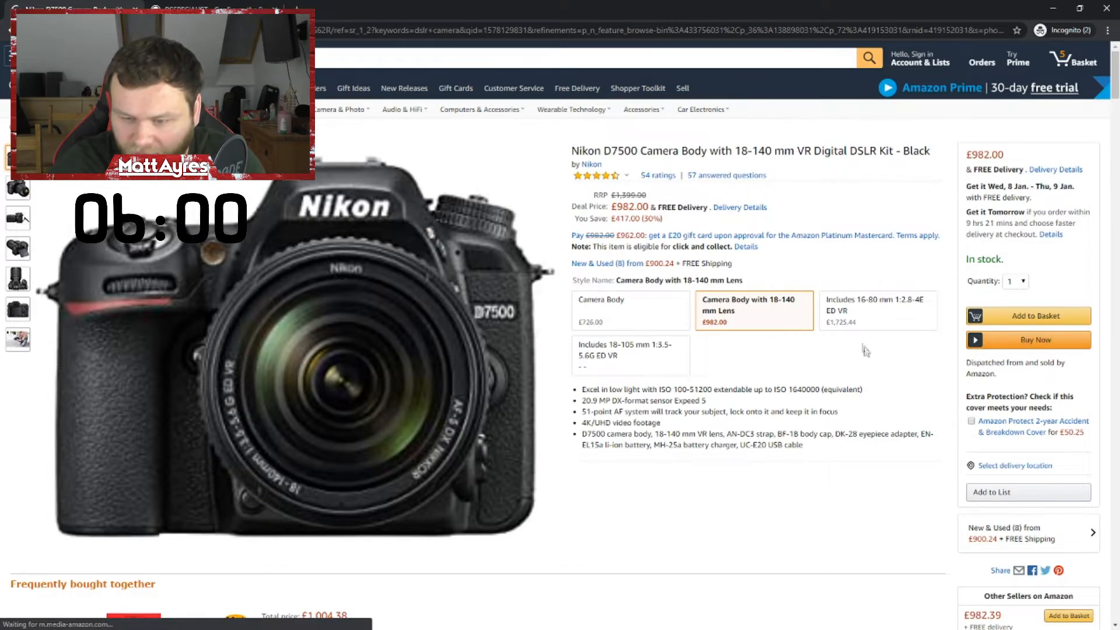
click(877, 303)
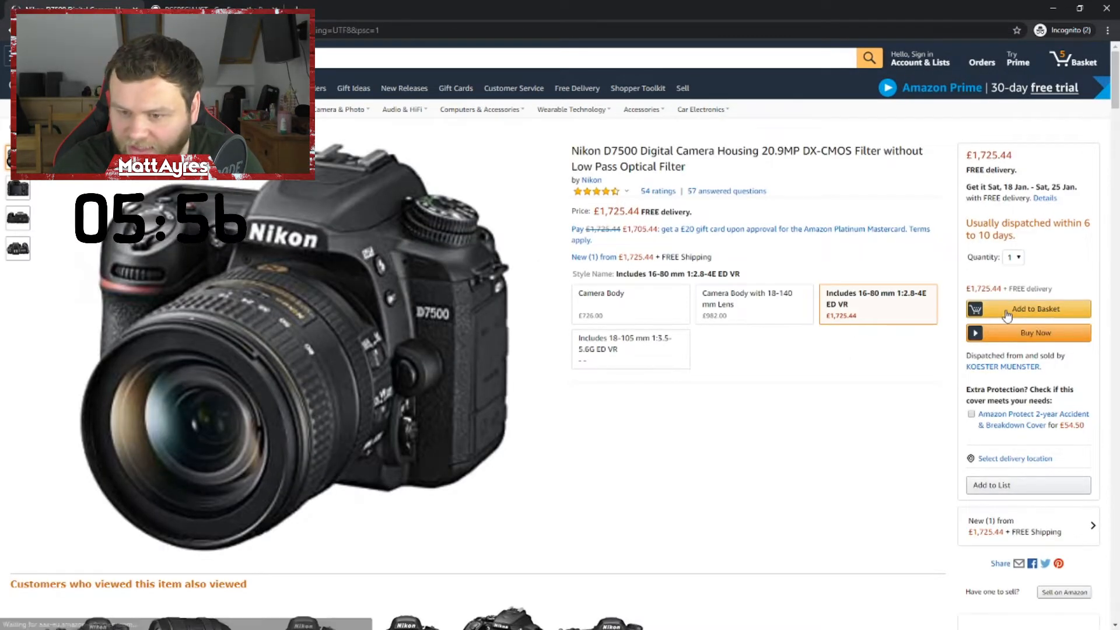
click(1027, 308)
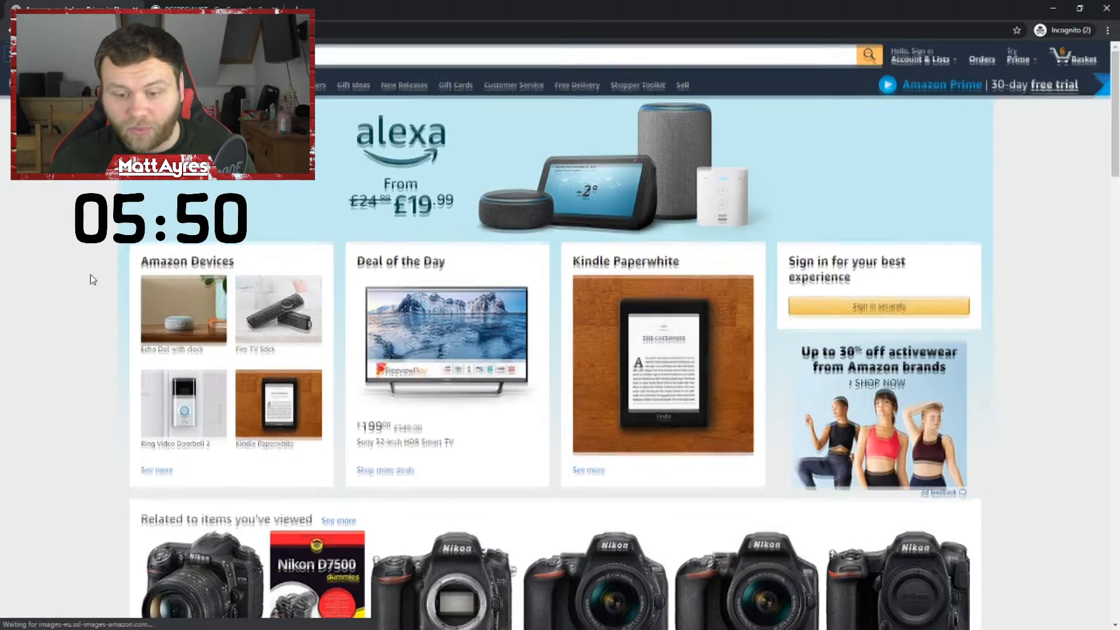
scroll(down, 3)
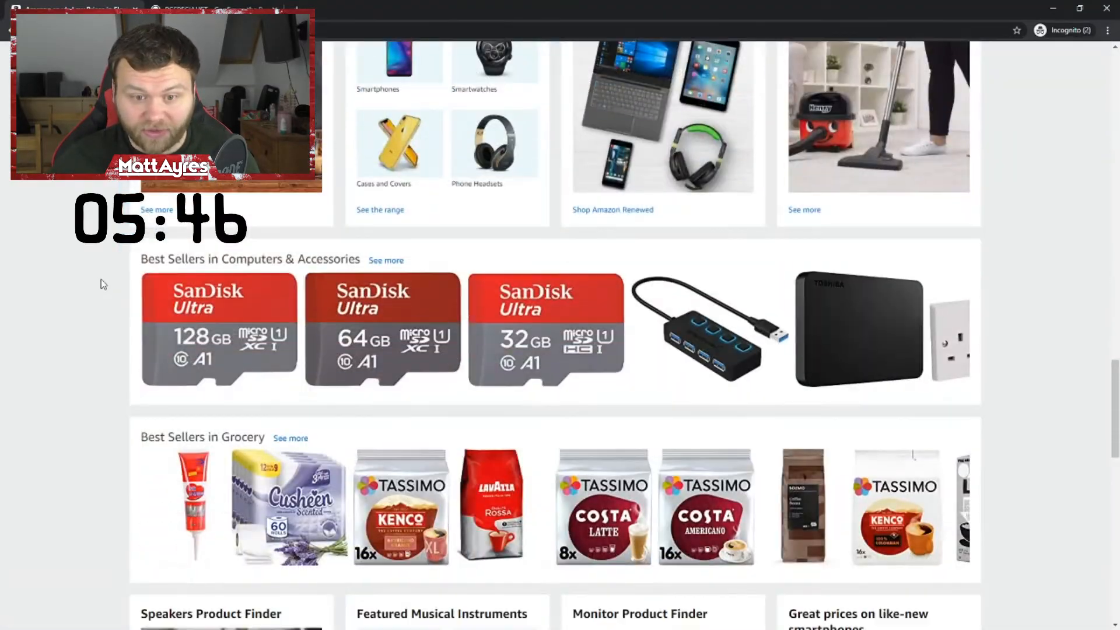
scroll(down, 3)
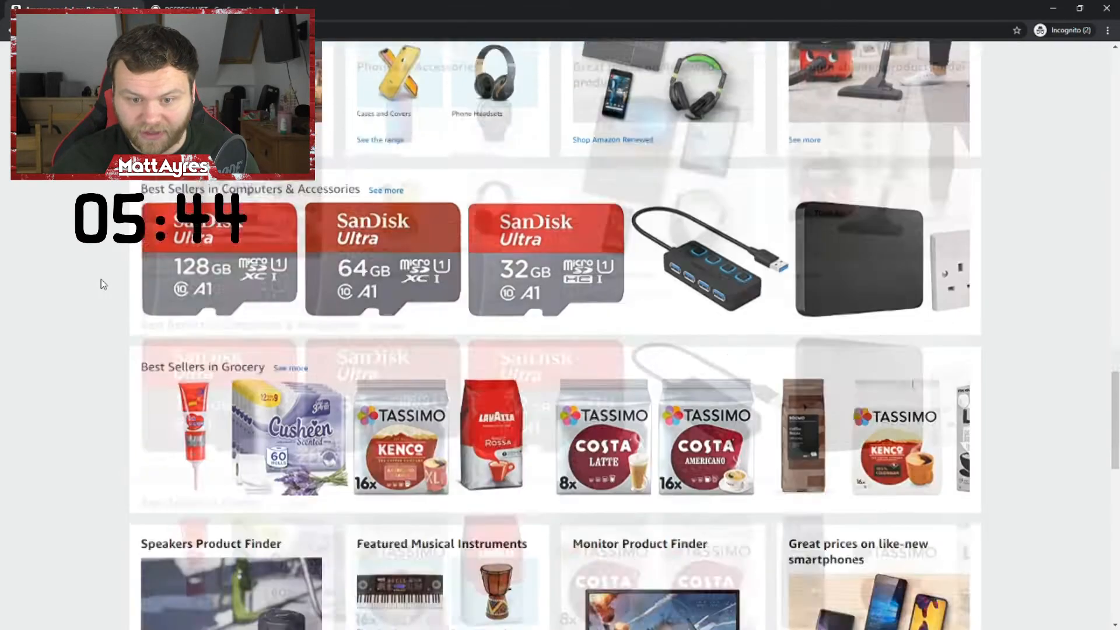
scroll(down, 3)
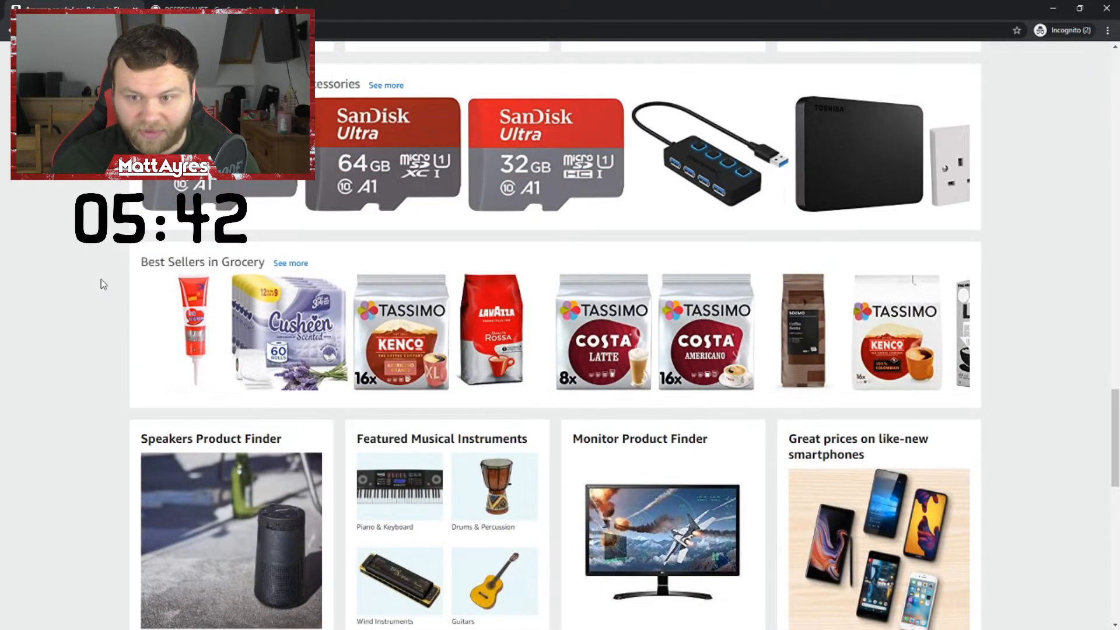
scroll(down, 3)
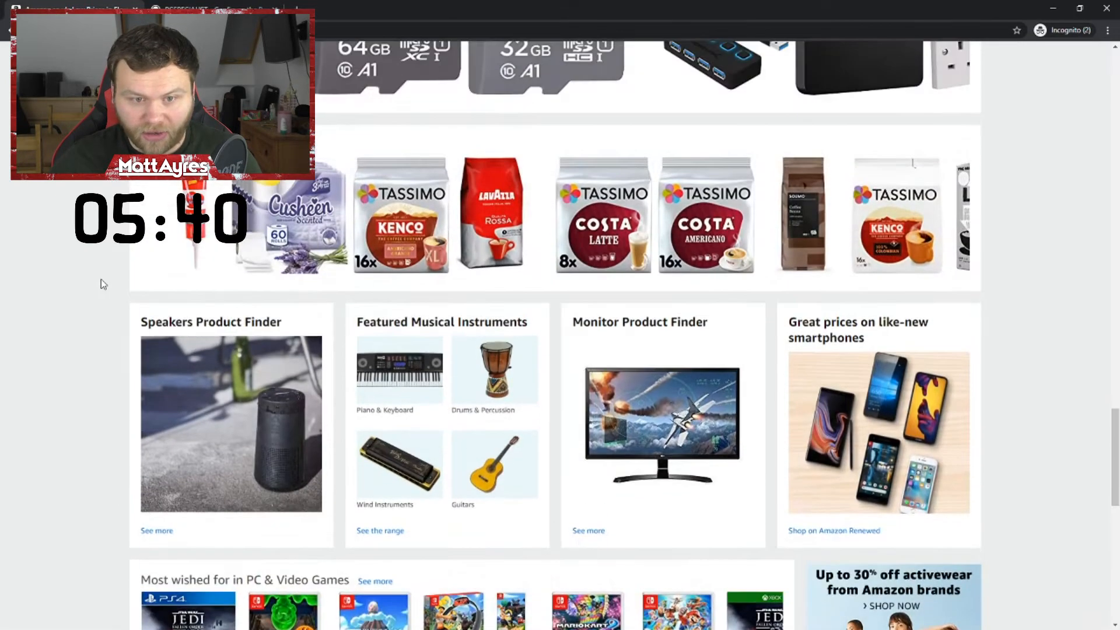
scroll(down, 3)
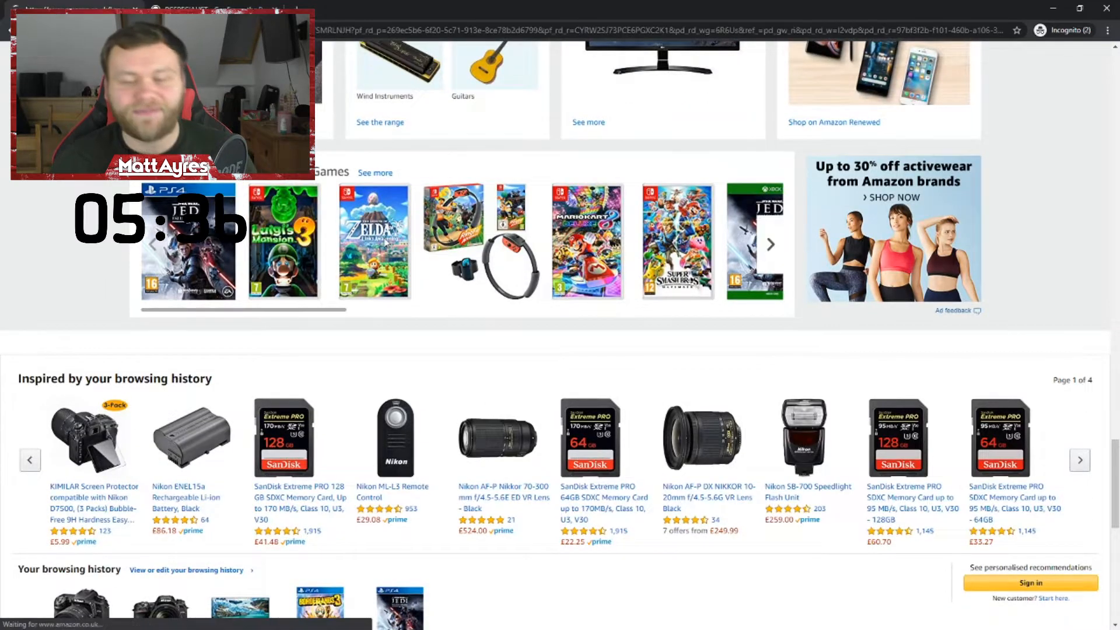
Add the Zelda game to the basket through its £54.95 buying option.
click(373, 241)
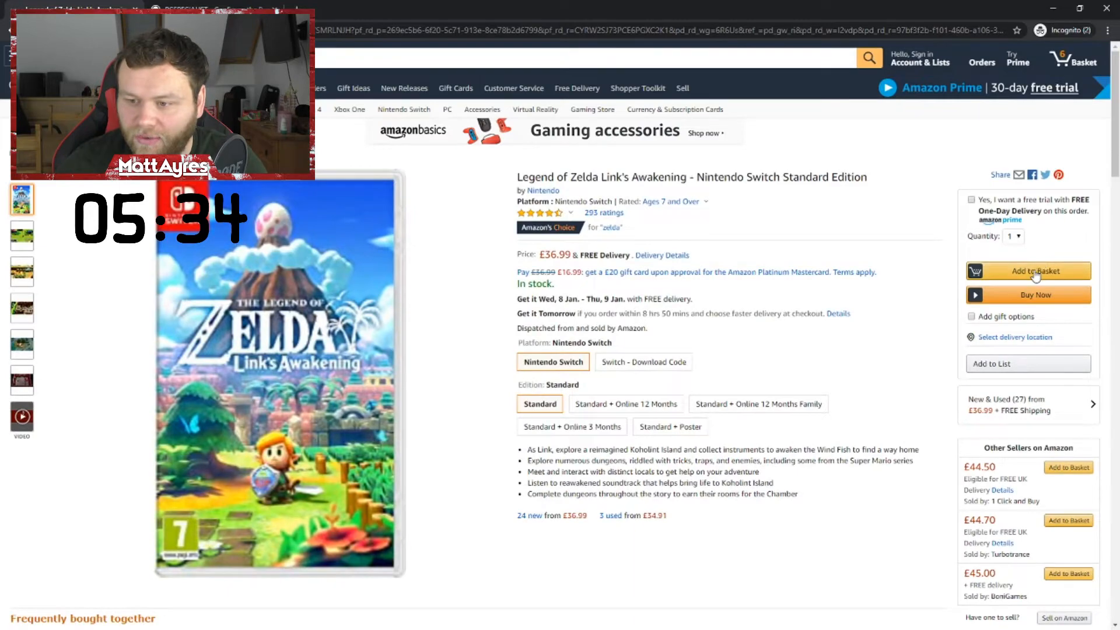
click(1027, 271)
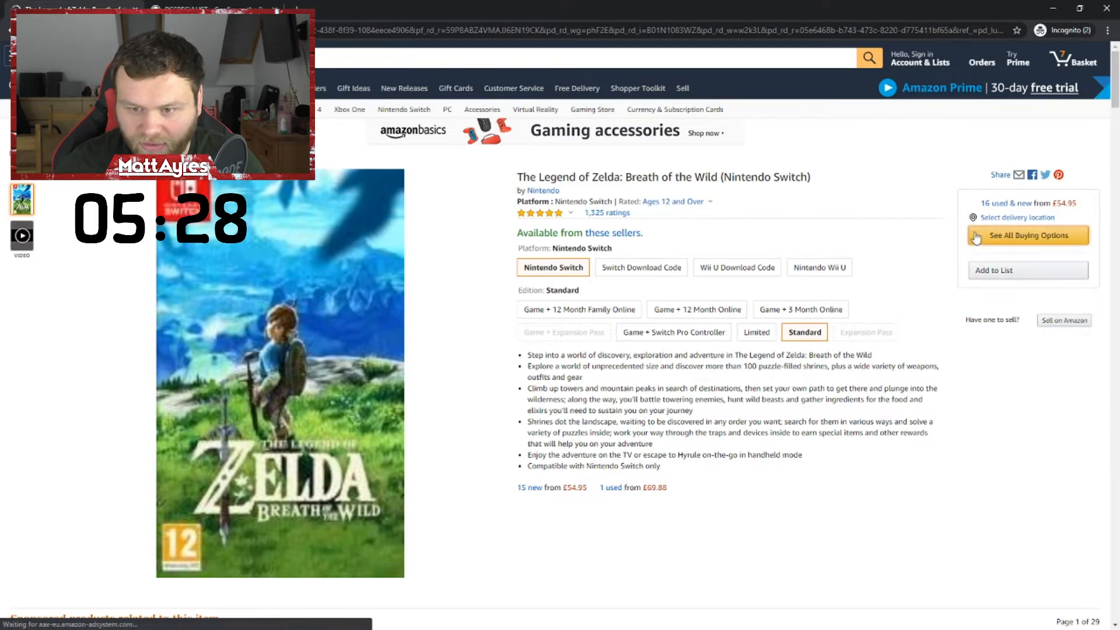
click(1027, 235)
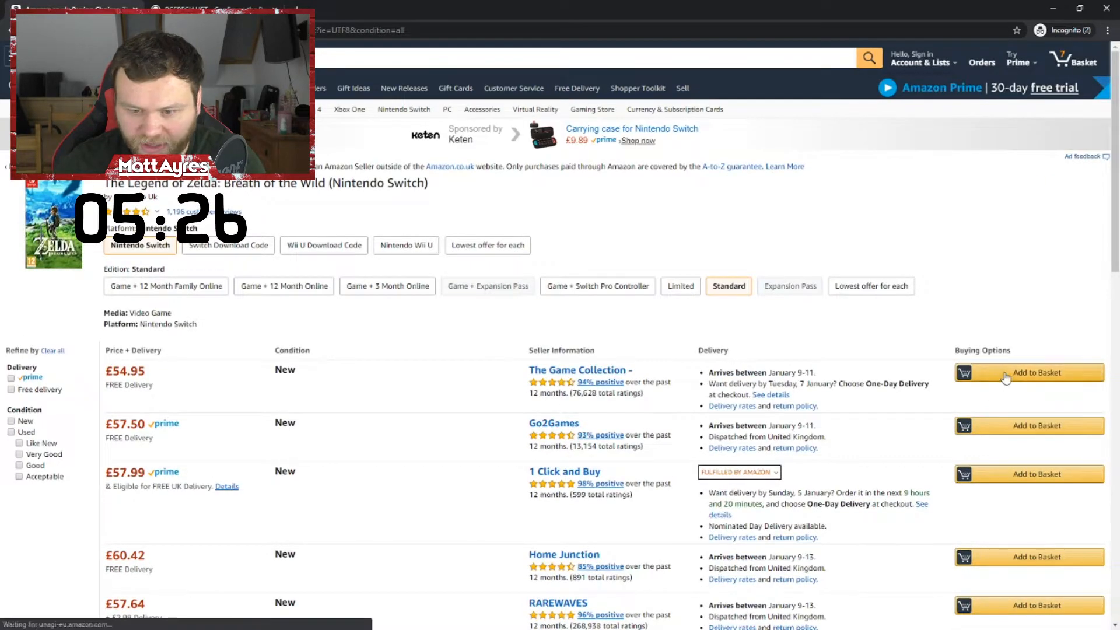
click(1028, 372)
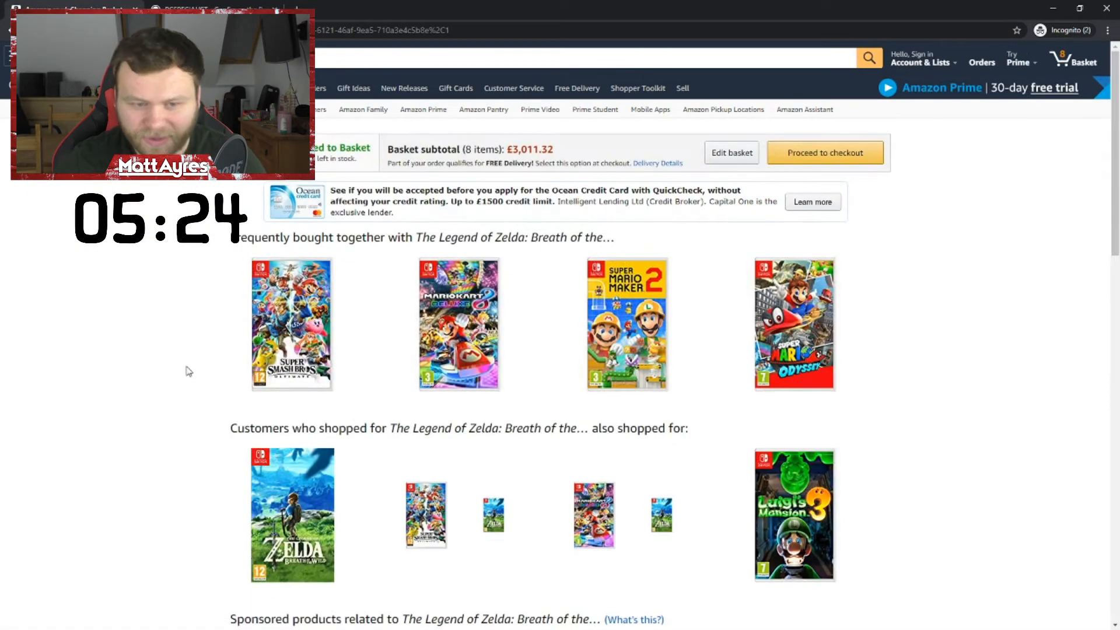
Add Mario Kart 8 Deluxe from Frequently bought together, reaching 9 items.
scroll(down, 3)
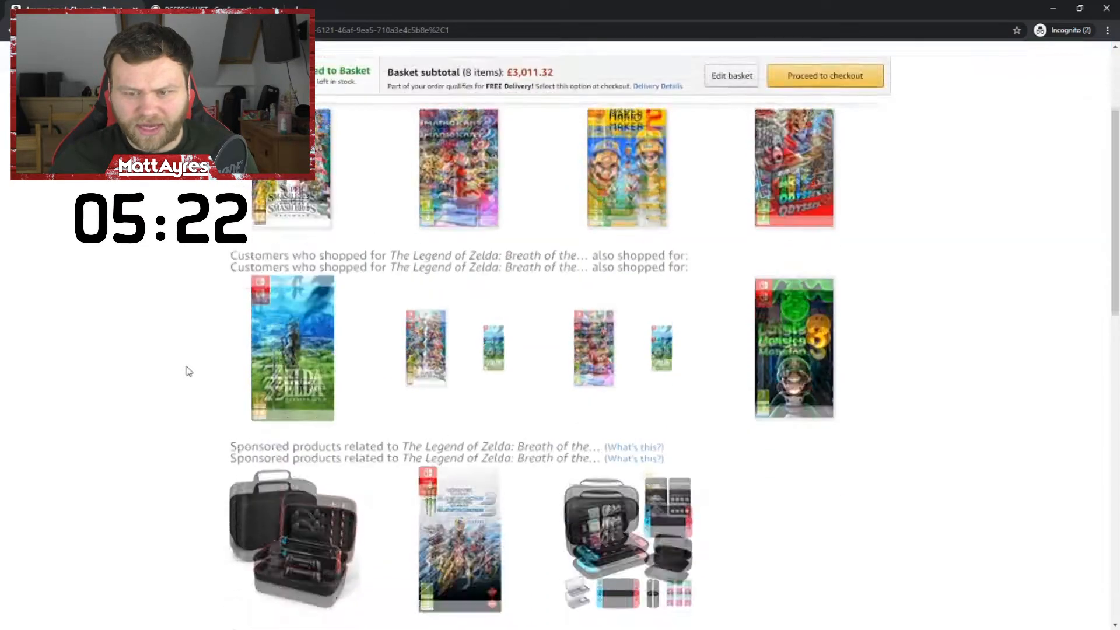
scroll(up, 3)
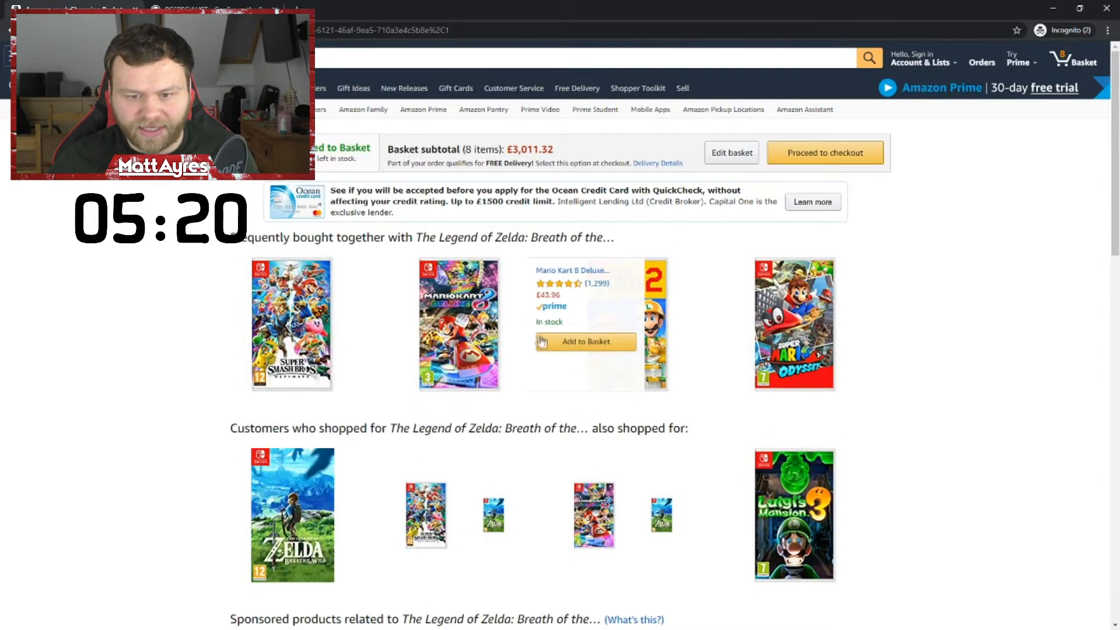
click(584, 340)
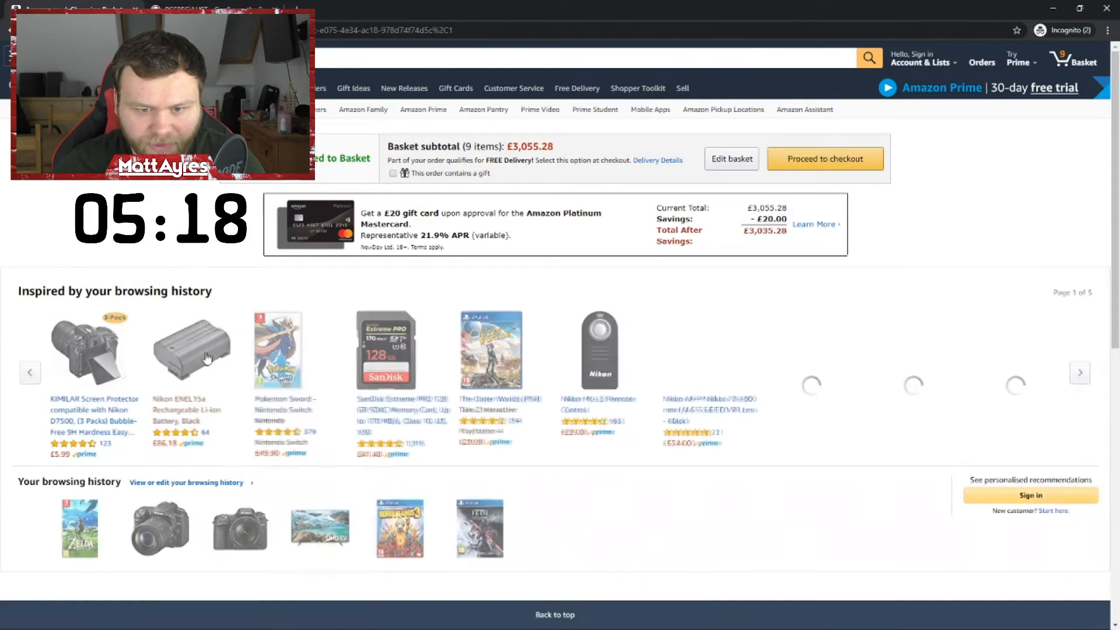
scroll(down, 3)
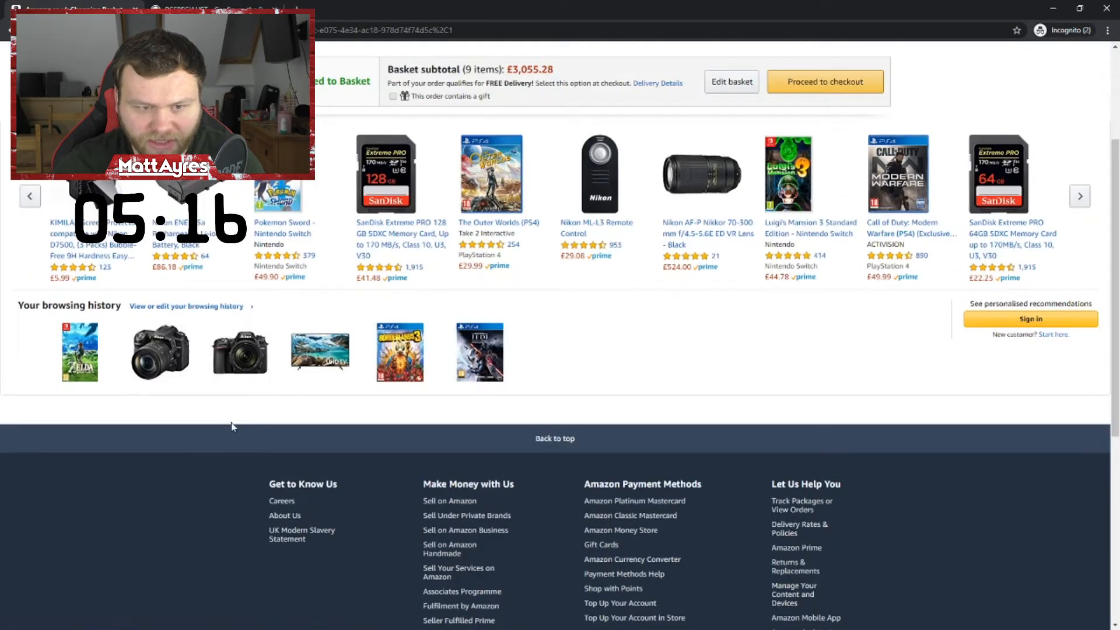
scroll(up, 3)
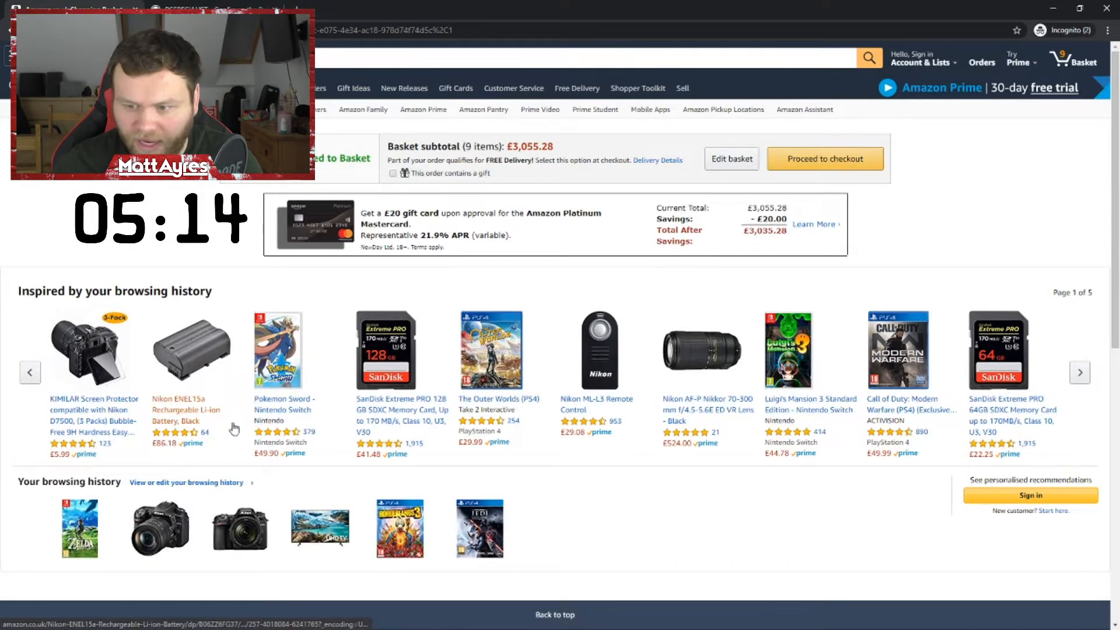
click(586, 58)
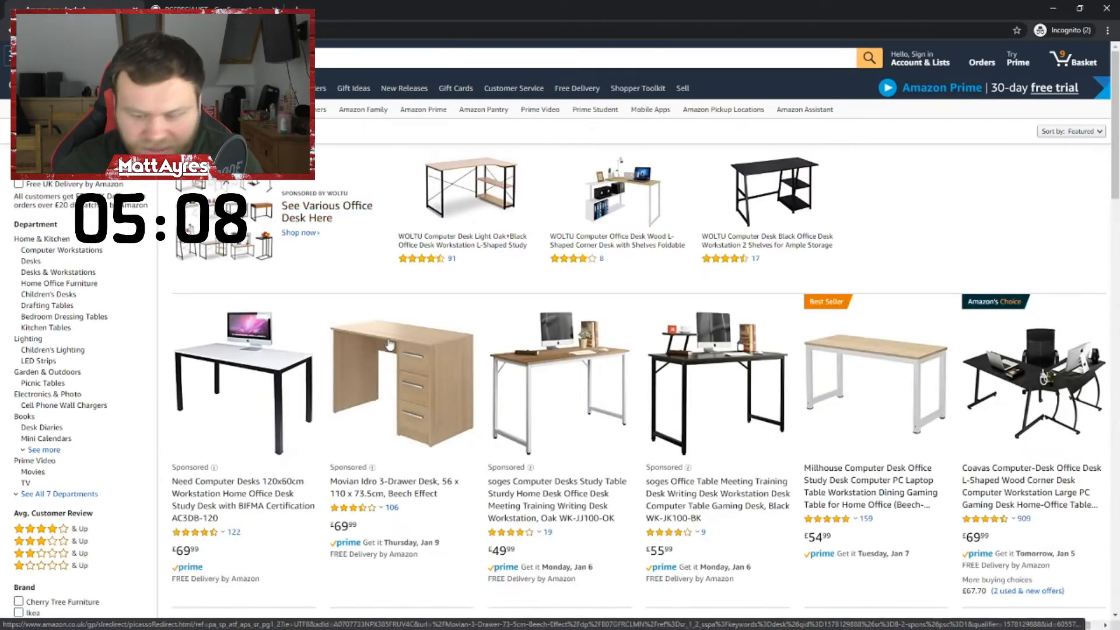
Scroll through the desk listings until the £900 oak curved reception desk appears.
scroll(down, 3)
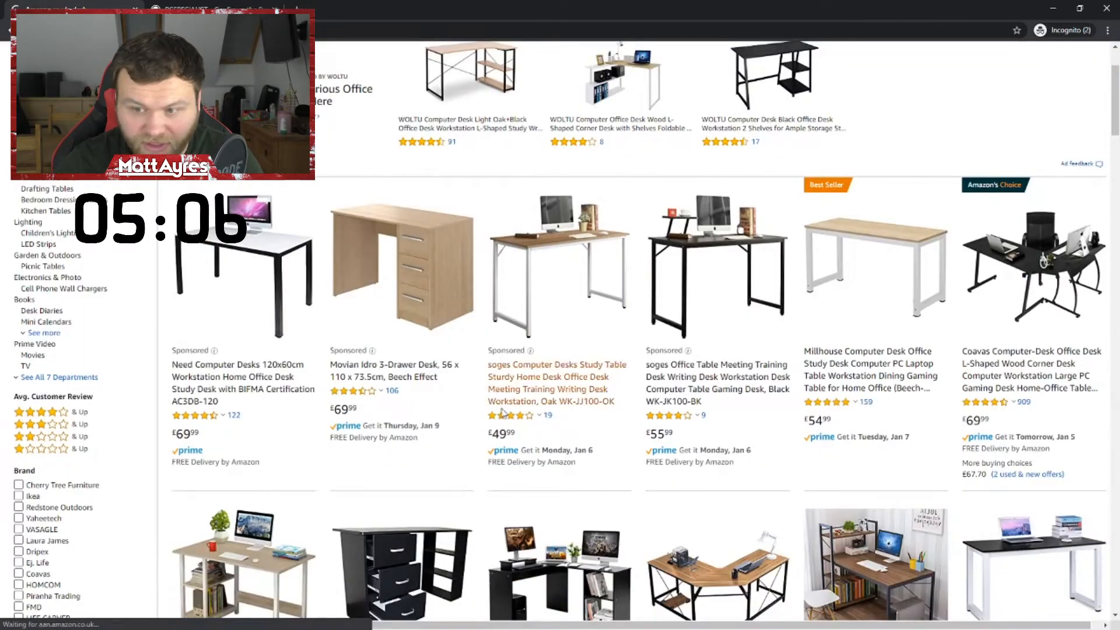
scroll(up, 3)
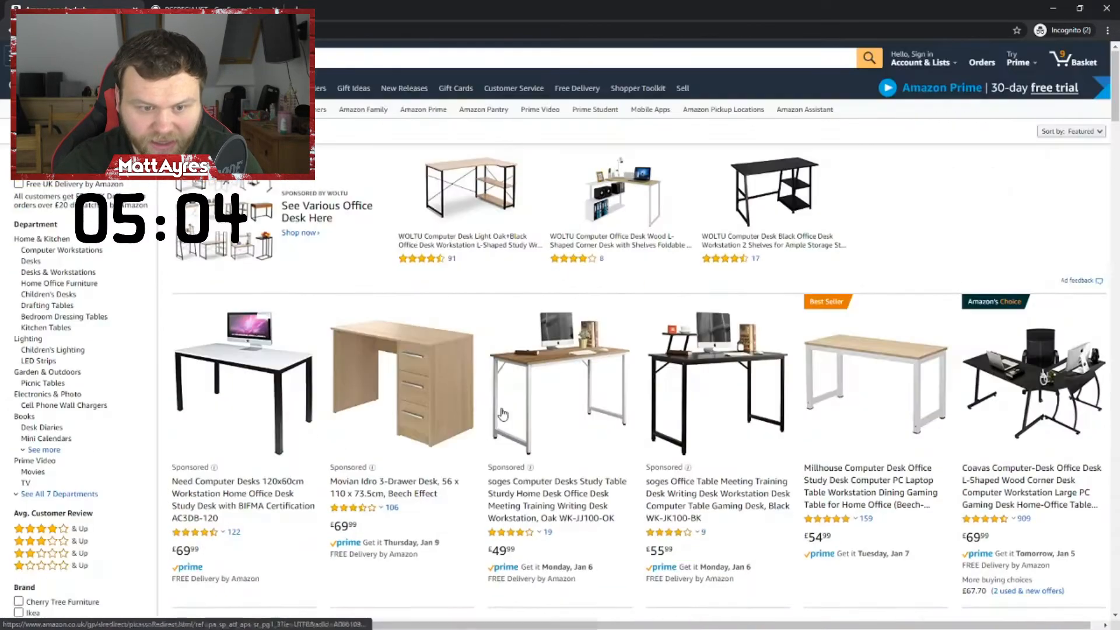
scroll(down, 3)
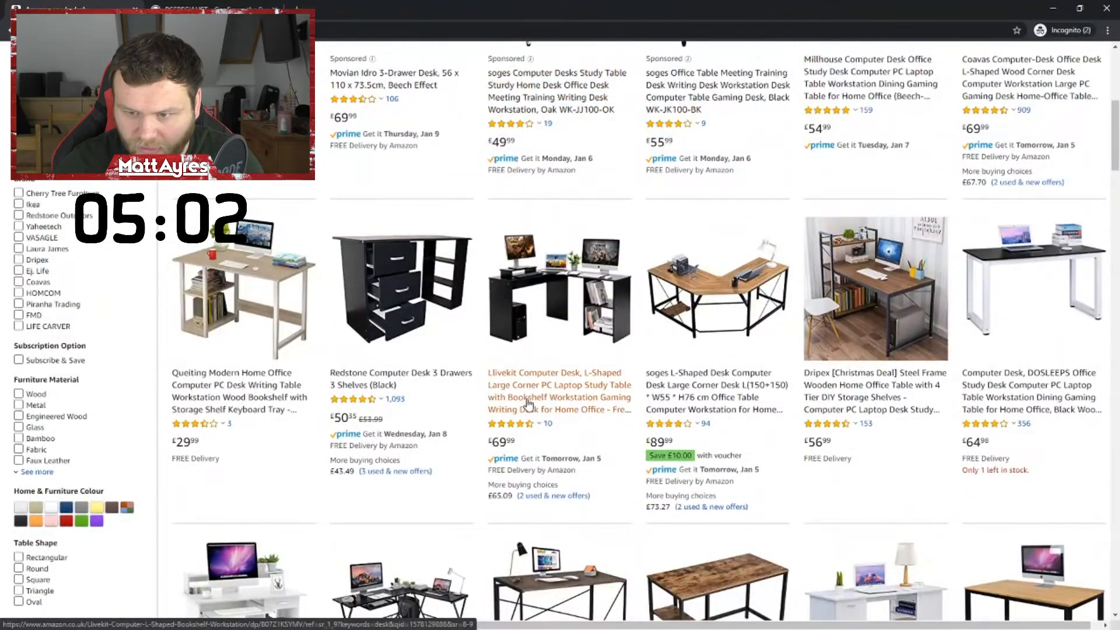
scroll(down, 3)
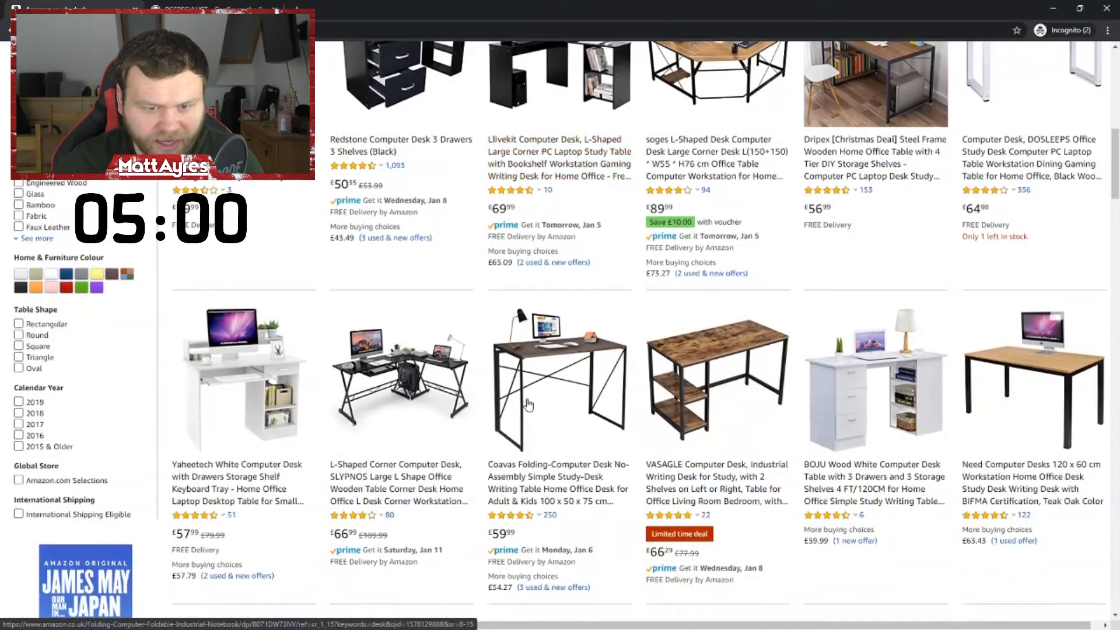
scroll(down, 3)
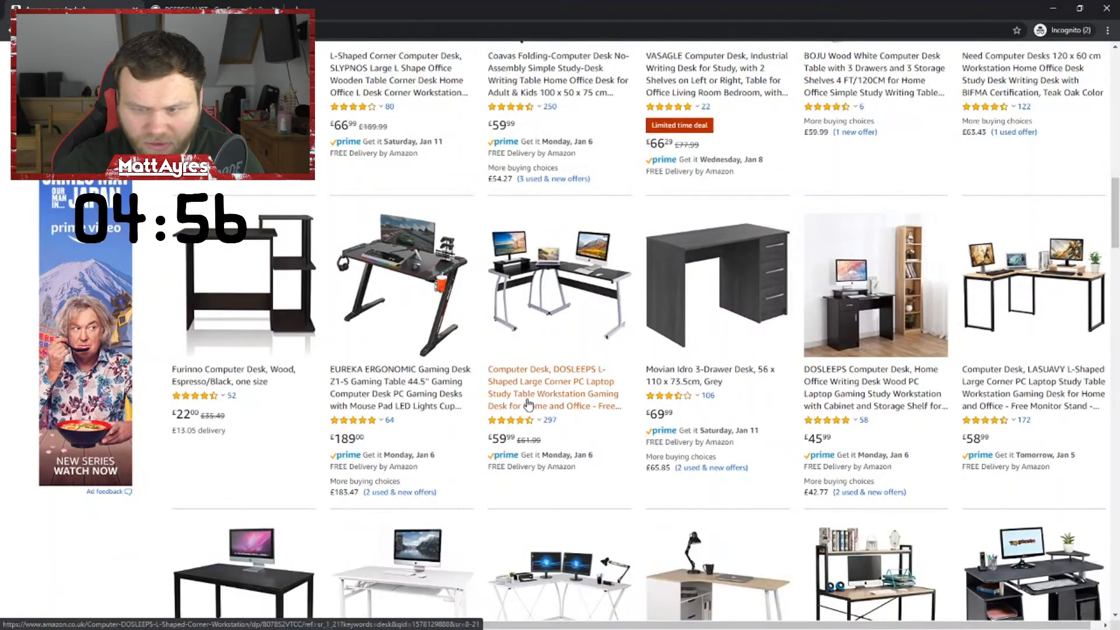
scroll(down, 3)
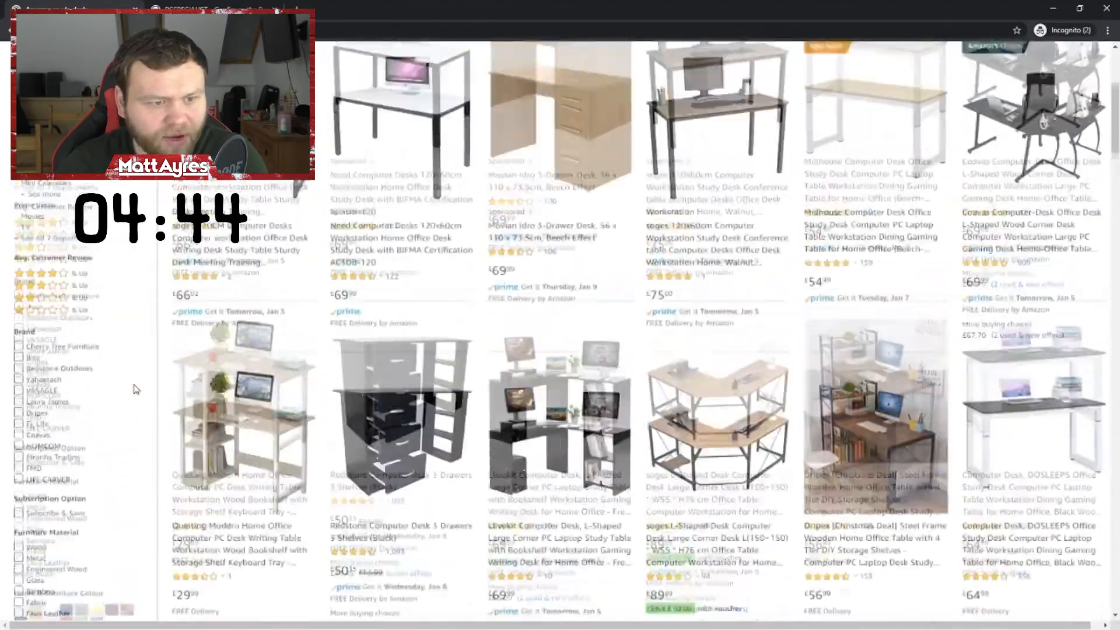
scroll(down, 3)
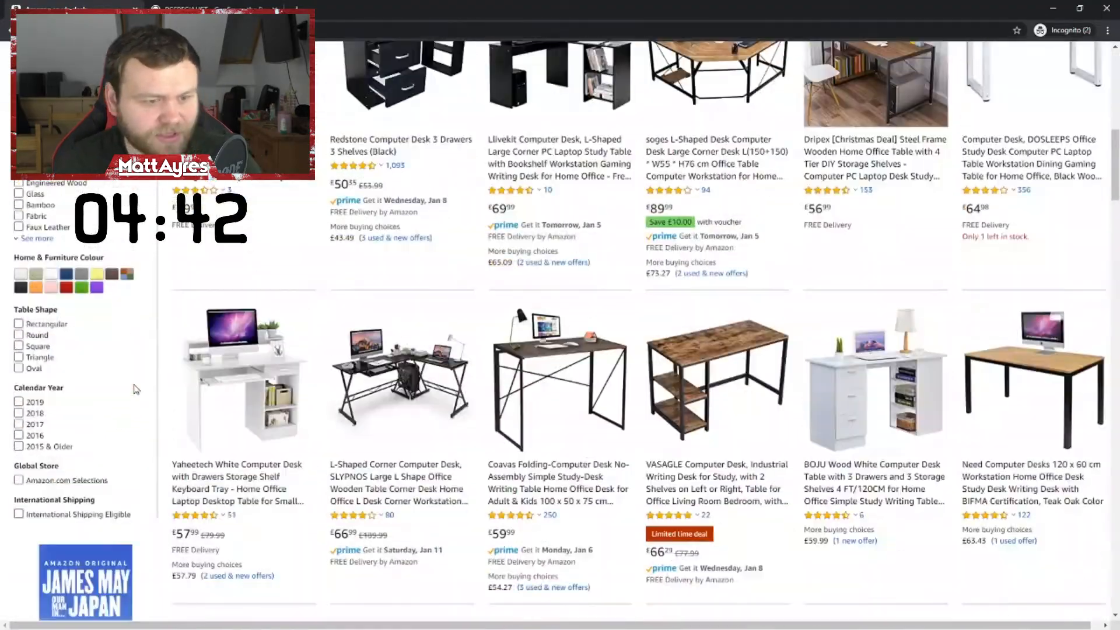
scroll(down, 3)
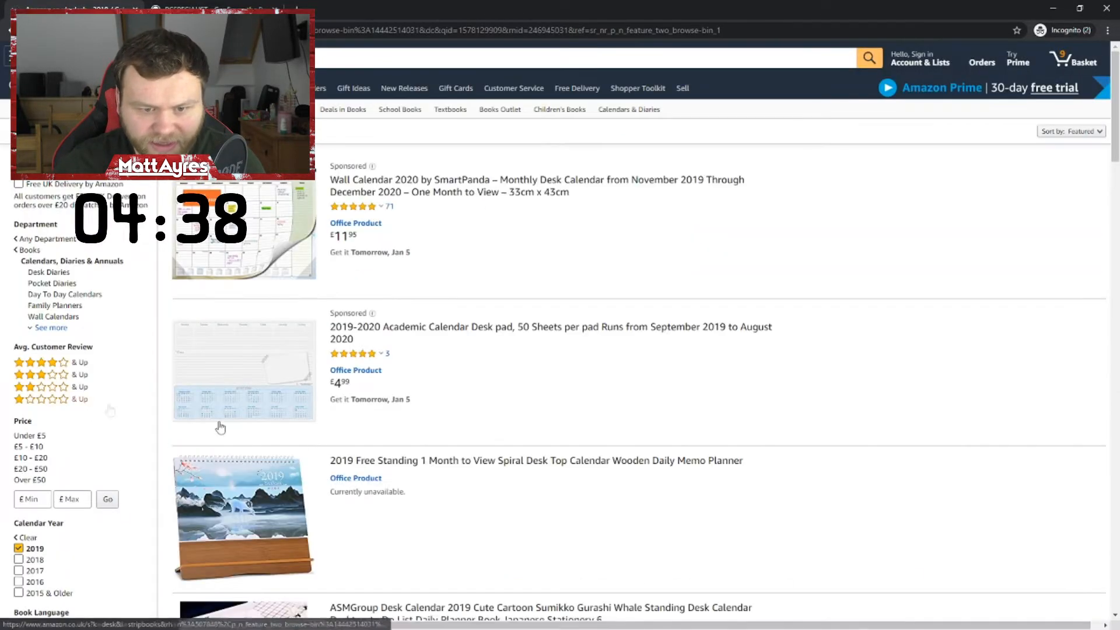
scroll(down, 3)
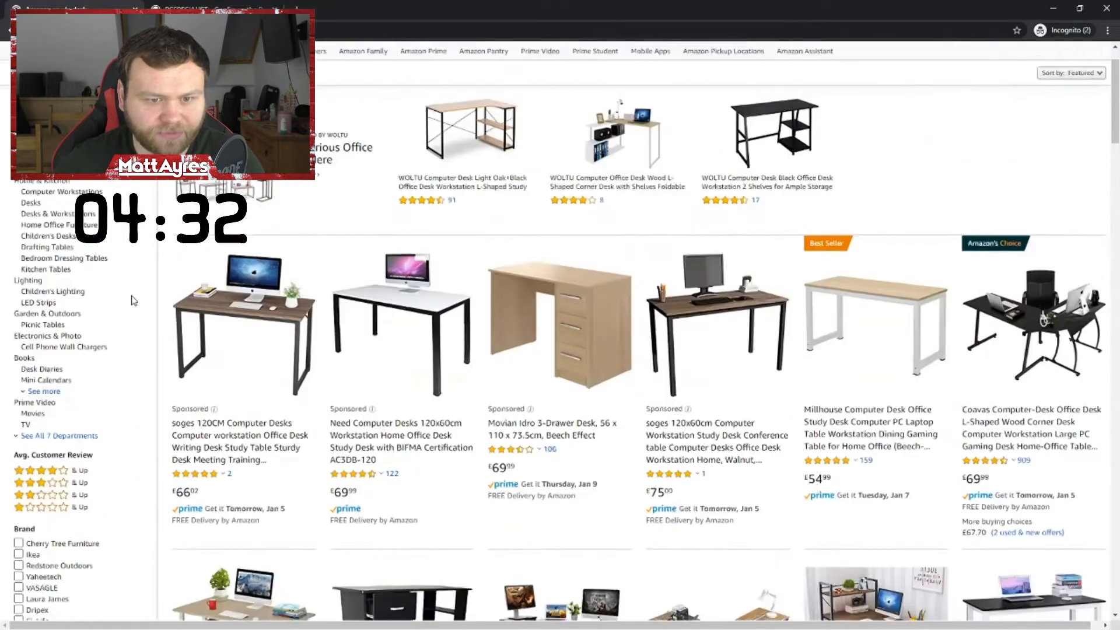
scroll(up, 3)
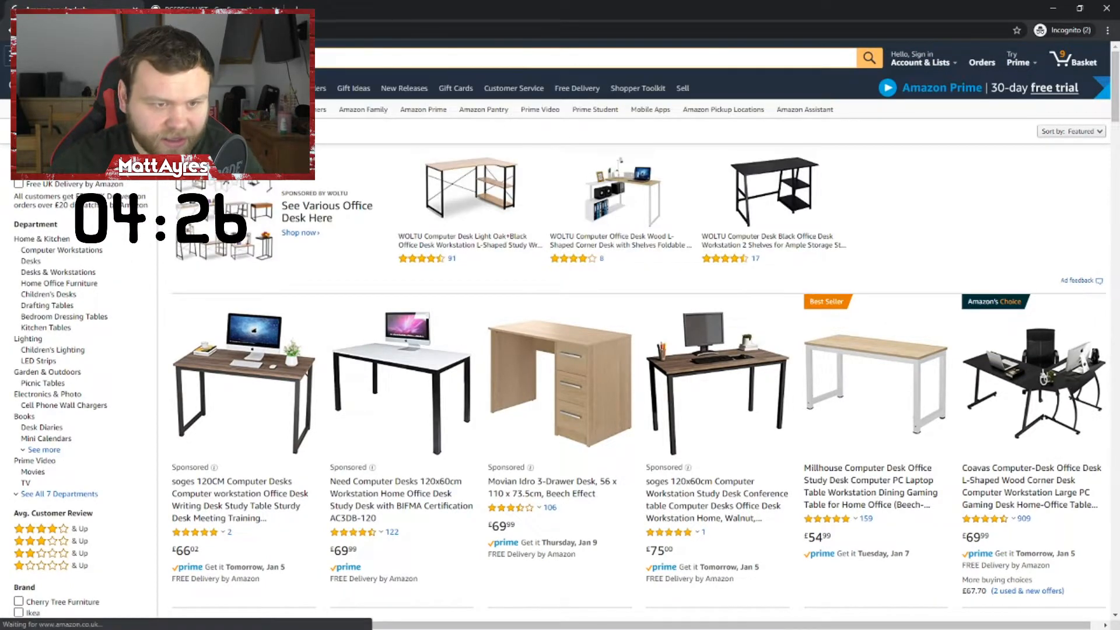
scroll(down, 3)
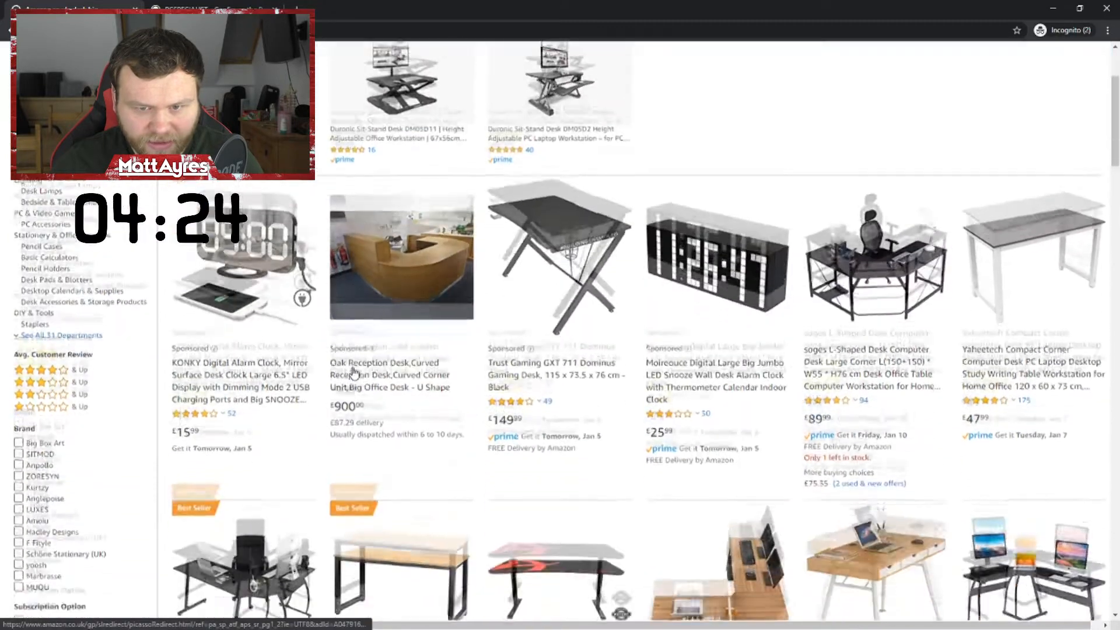
scroll(up, 3)
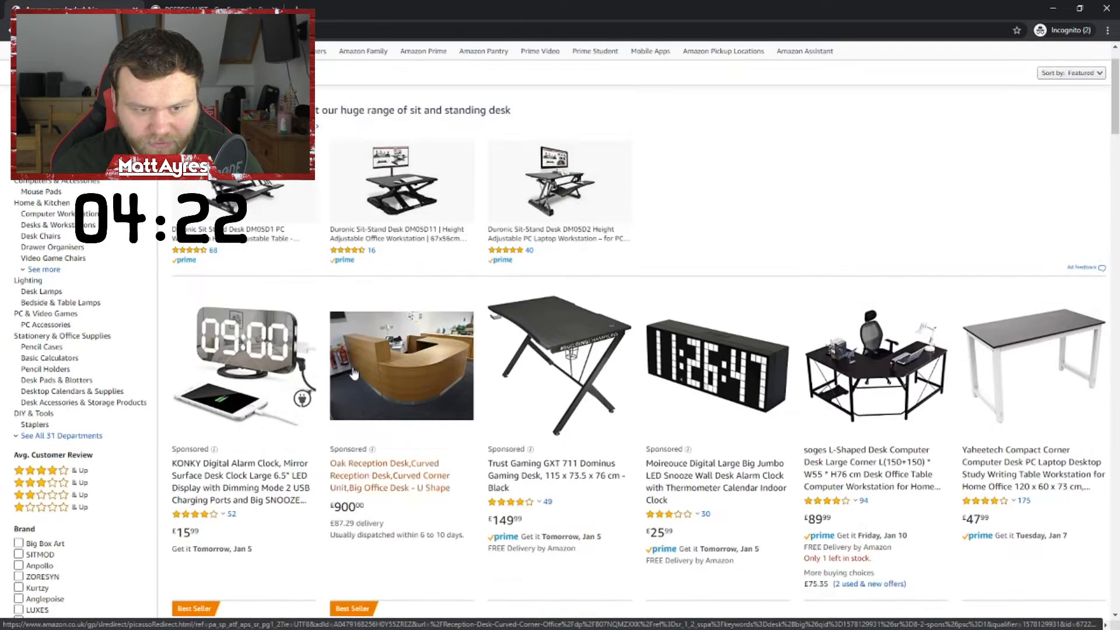
Open the £900 Oak Reception Desk listing and add it to the basket.
click(401, 365)
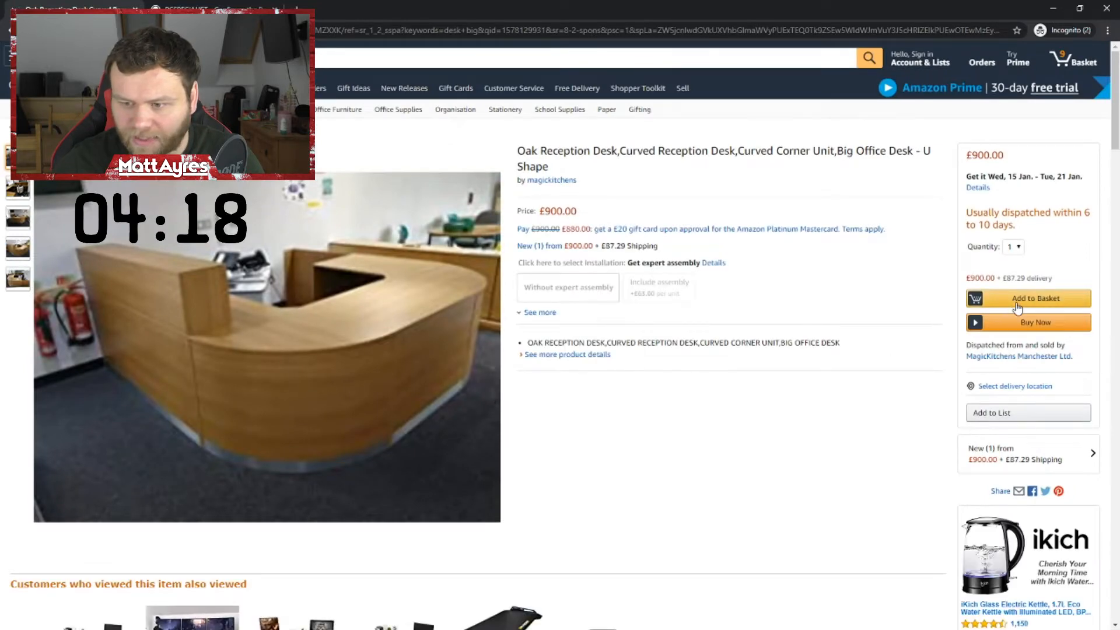
click(1027, 298)
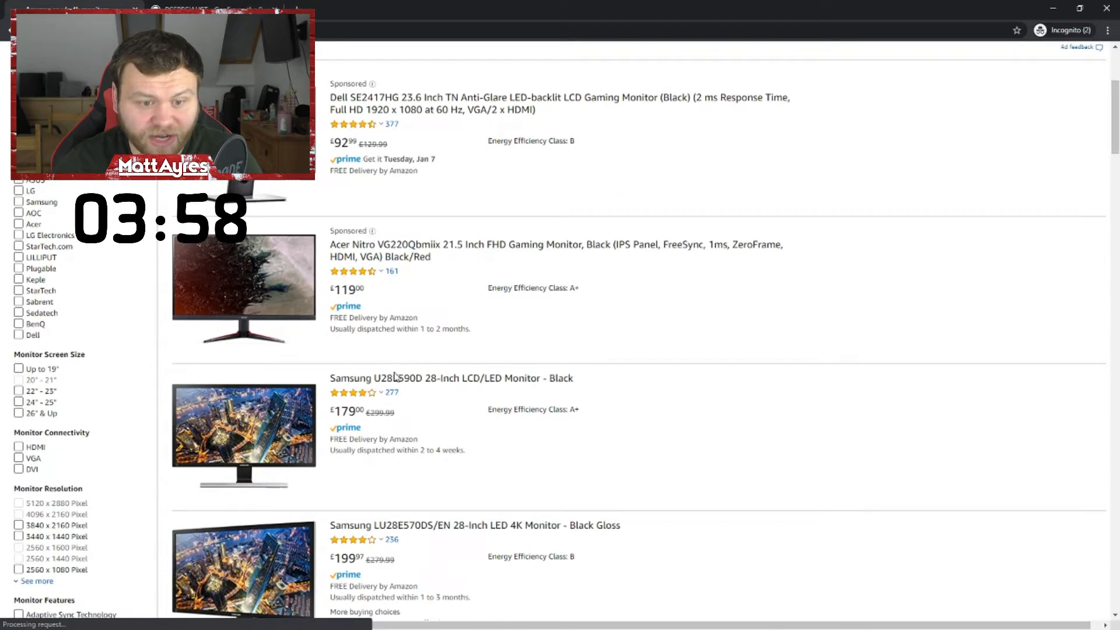
Add the £199.97 Samsung 28-inch 4K monitor with a chosen quantity, declining damage cover.
scroll(down, 3)
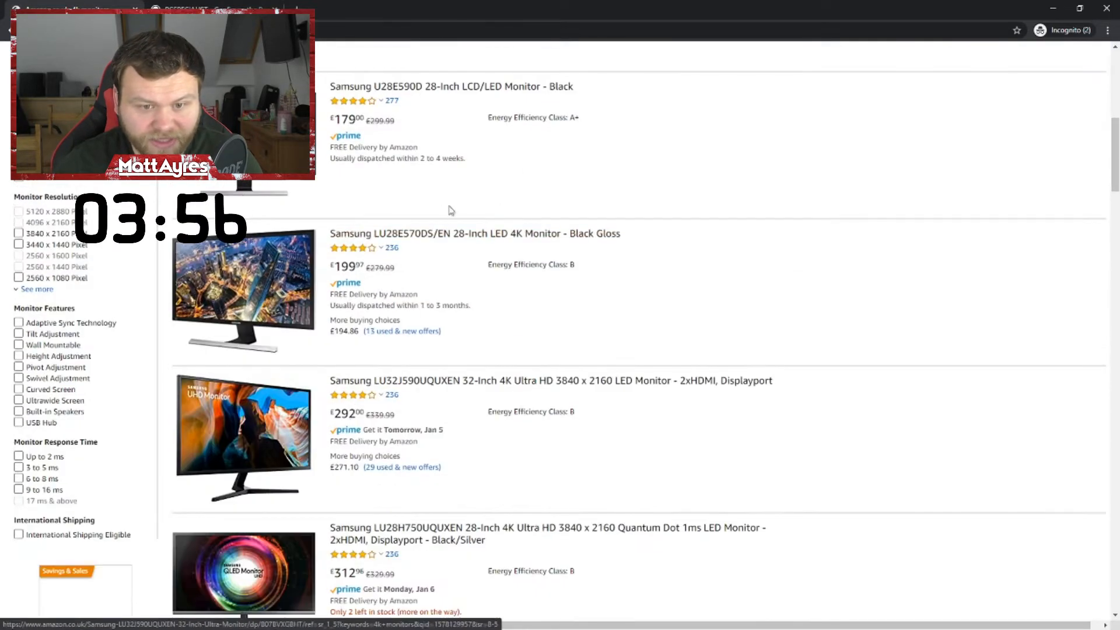
click(474, 233)
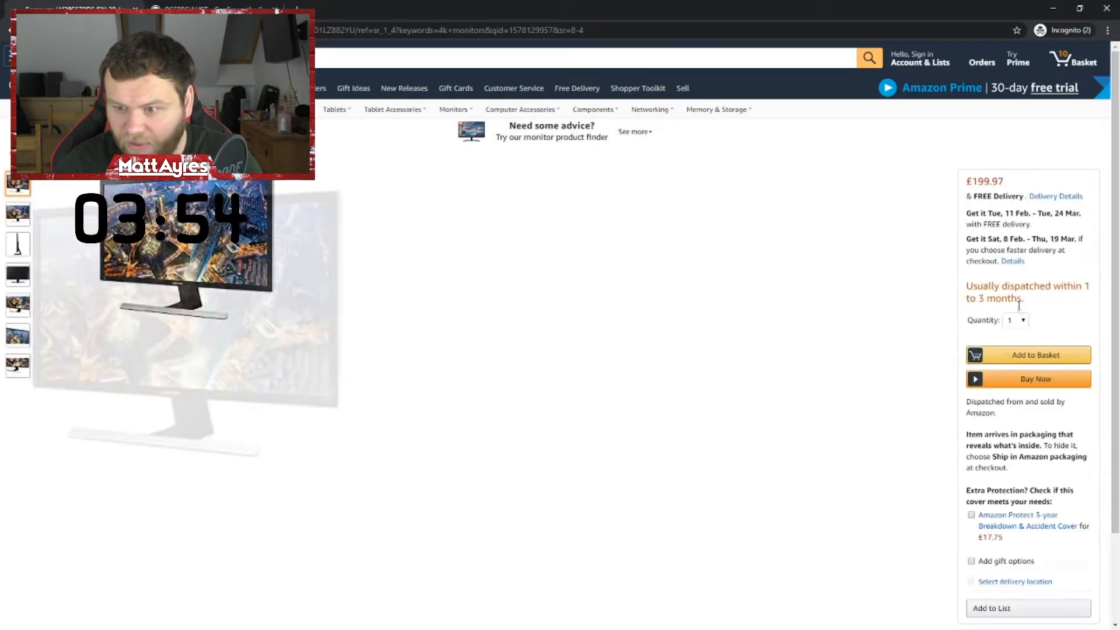
click(1021, 320)
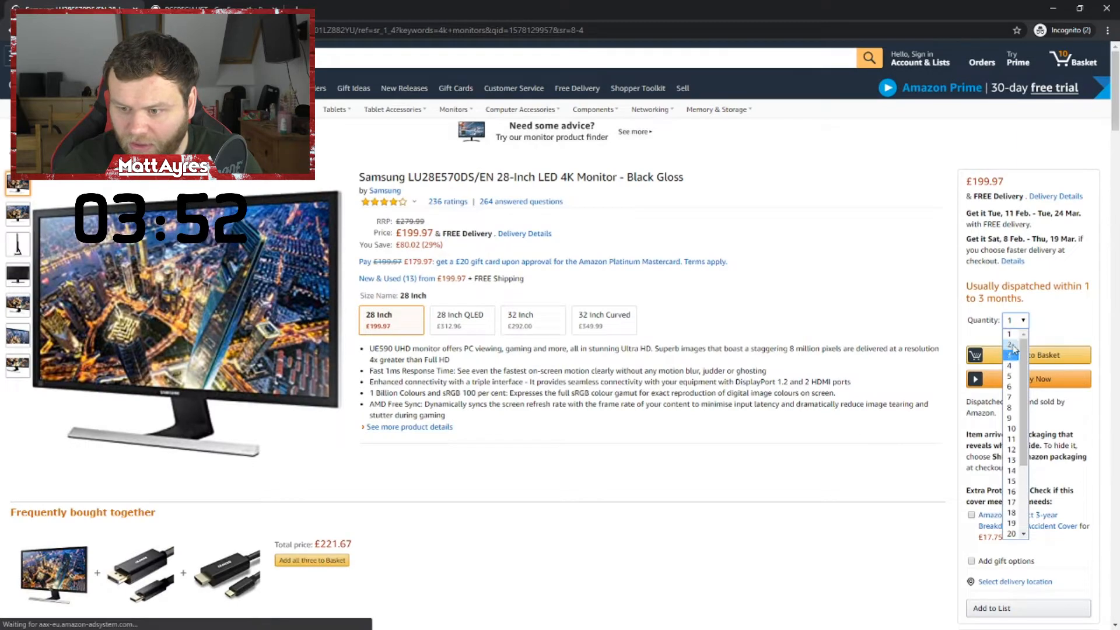
click(1008, 344)
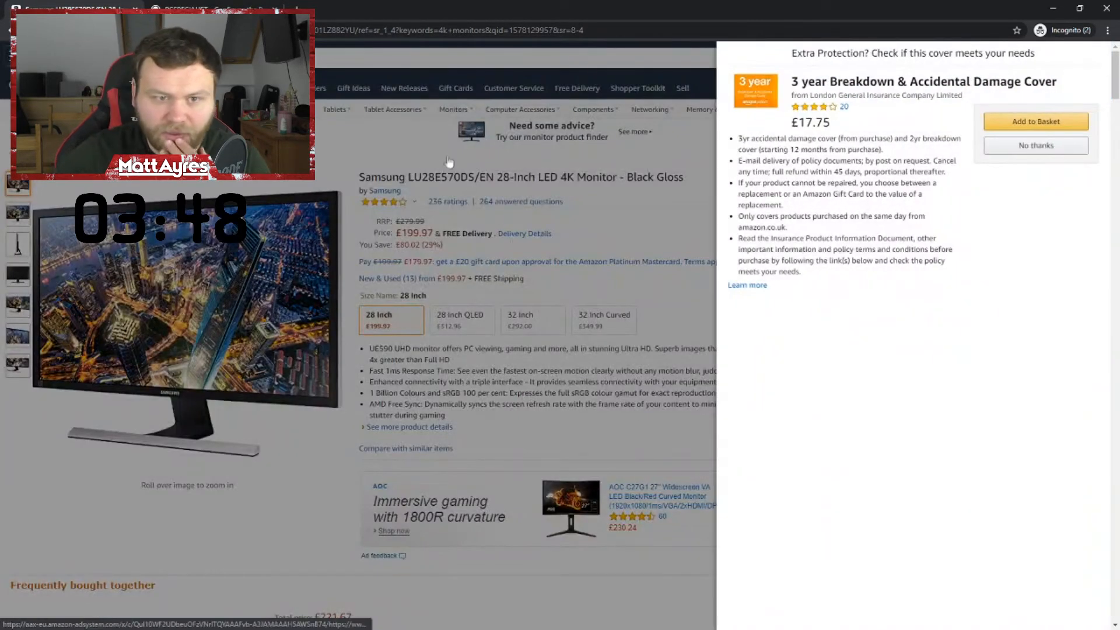
click(1034, 146)
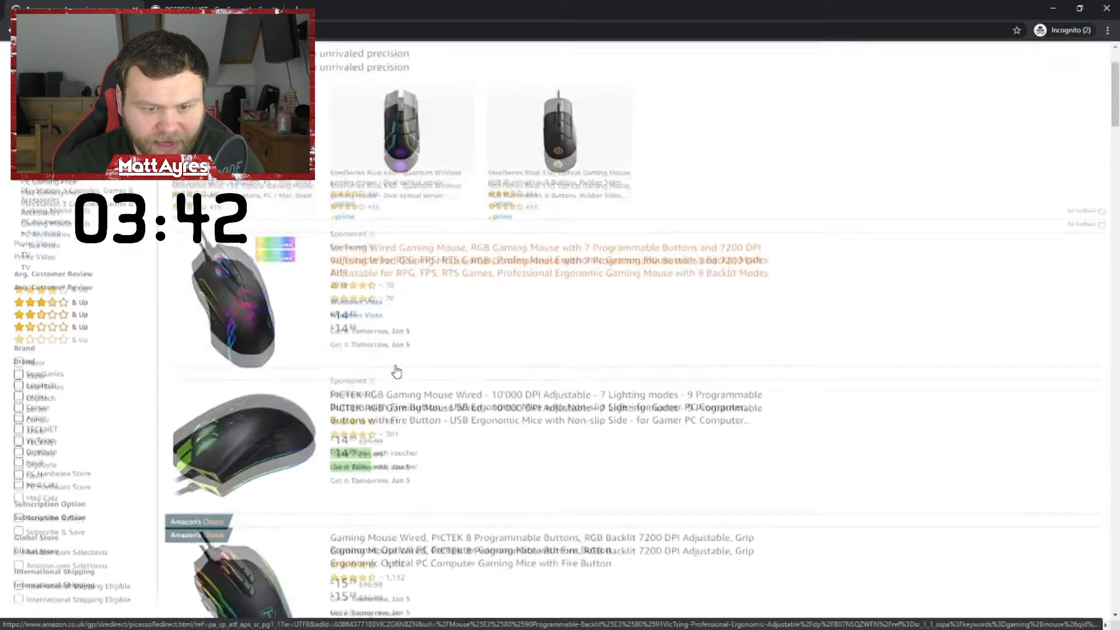
Add the Razer Deathadder Elite mouse to the basket from its product page.
scroll(down, 3)
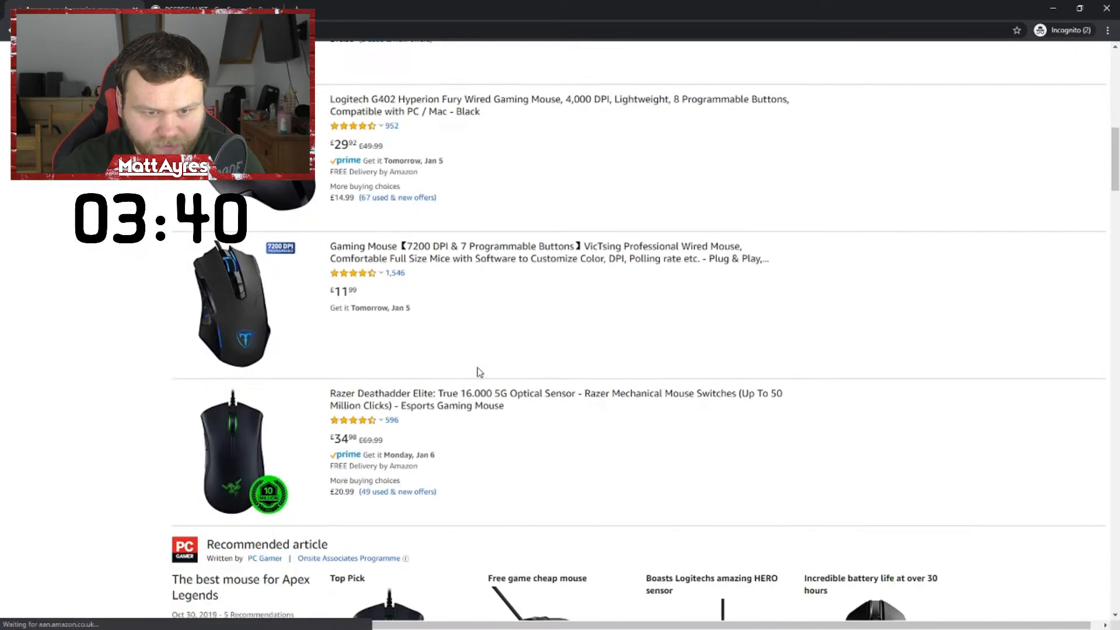
scroll(down, 3)
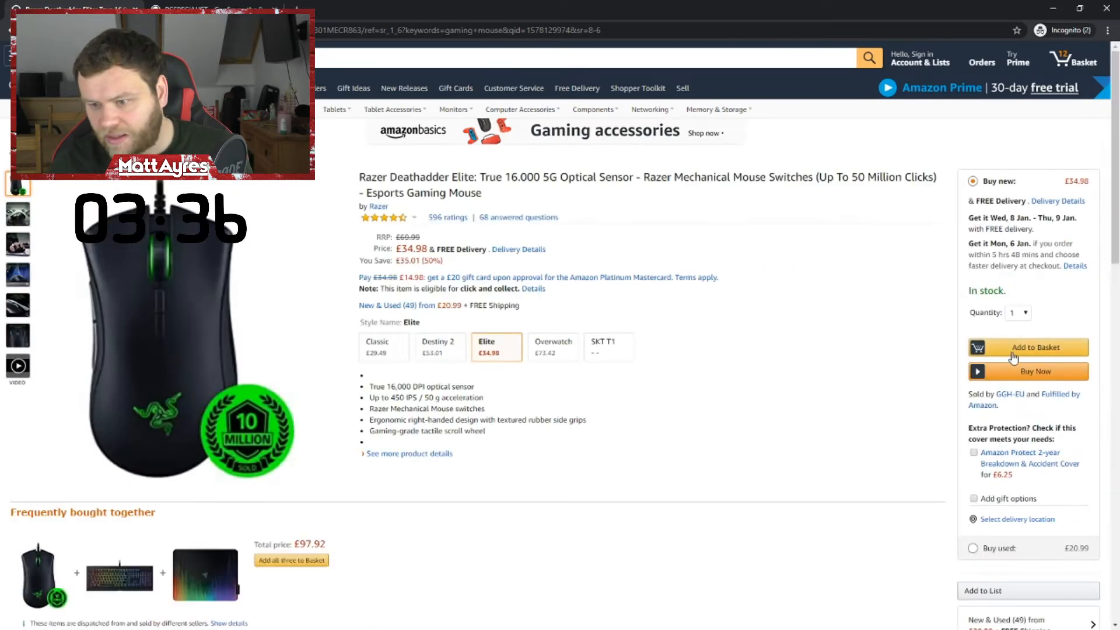
click(1027, 347)
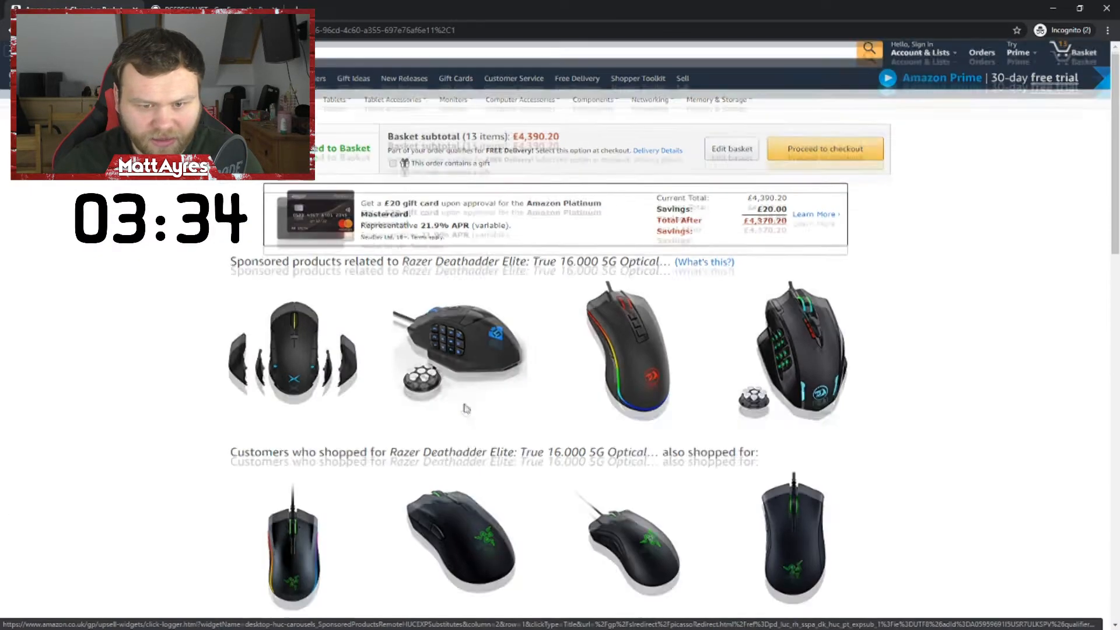
Add the recommended Razer Cynosa Chroma keyboard and Sphex V2 Mini mat.
scroll(down, 3)
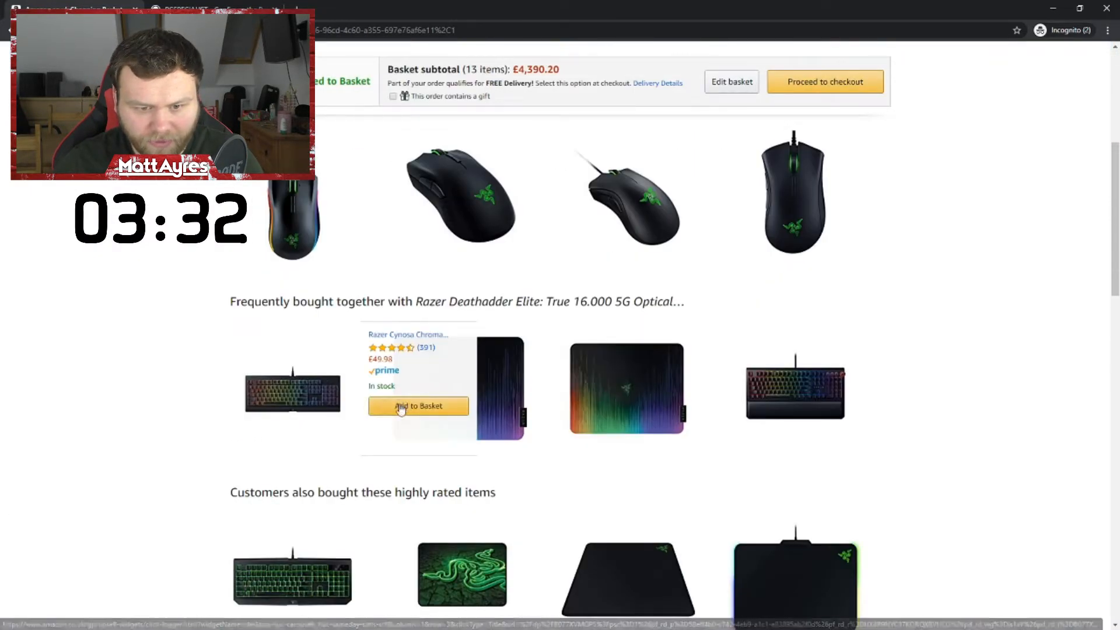
click(417, 406)
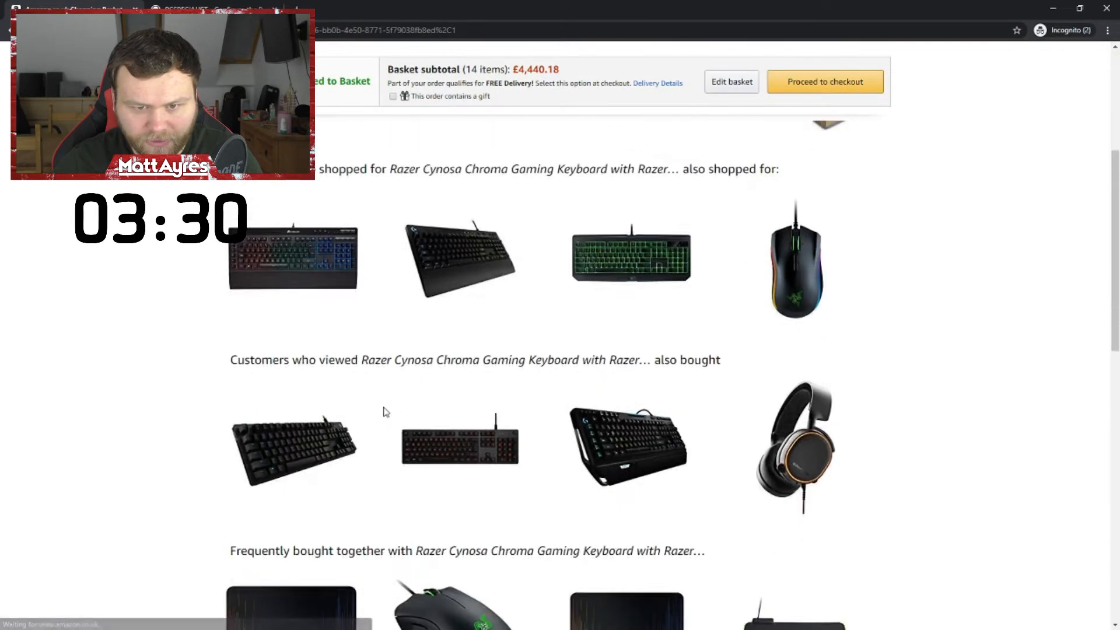
scroll(down, 3)
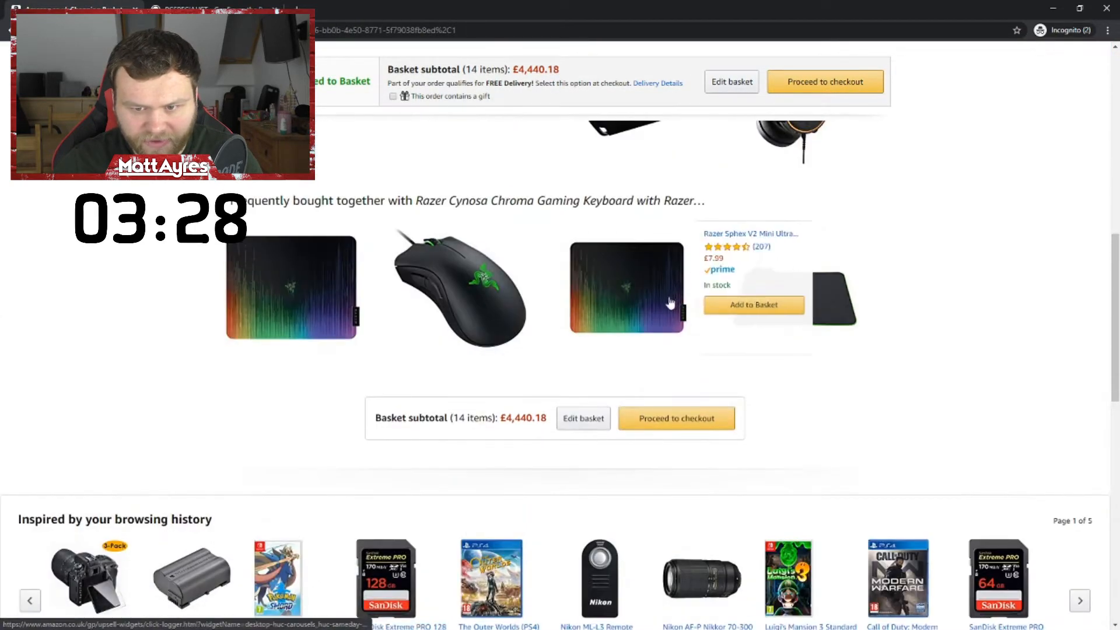
click(753, 304)
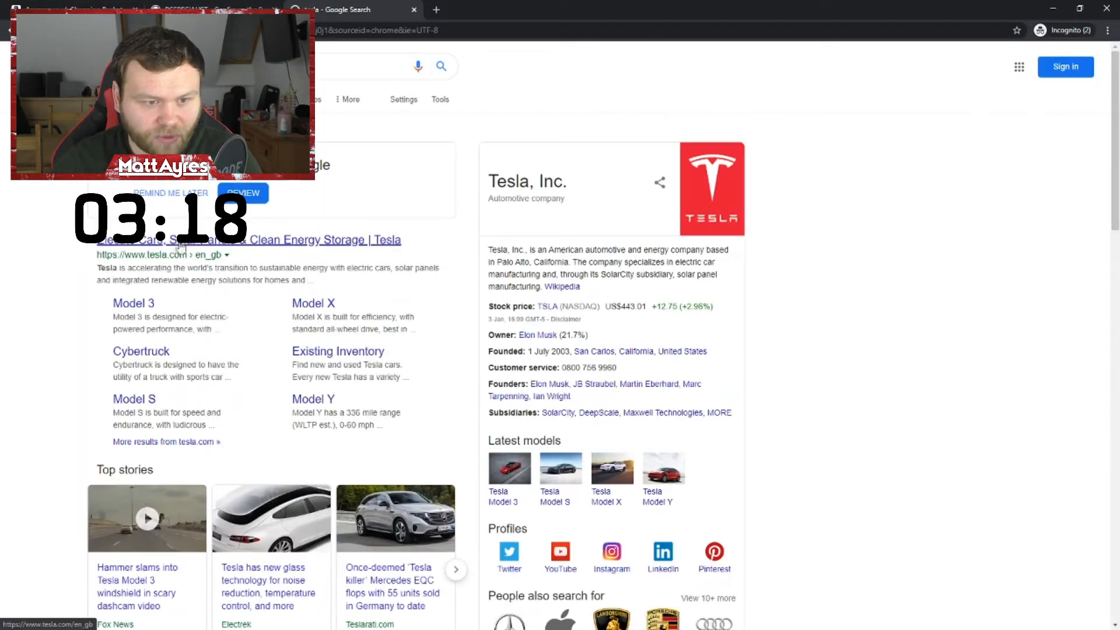
Follow the tesla.com link from the Google Tesla results.
click(248, 240)
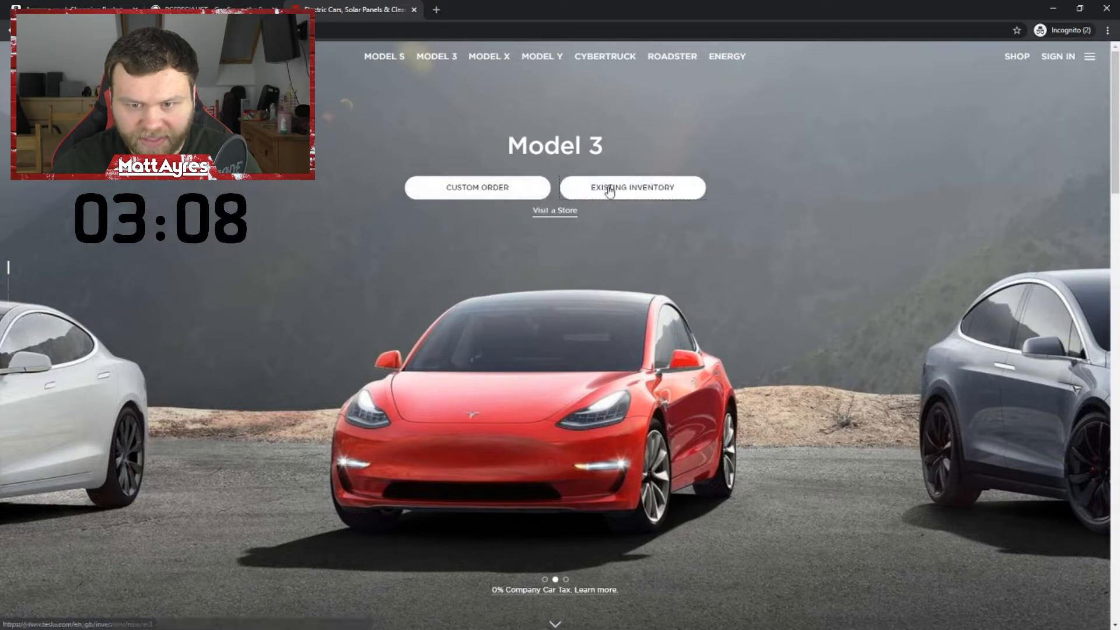
Browse Model 3 existing inventory and Buy Now on the first £59,790 Long Range car.
click(631, 187)
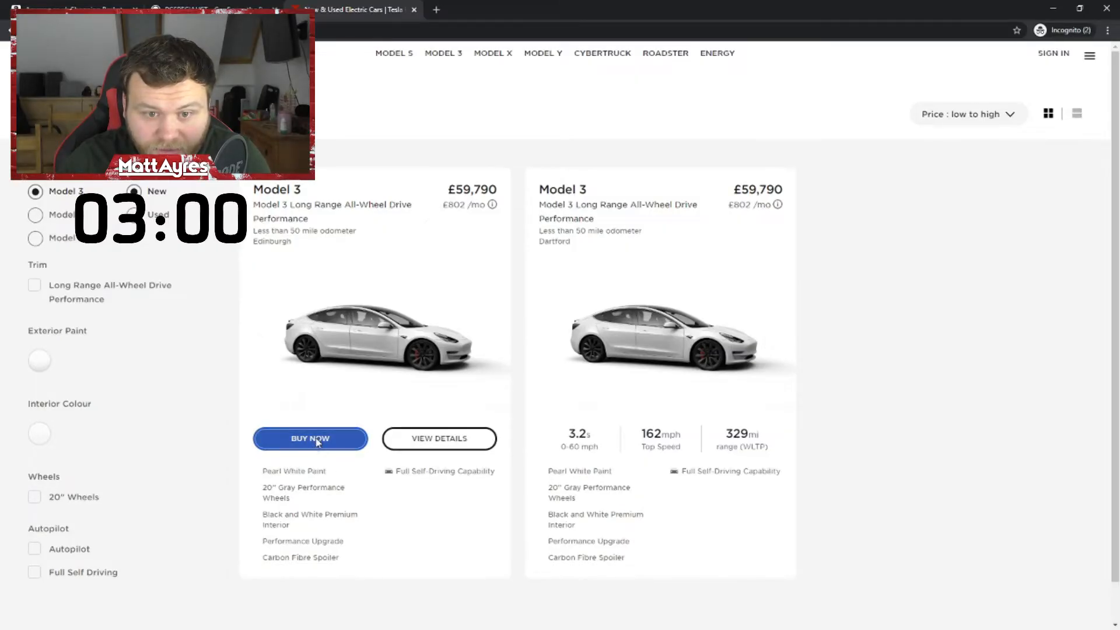
click(310, 438)
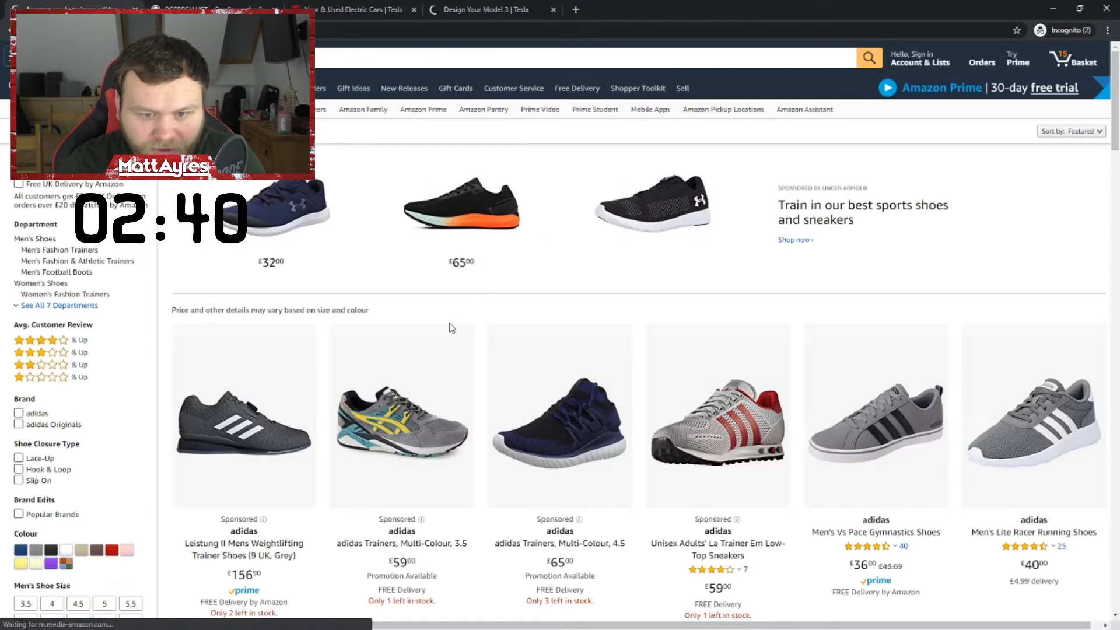
Add the grey adidas Vs Pace Gymnastics Shoes in size 9 UK (£36) to the basket.
scroll(down, 3)
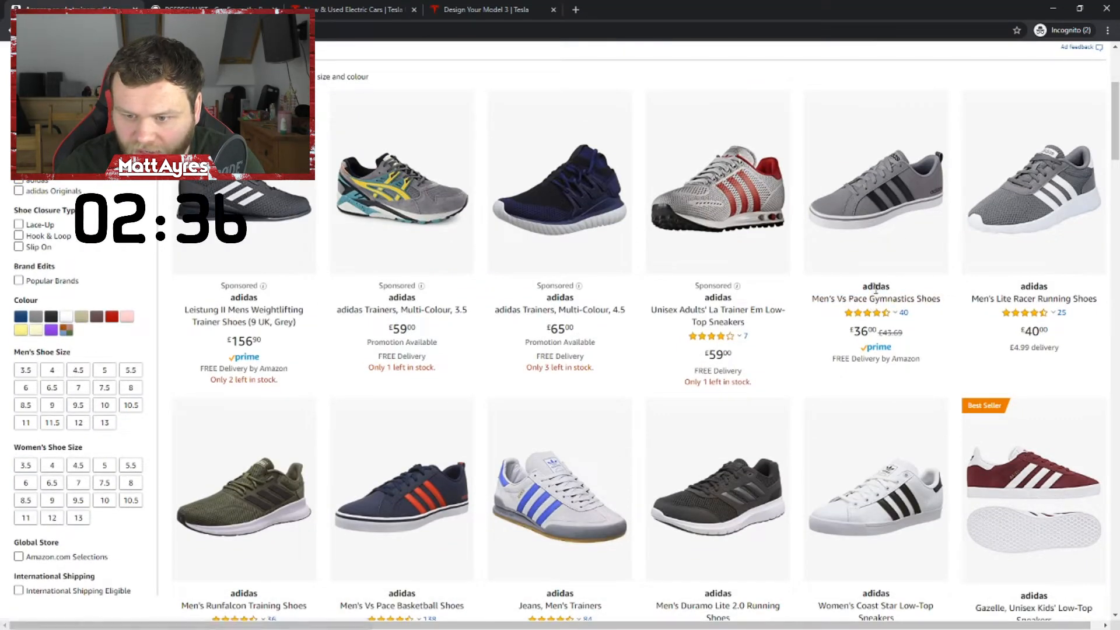
click(875, 182)
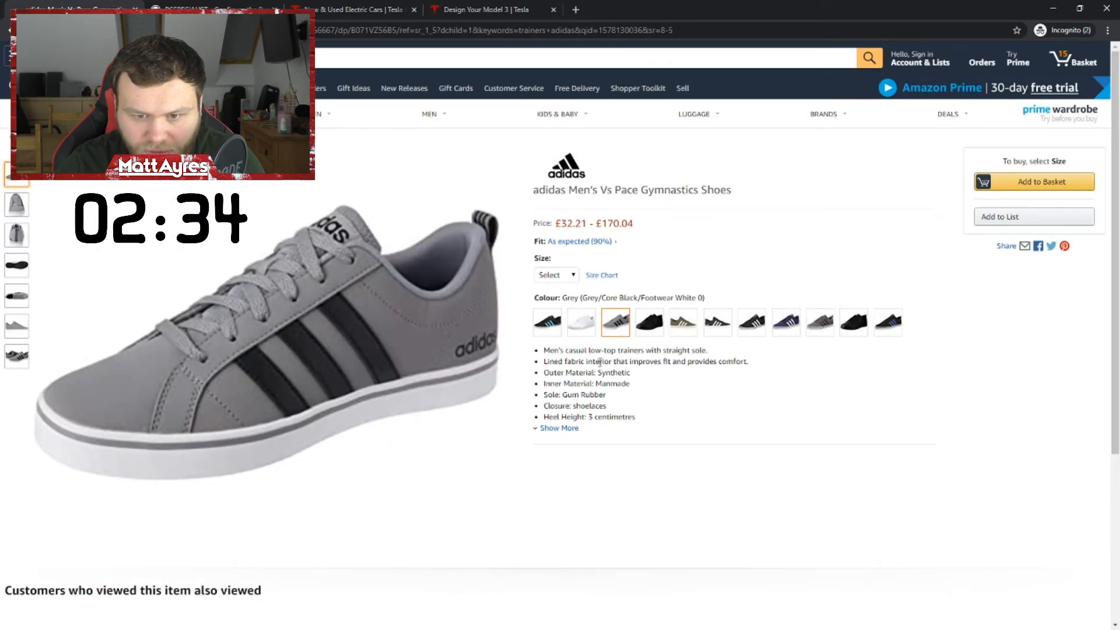
click(556, 275)
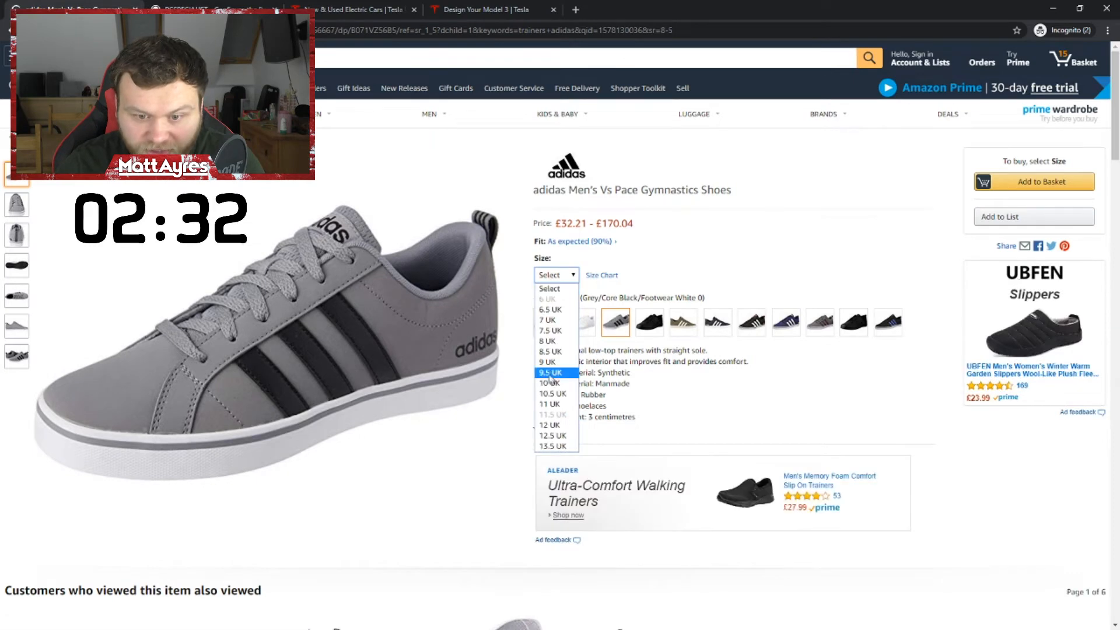
click(547, 361)
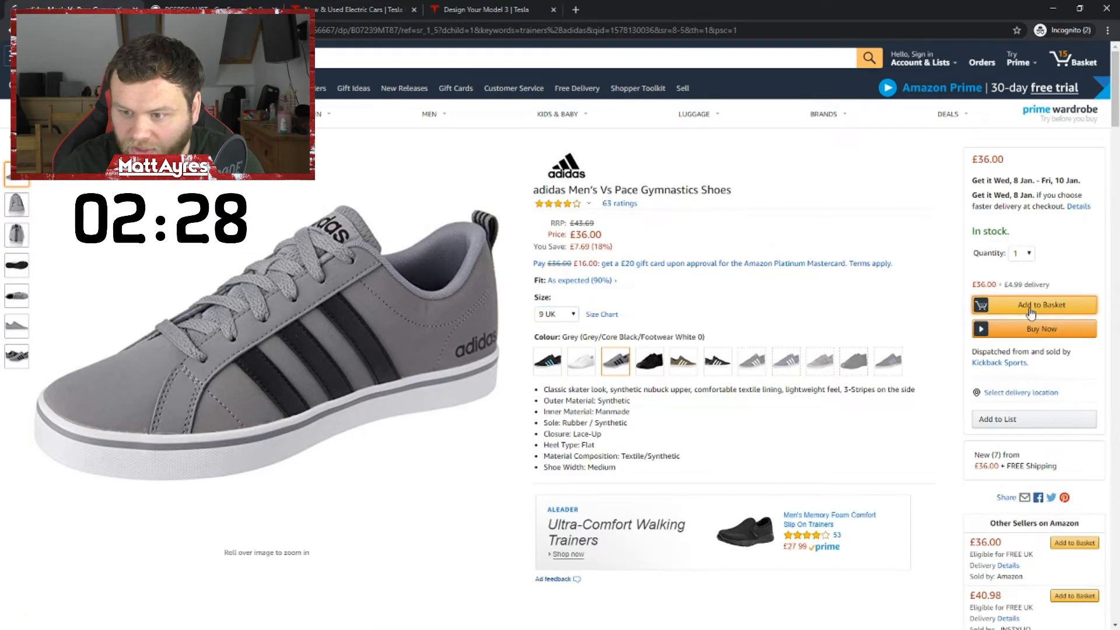
click(1033, 305)
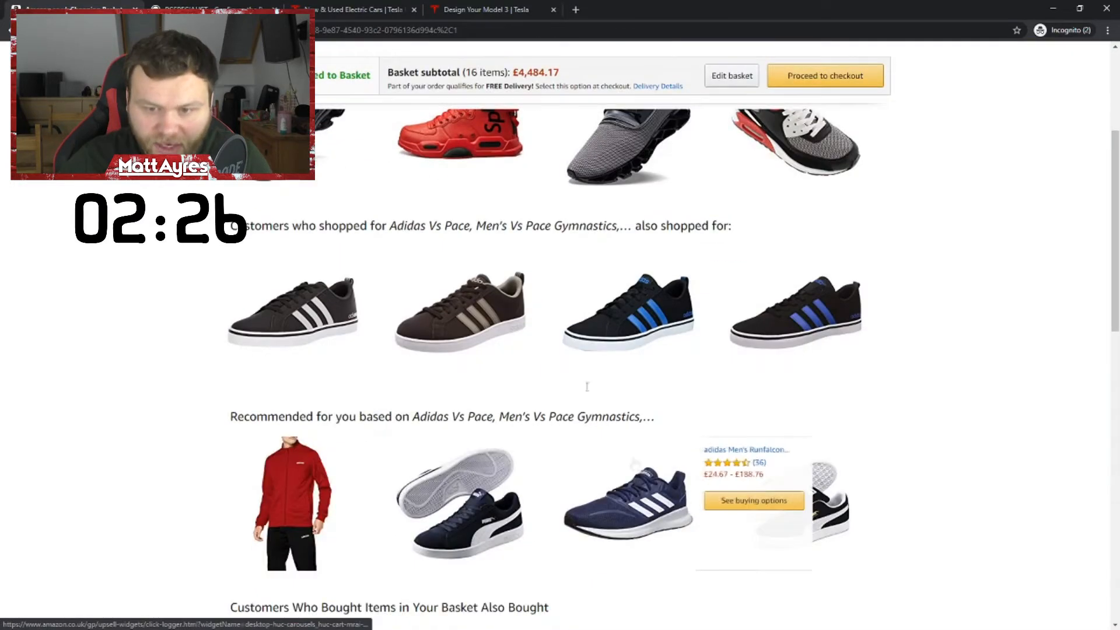
Add the brown adidas Vs Advantage Tennis Shoes to the basket.
scroll(down, 3)
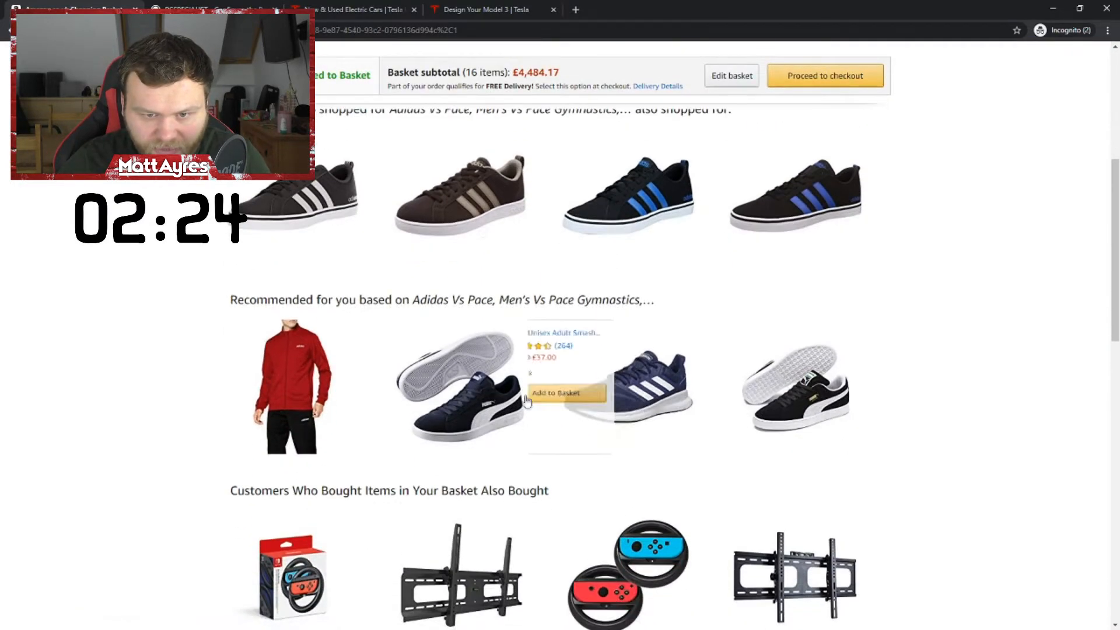
click(565, 392)
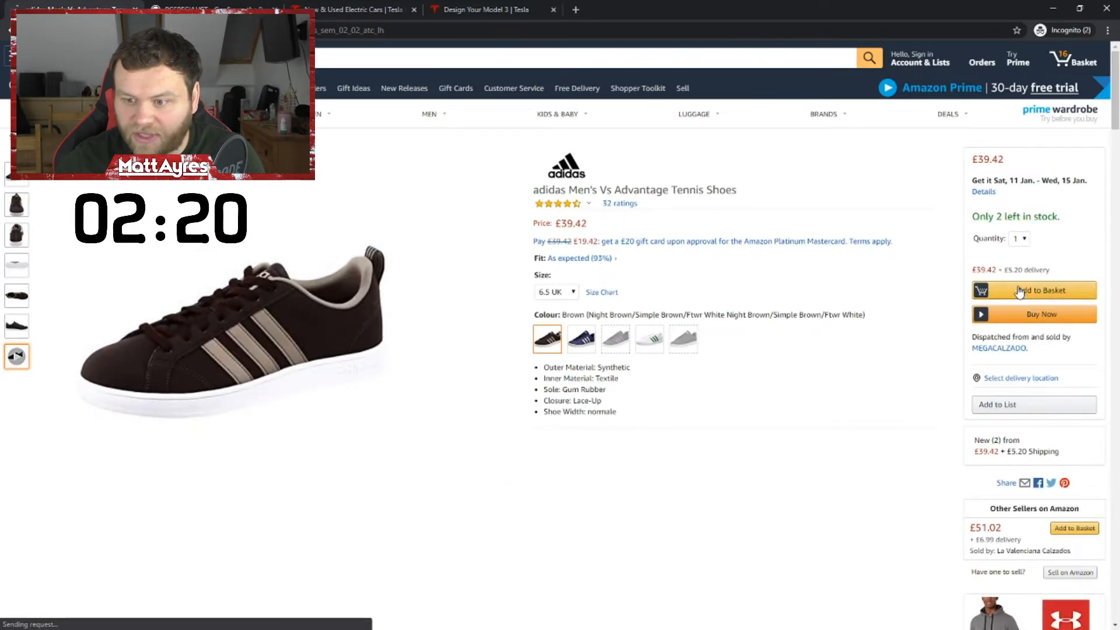
click(1033, 290)
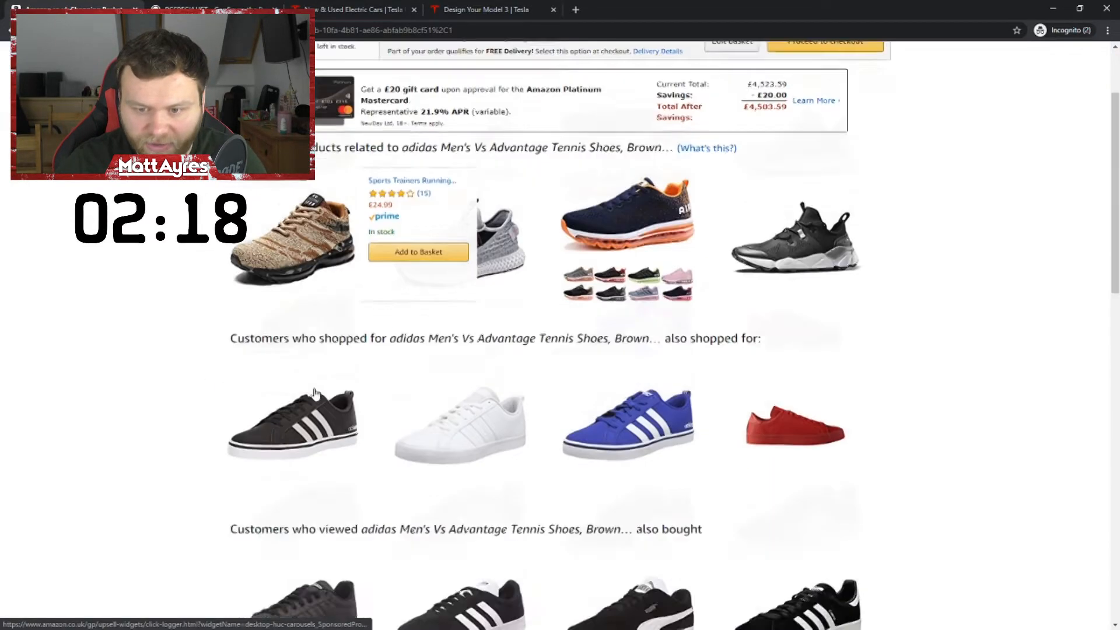
Add the blue adidas Vs Pace F34611 sneakers in size 9 UK.
scroll(down, 3)
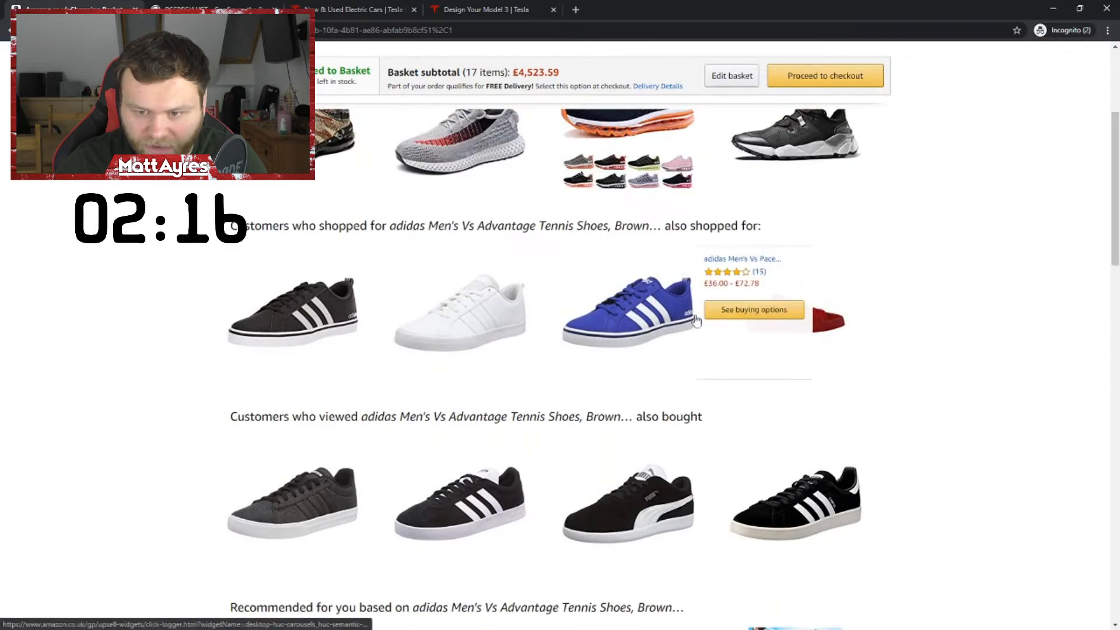
click(631, 311)
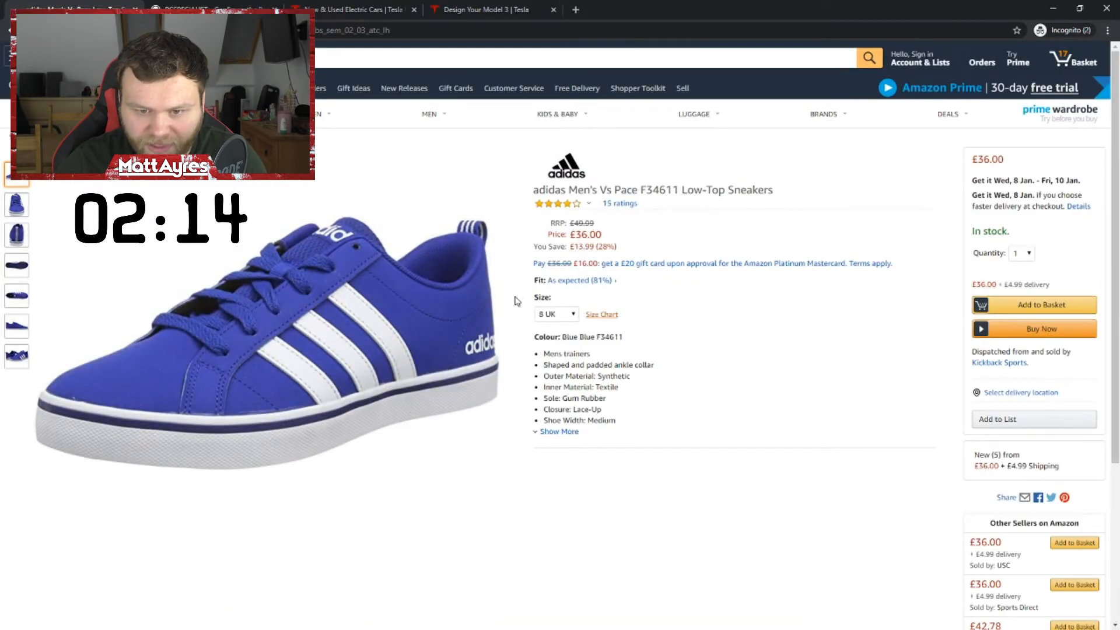
click(556, 314)
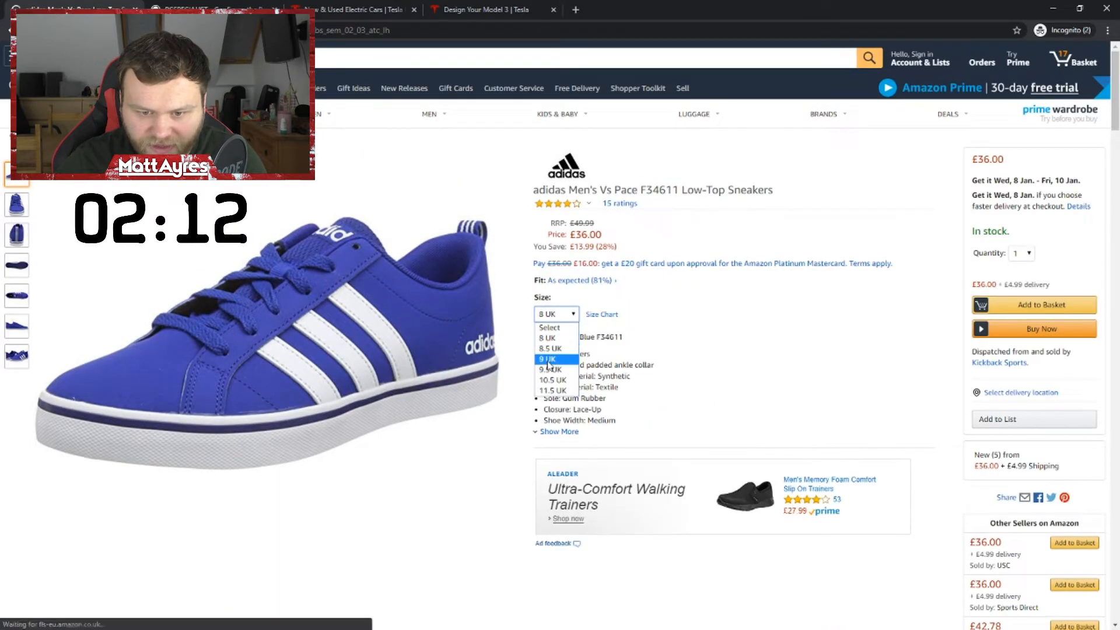
click(551, 358)
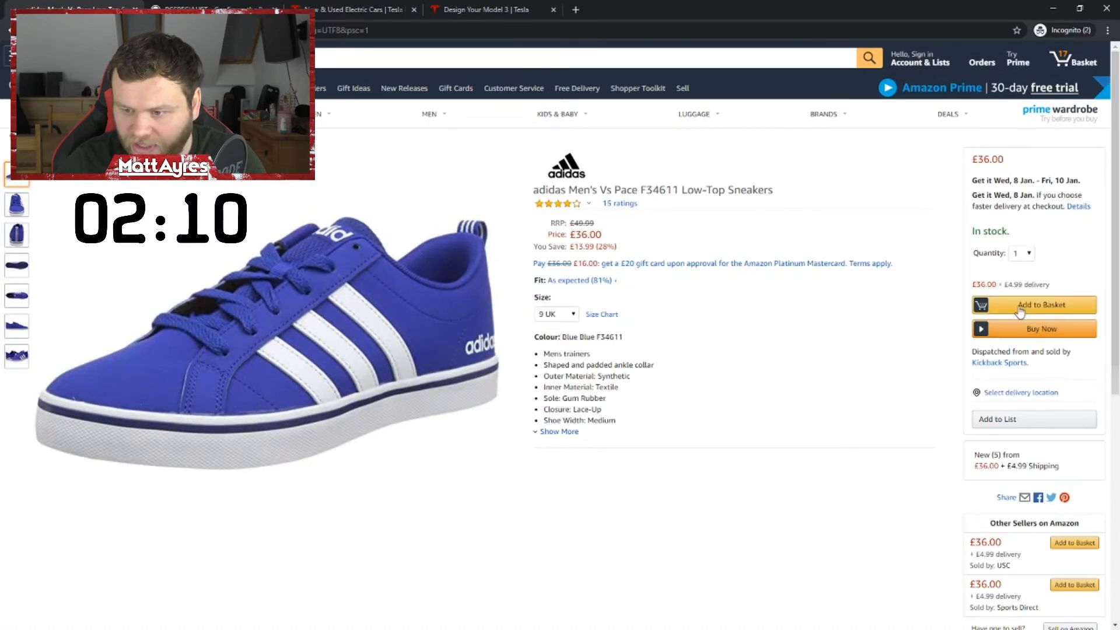
click(1033, 304)
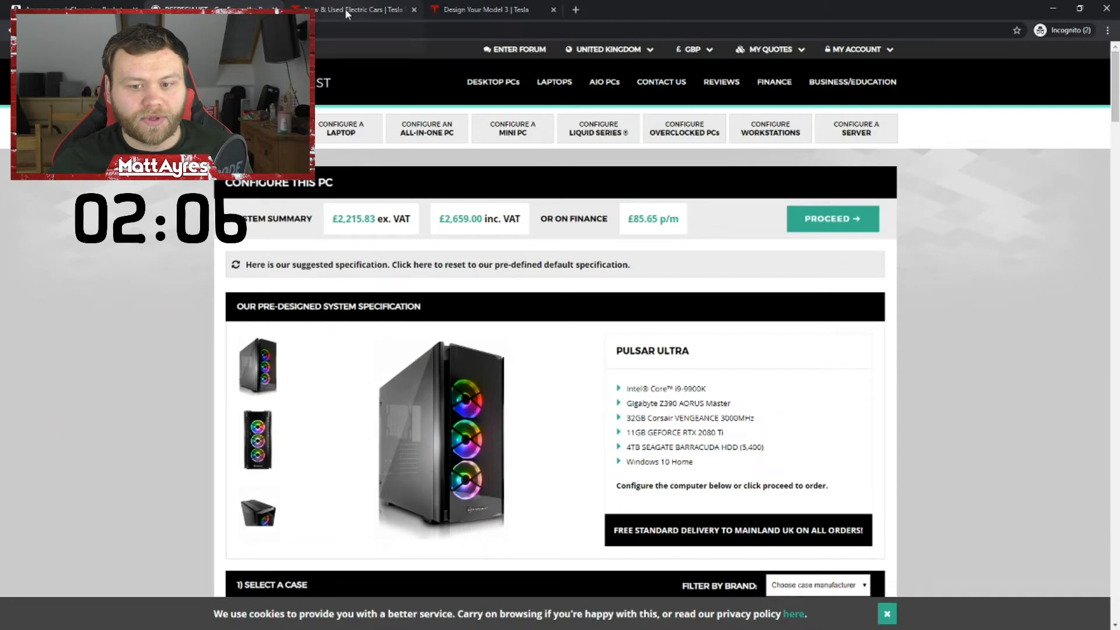
Switch browser tabs to the £2,659 PCSpecialist Pulsar Ultra configurator.
click(350, 10)
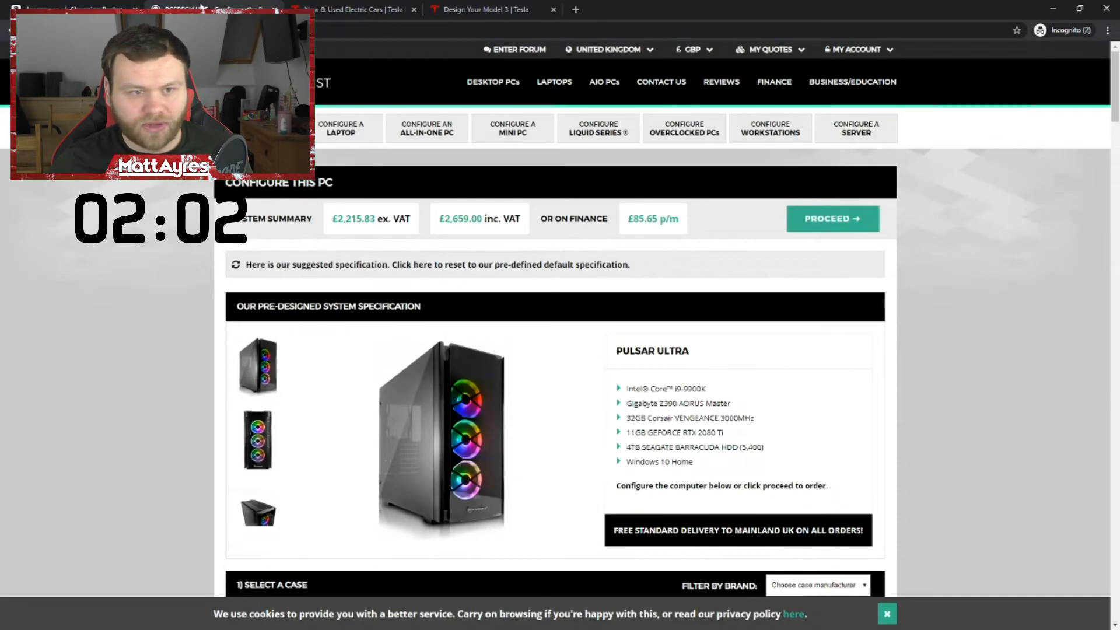
click(575, 9)
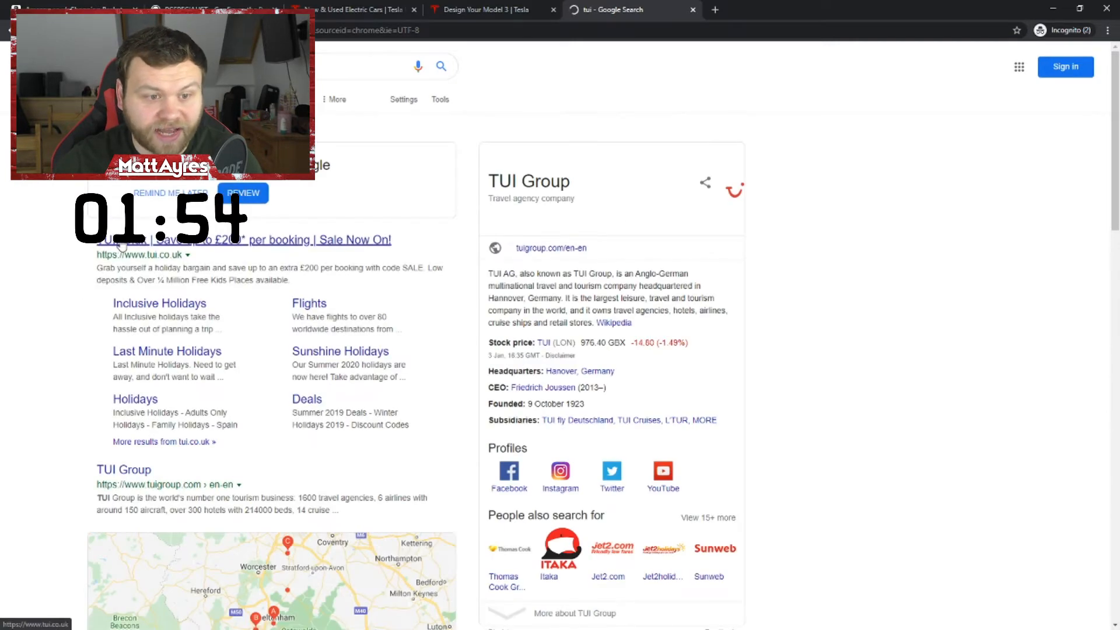
Open the tui.co.uk result from the Google search for TUI.
click(242, 239)
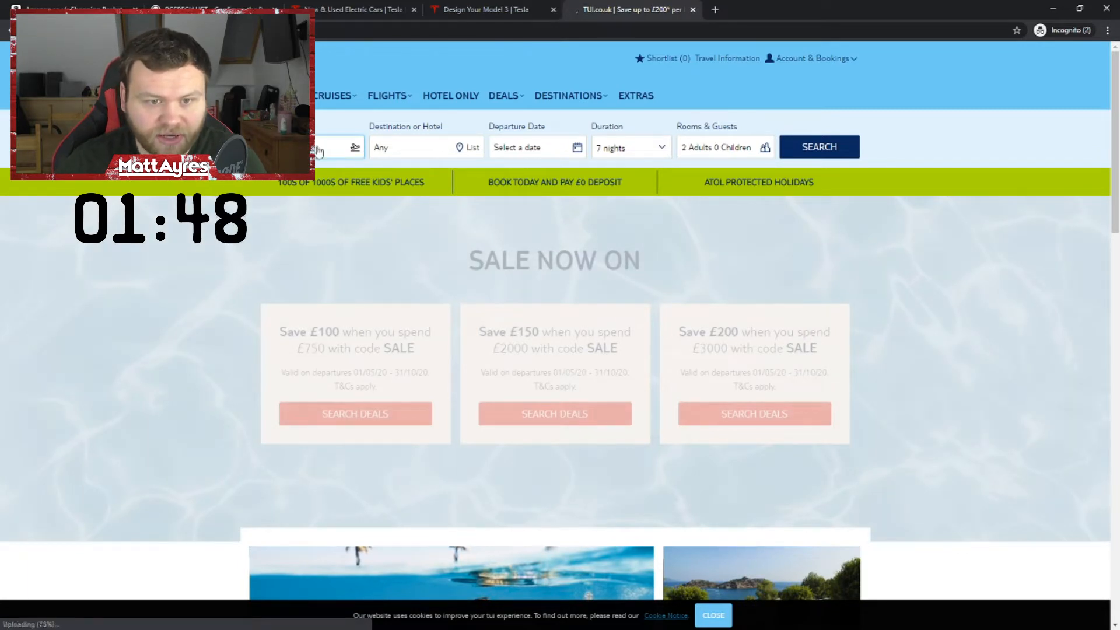
Search TUI for New York holidays departing 8 Jan 2020 for more than 14 nights.
click(336, 147)
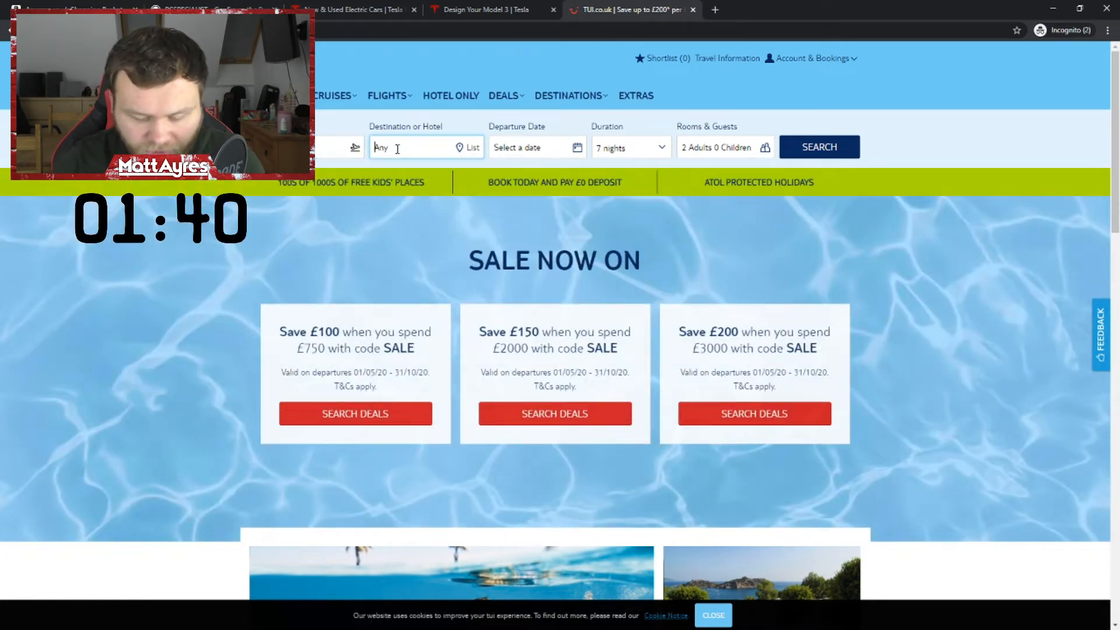
text(new york)
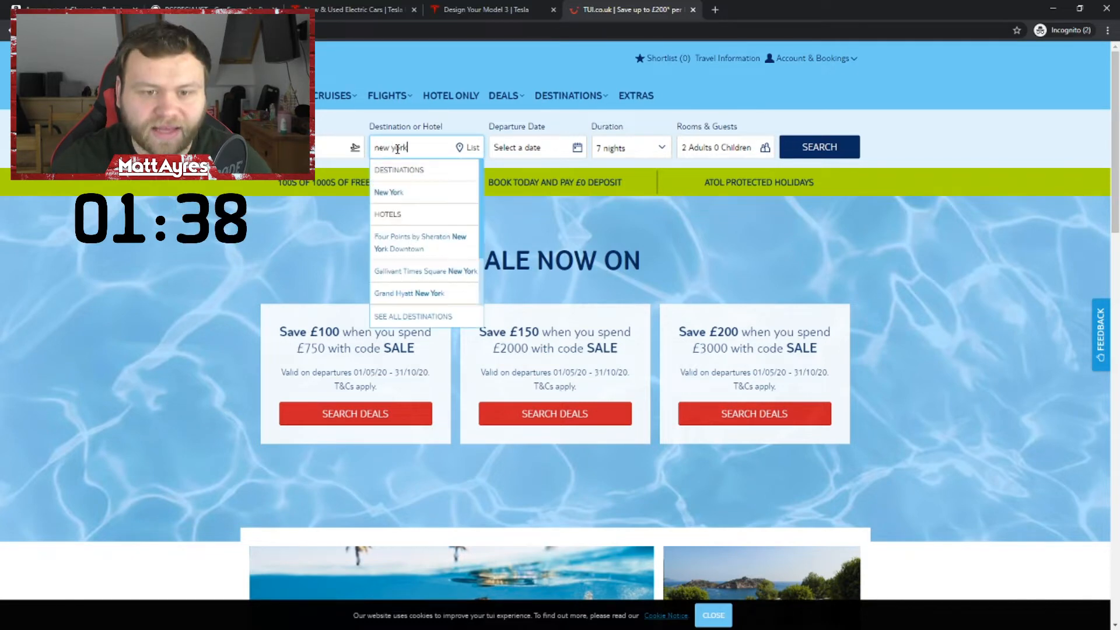
click(388, 192)
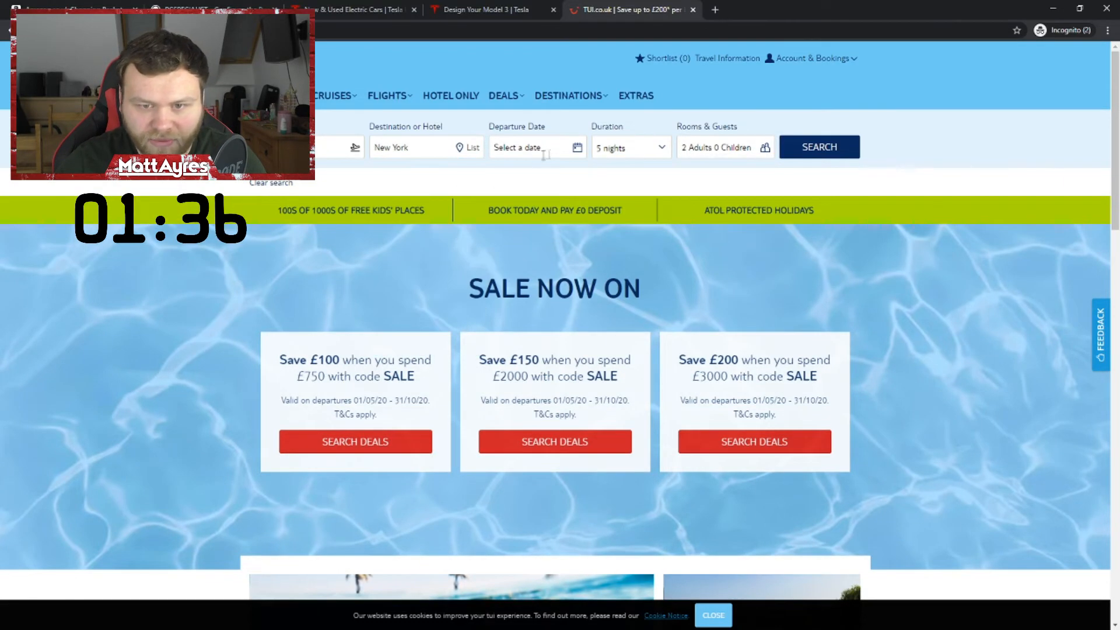
click(531, 147)
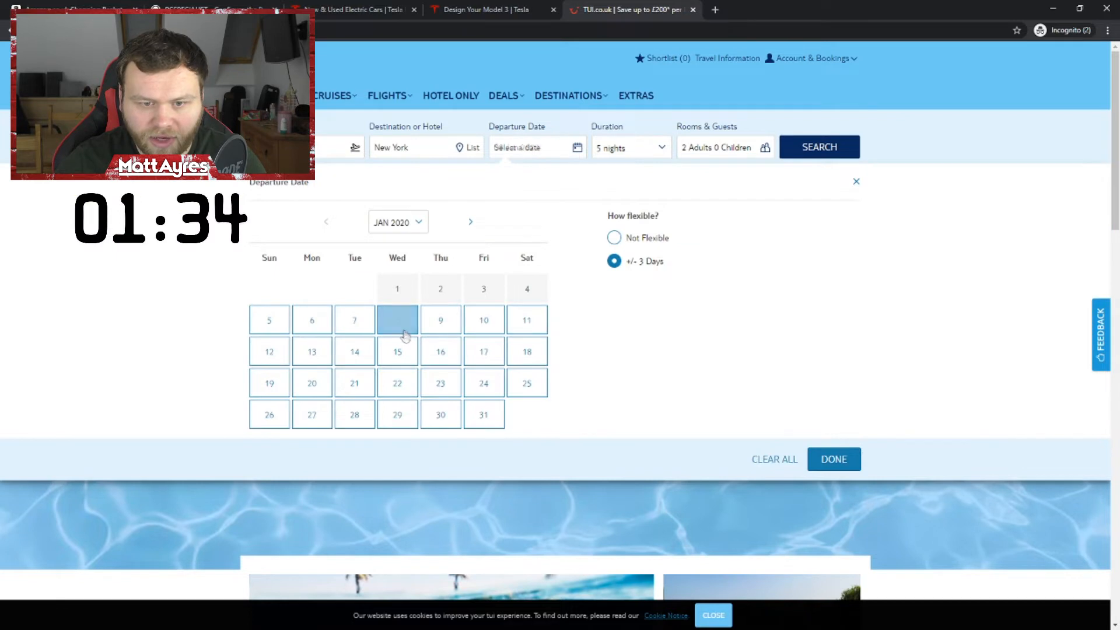
click(629, 147)
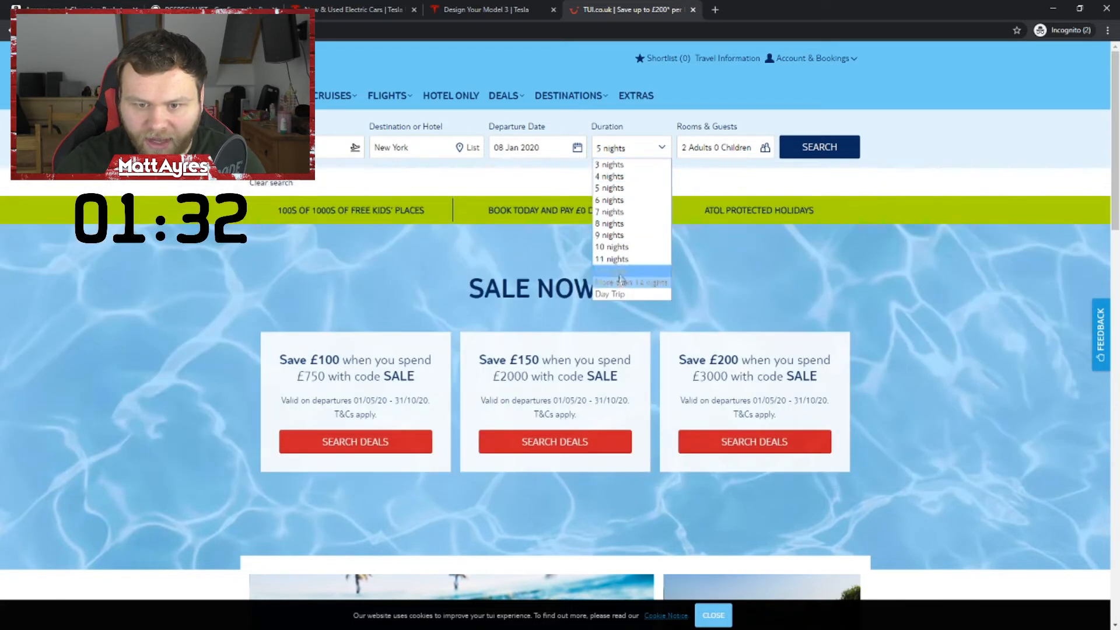
click(629, 281)
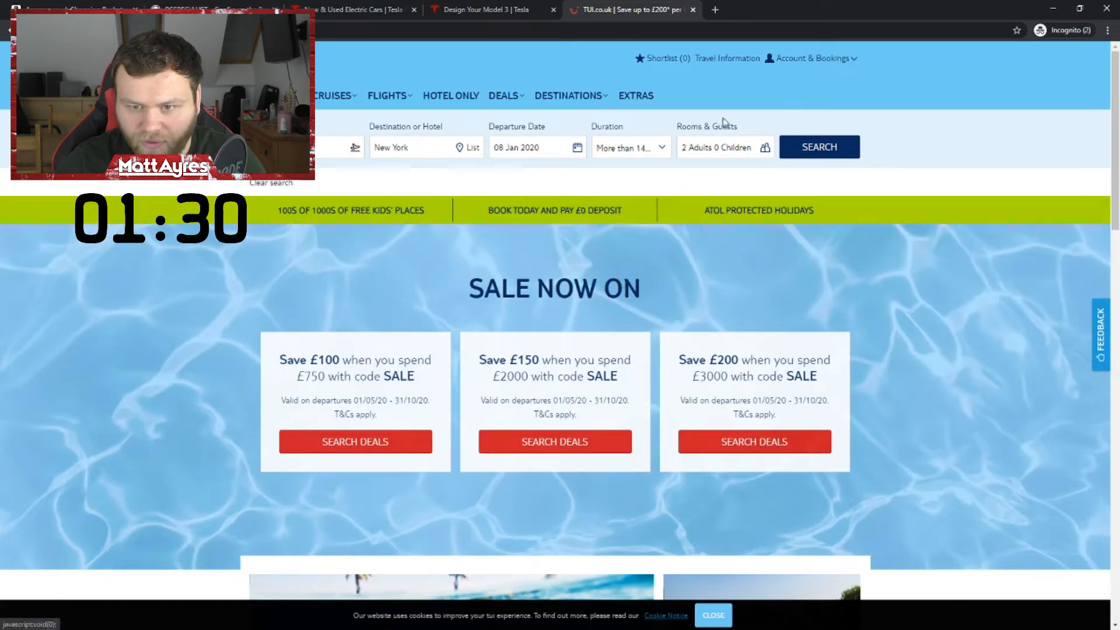
click(818, 147)
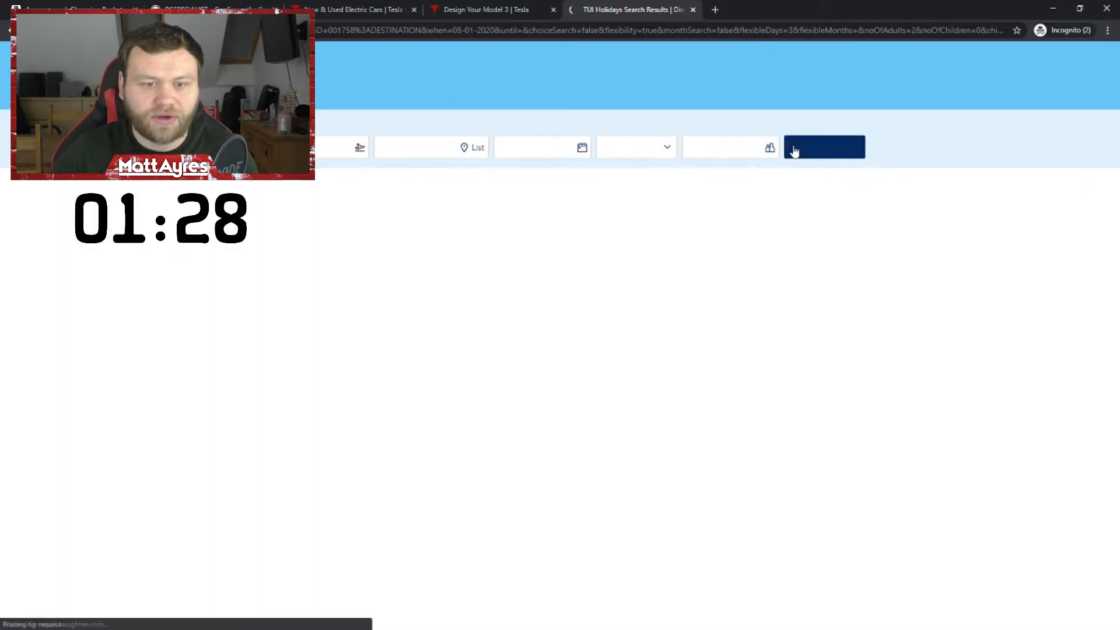
Sort New York results by price high to low and continue with The Surrey at £8,928pp.
click(824, 146)
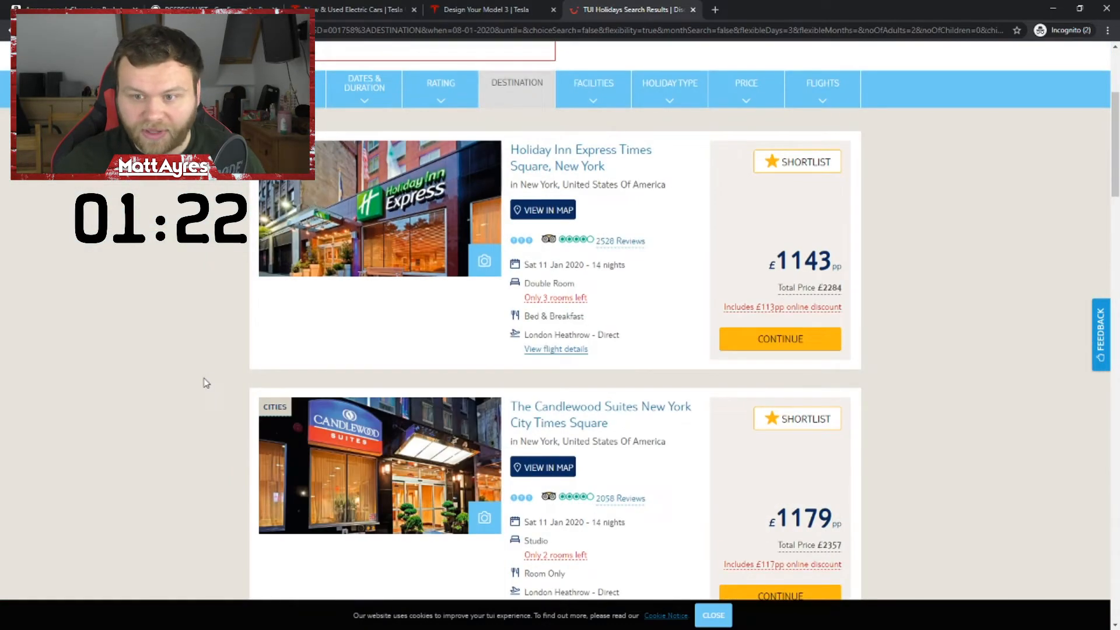
mouse_move(418, 227)
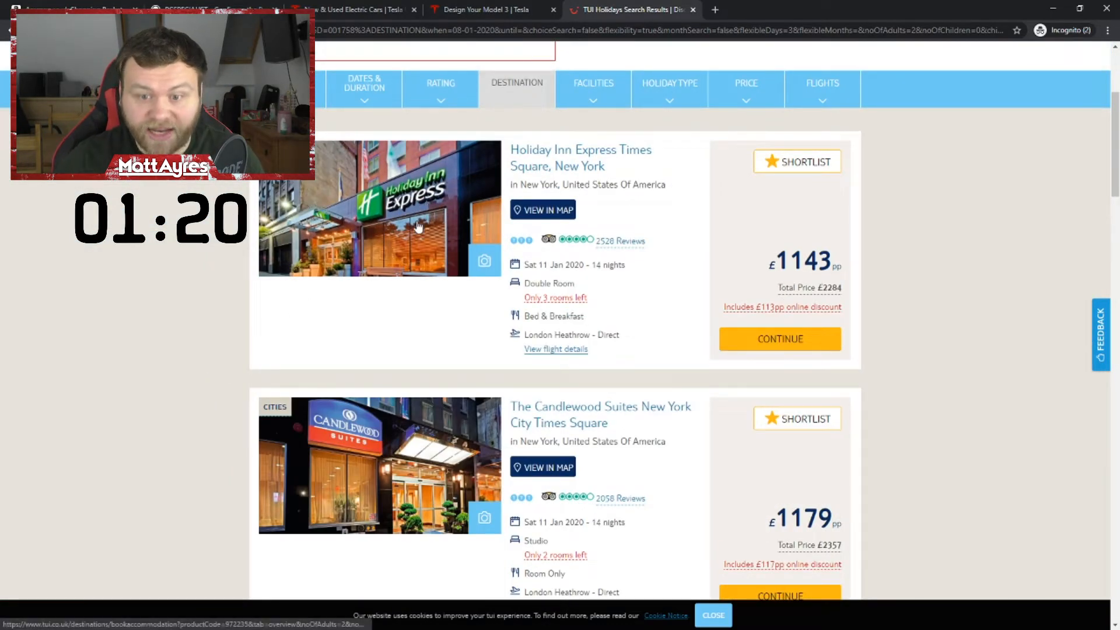
scroll(up, 3)
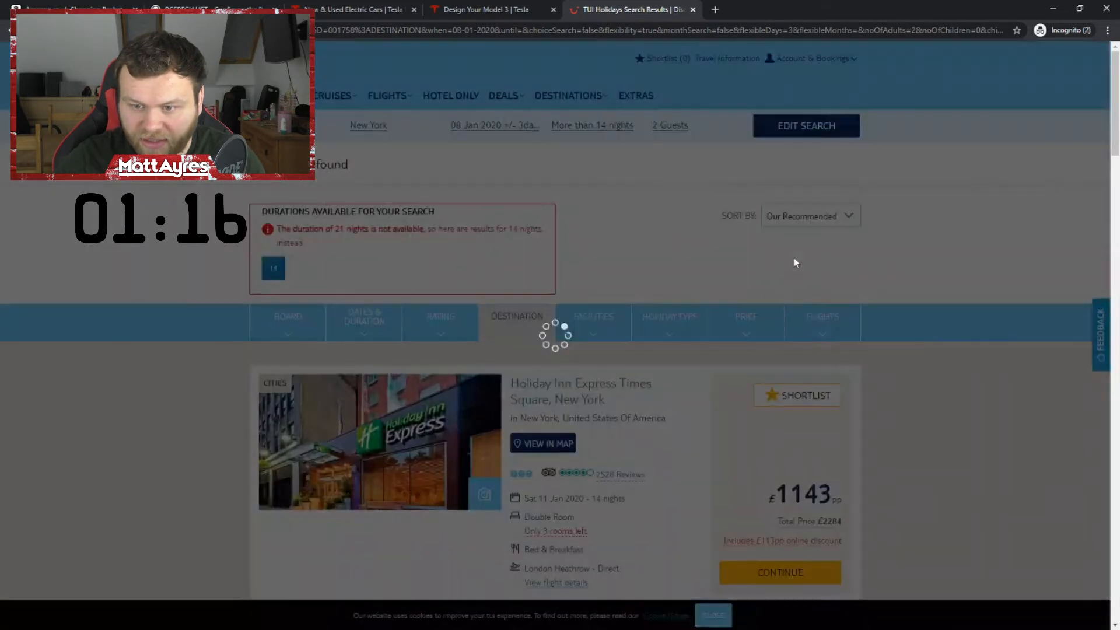
click(809, 216)
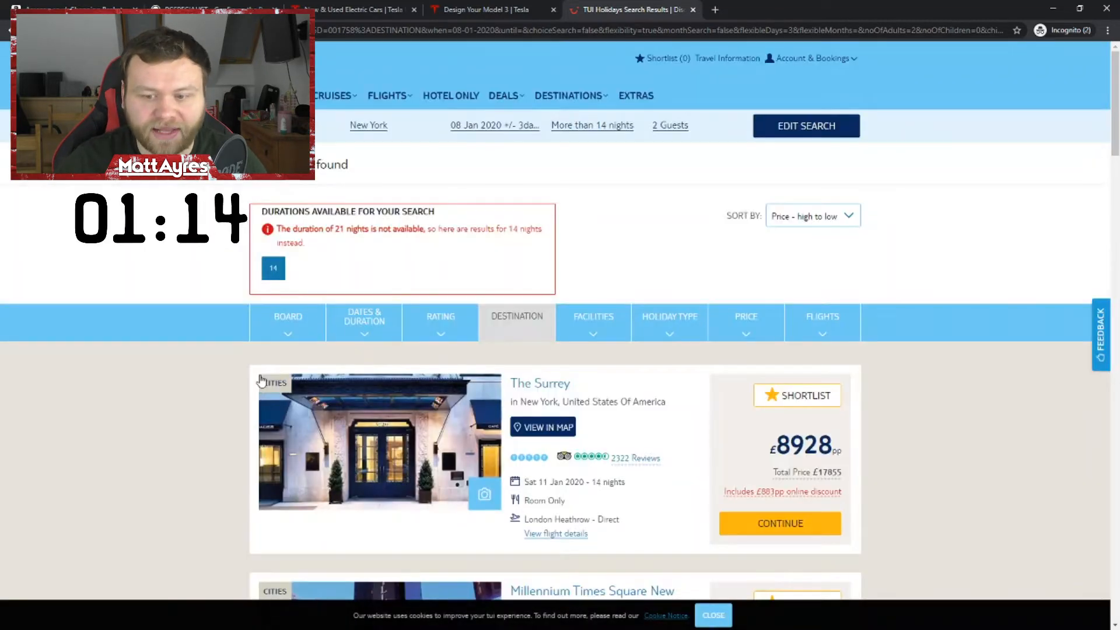
scroll(down, 3)
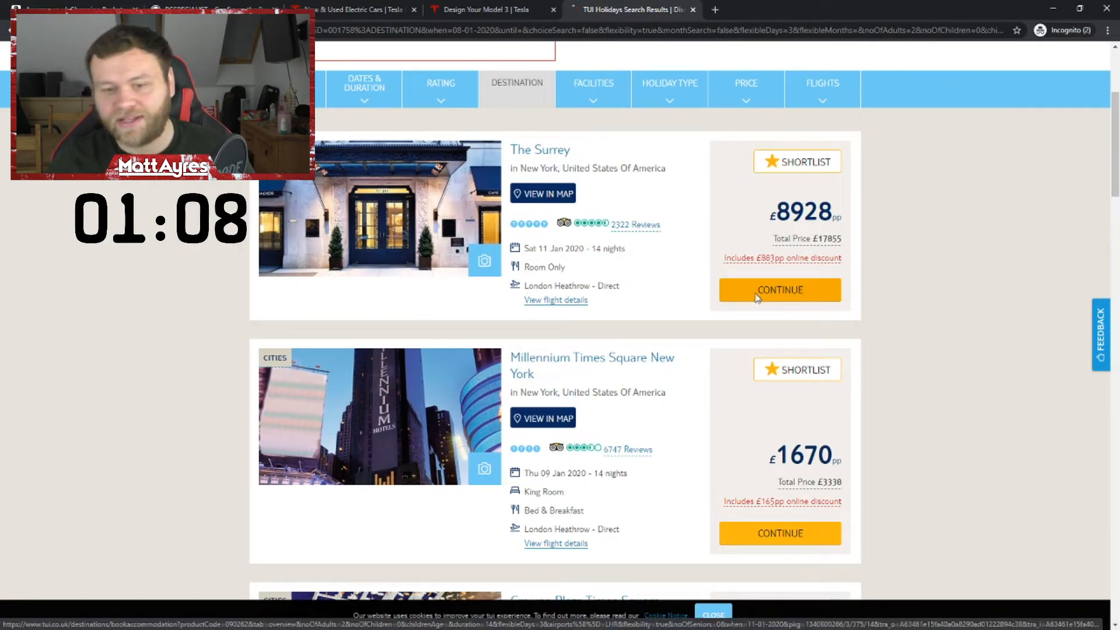
click(779, 289)
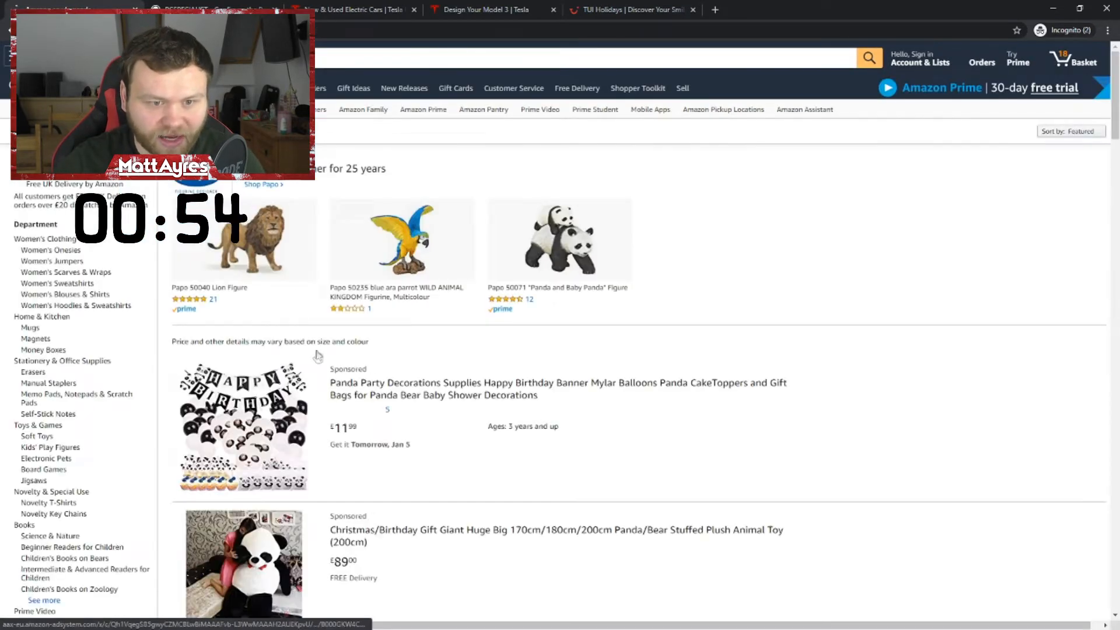
Add the £89 giant 200cm panda plush toy to the basket, then return to panda results.
scroll(down, 3)
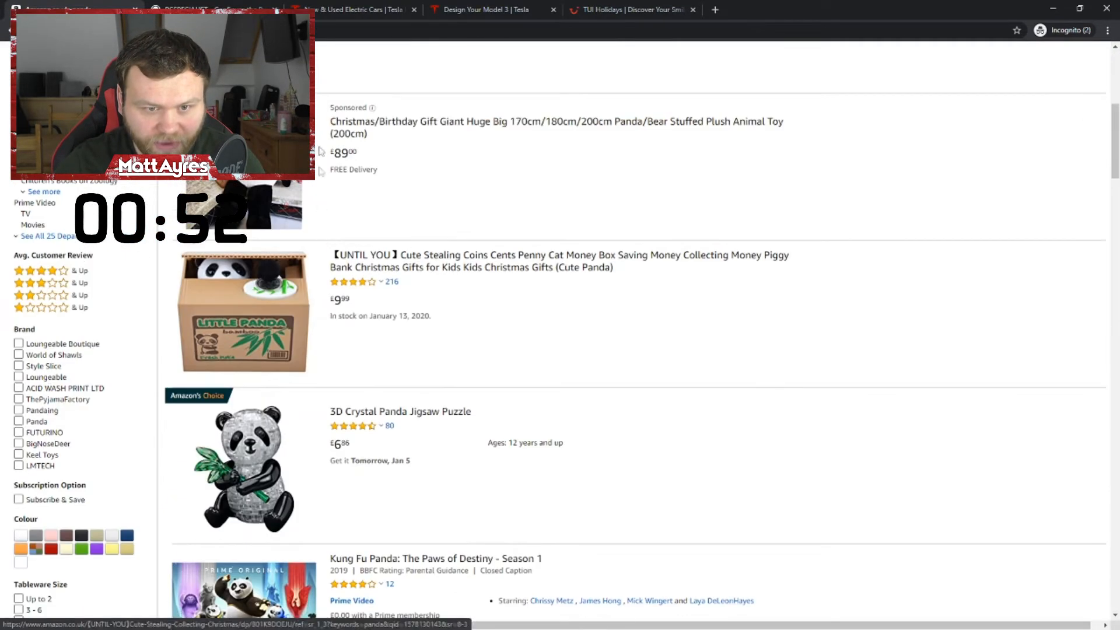
click(556, 127)
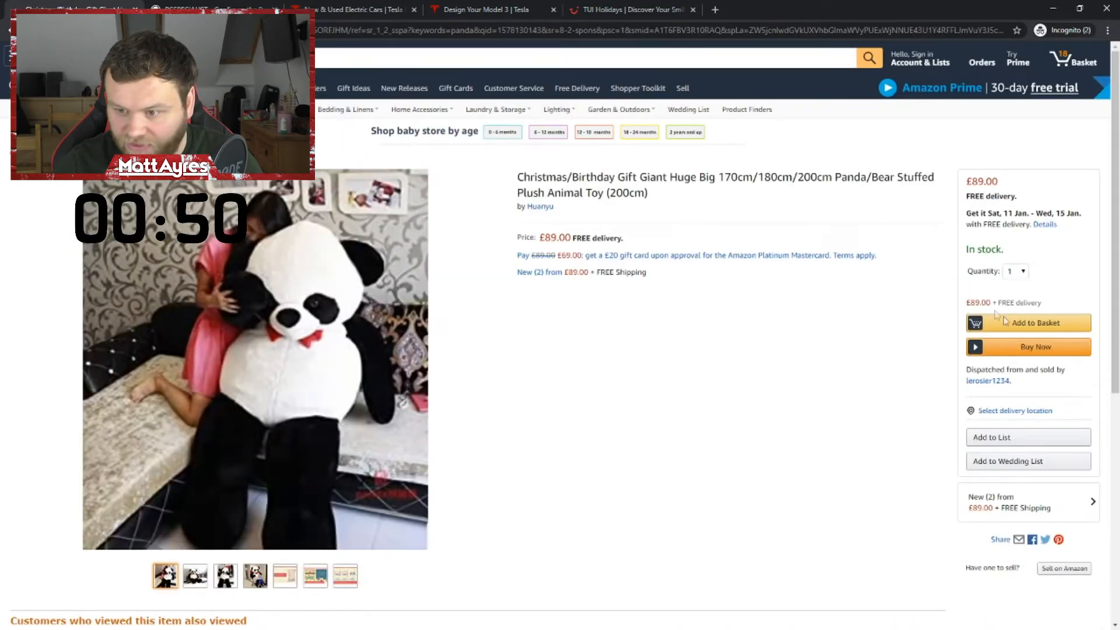
click(1035, 322)
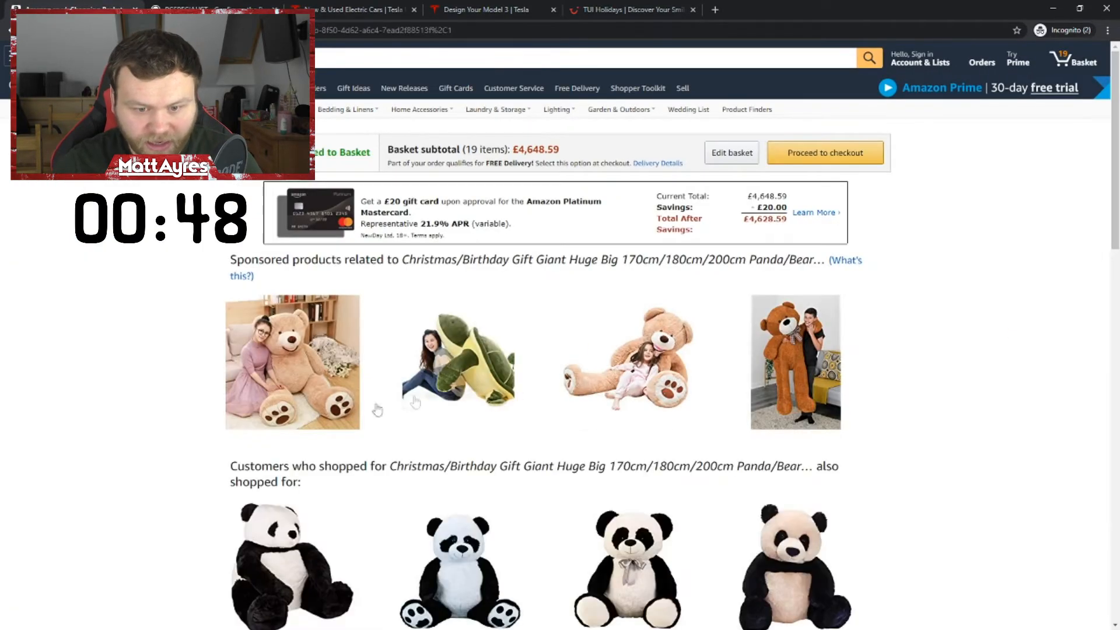
scroll(down, 3)
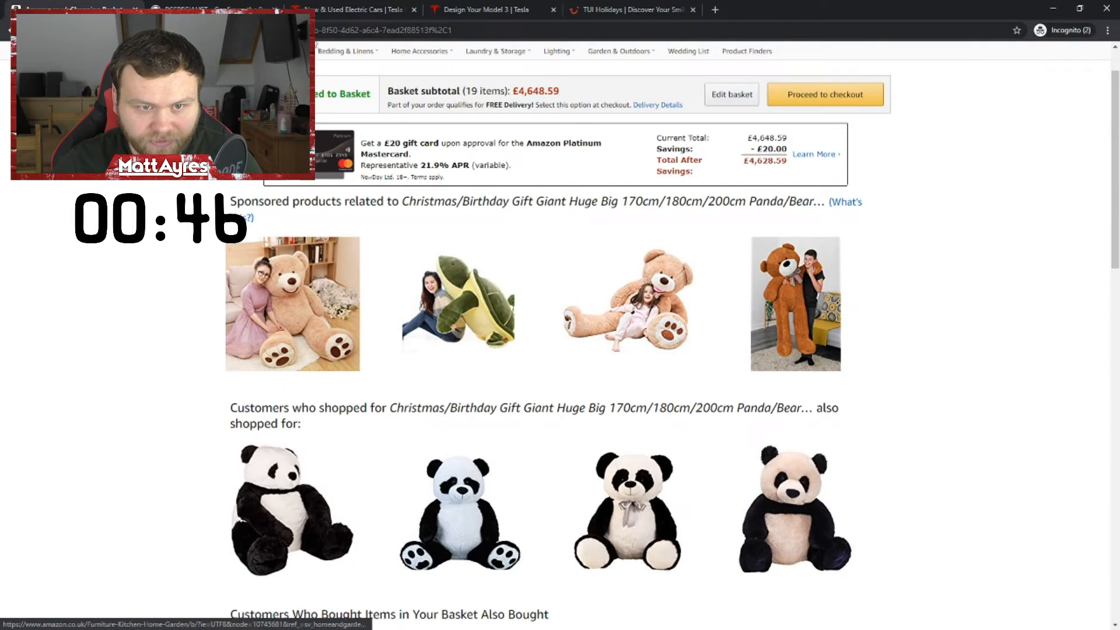
scroll(up, 3)
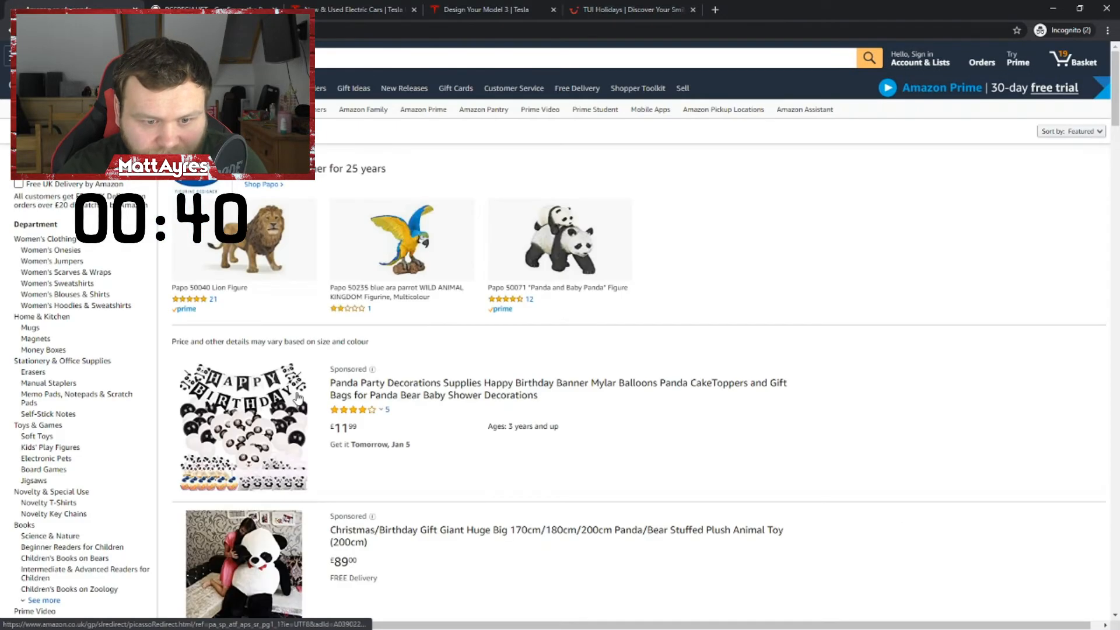
scroll(down, 3)
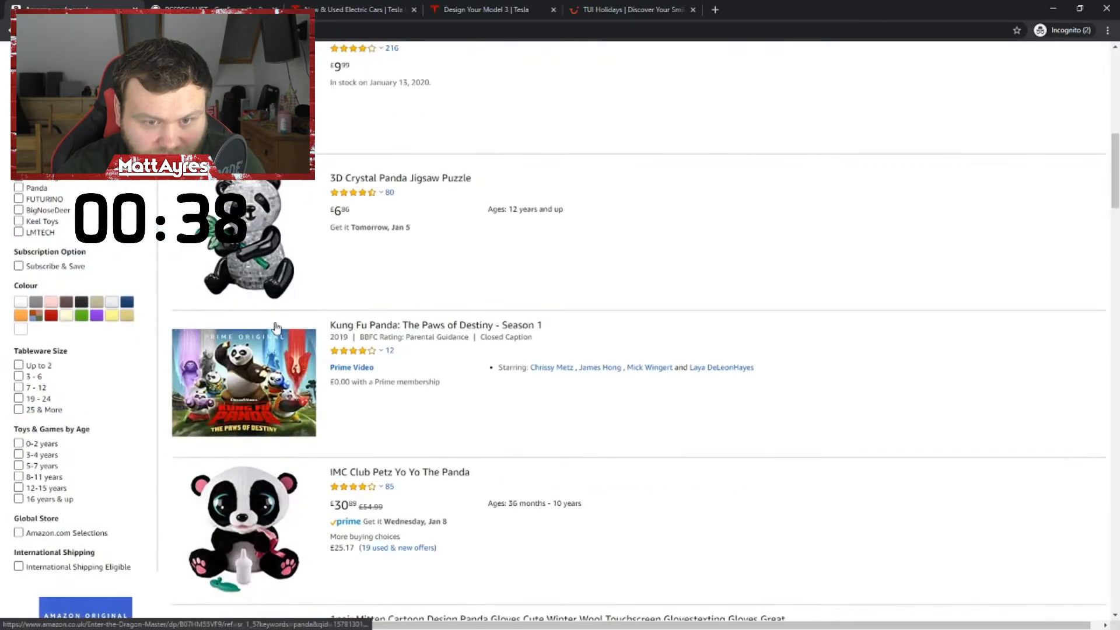
scroll(up, 3)
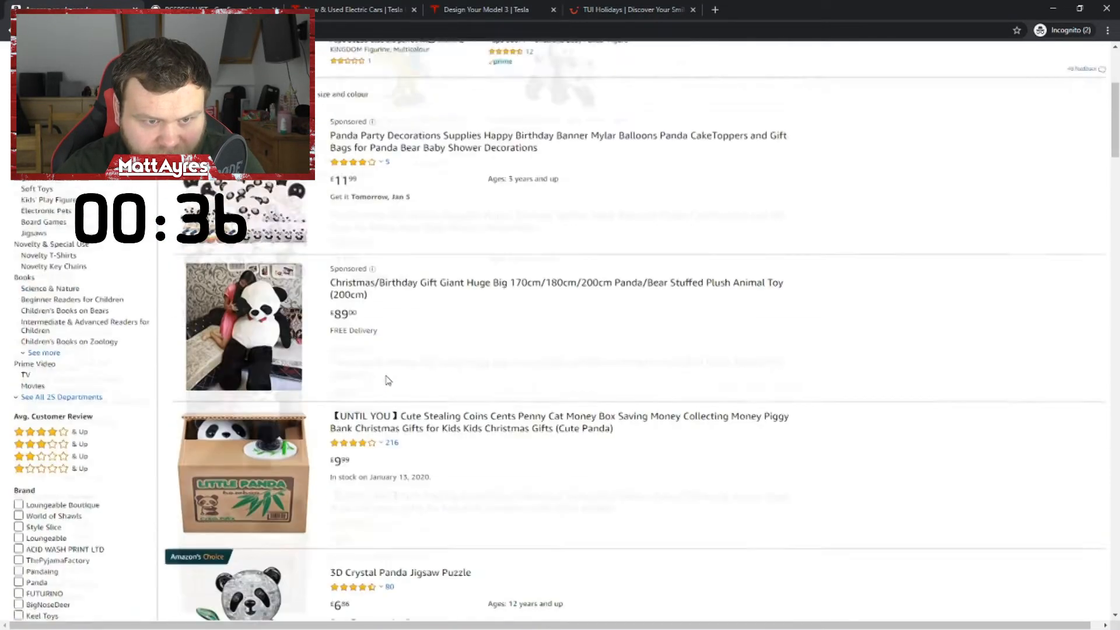
scroll(up, 3)
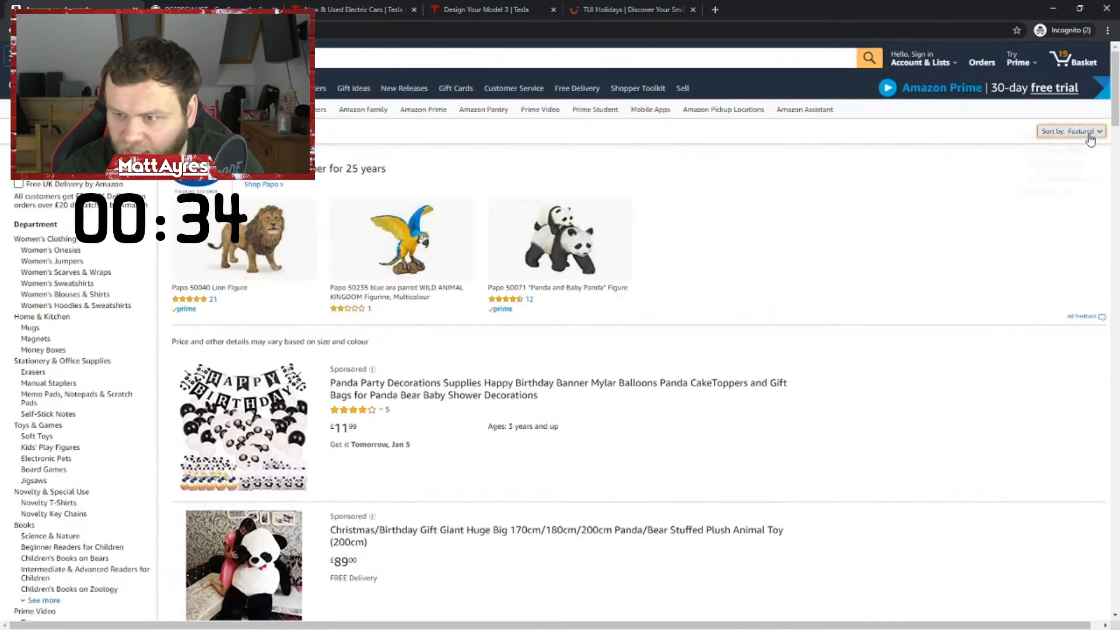
Sort panda results by Price: High to Low and open the Set of 10 wooden panda nesting dolls.
click(1069, 130)
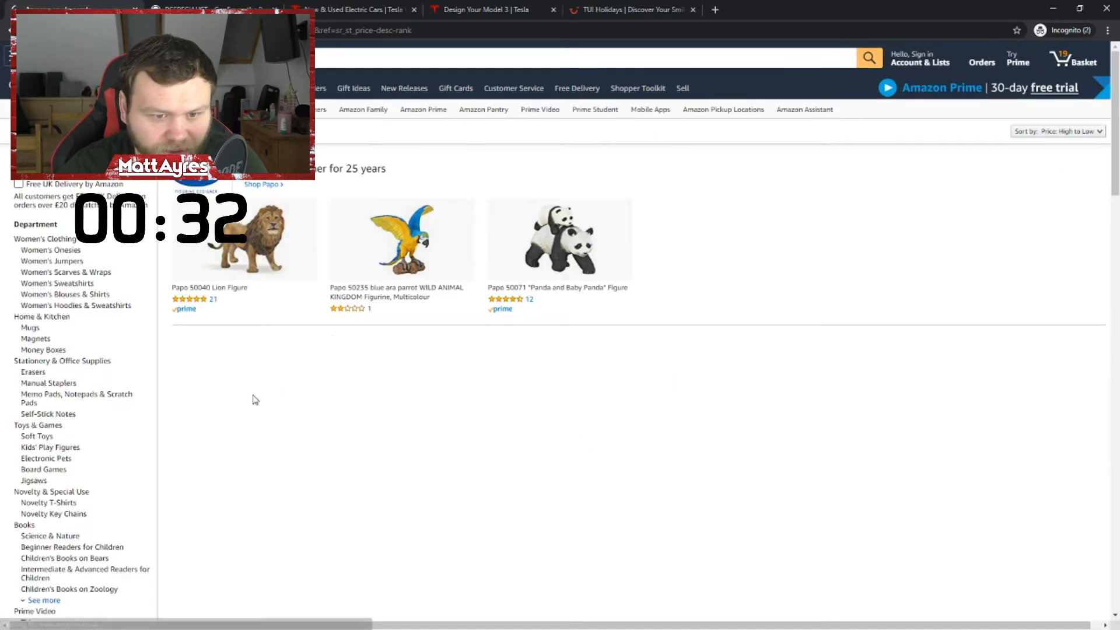
scroll(down, 3)
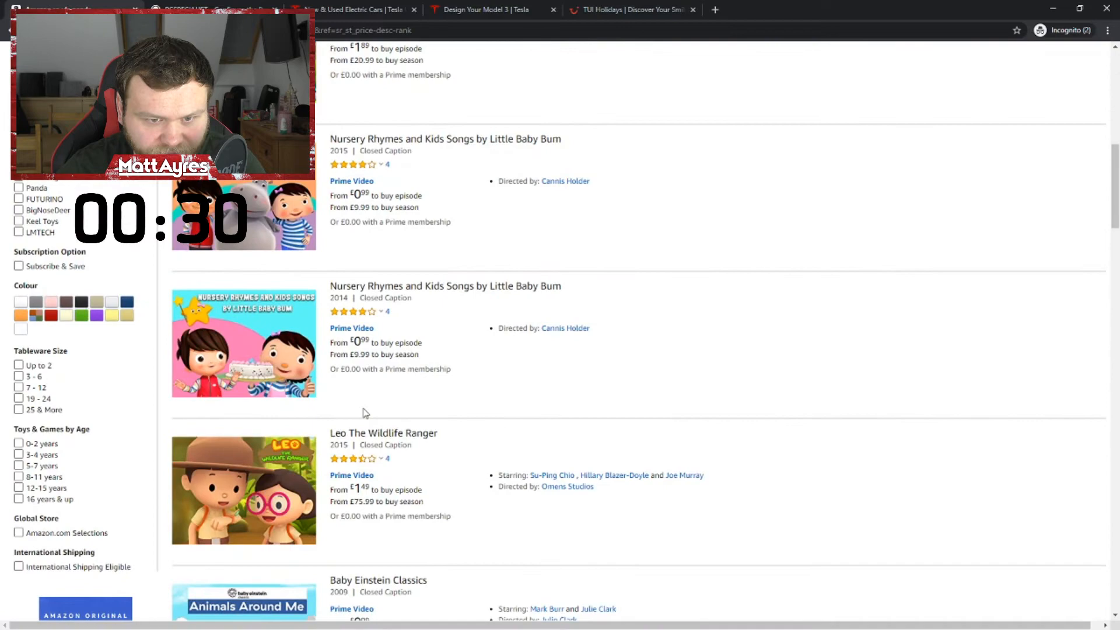
scroll(down, 3)
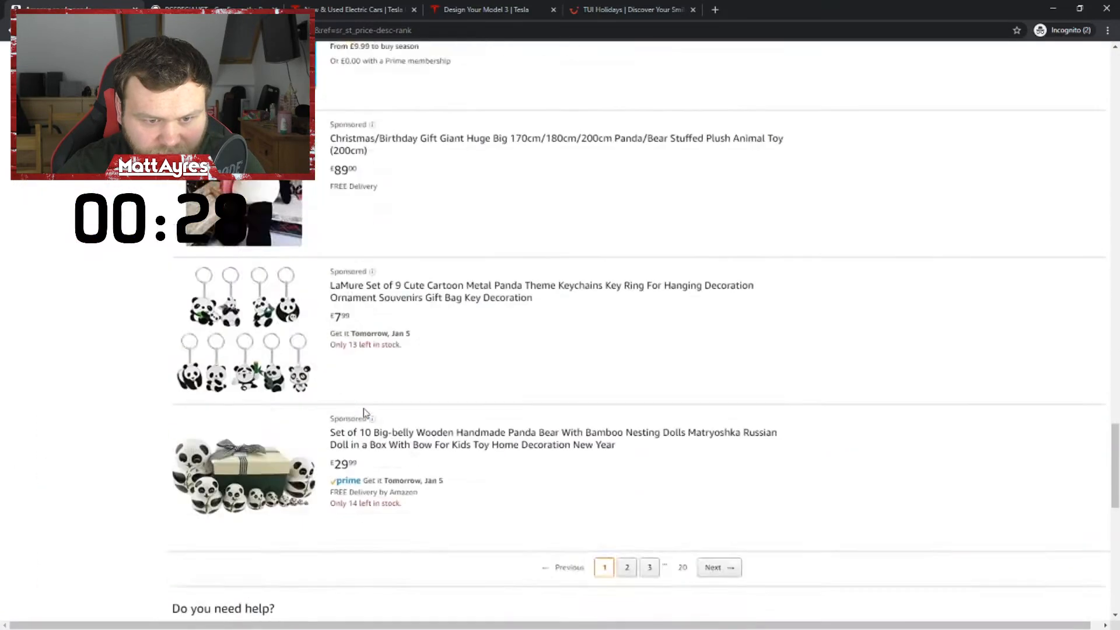
scroll(up, 3)
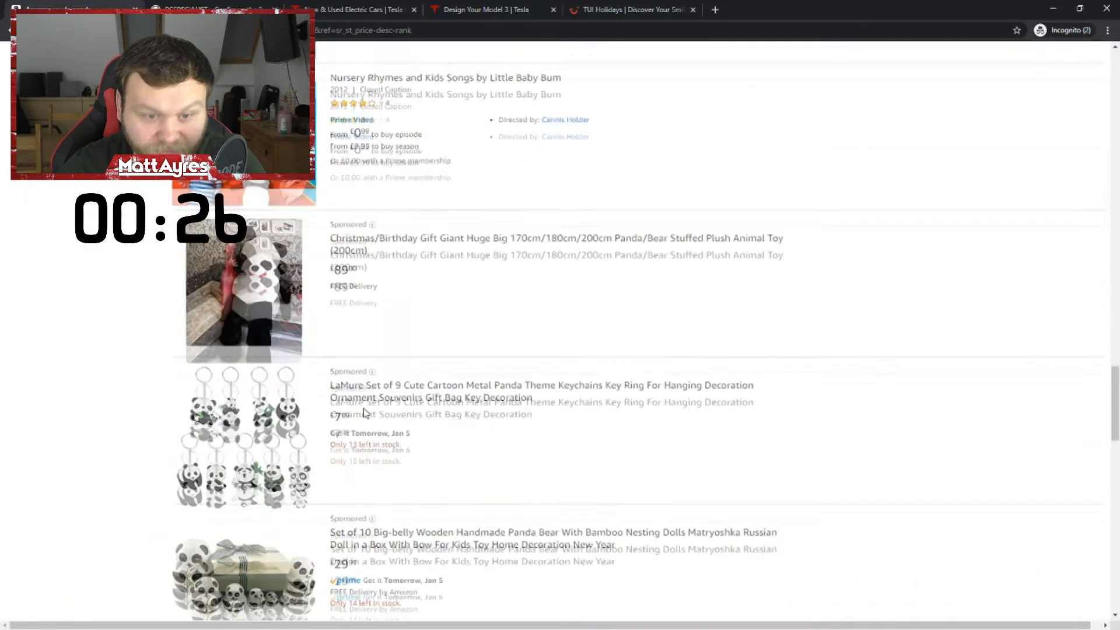
scroll(down, 3)
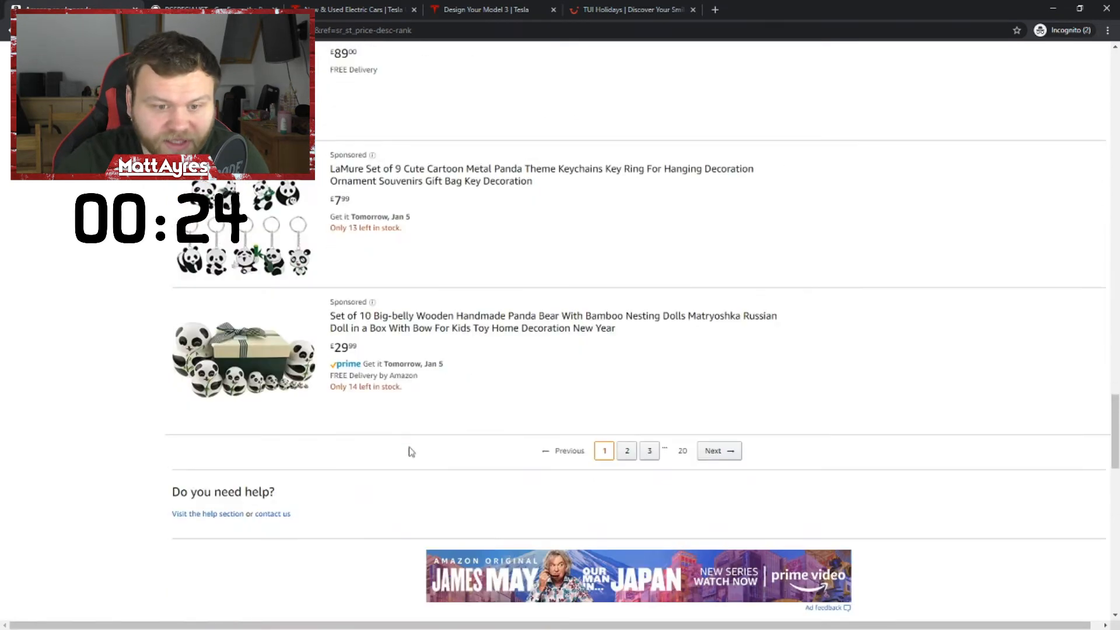
click(553, 321)
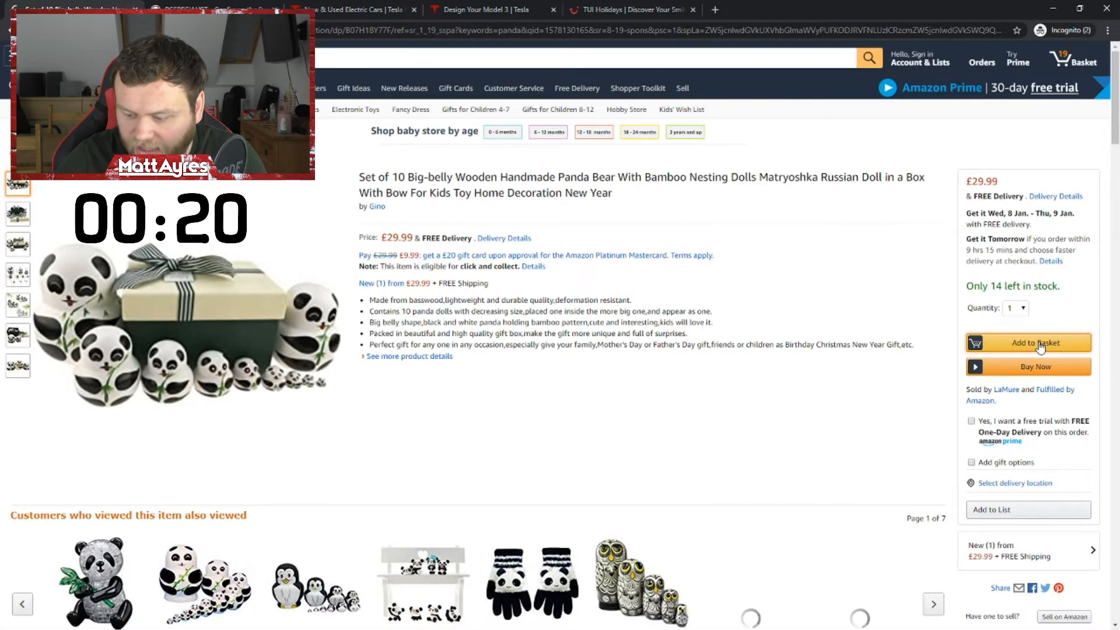
Add the £29.99 panda nesting dolls to the basket, making 20 items at £4,678.58.
click(1027, 343)
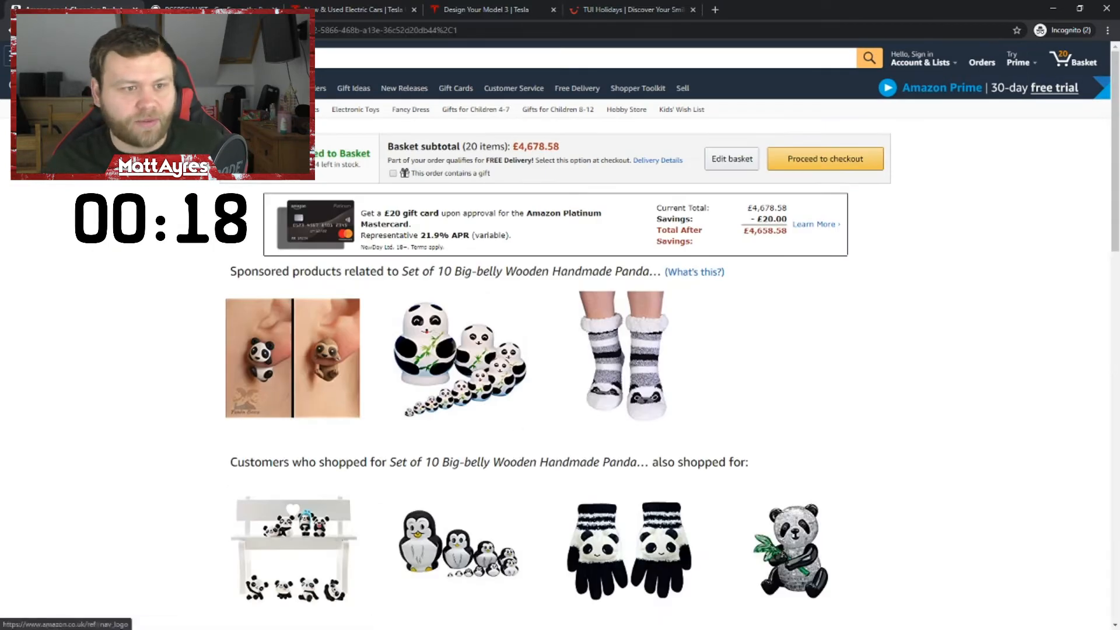
scroll(down, 3)
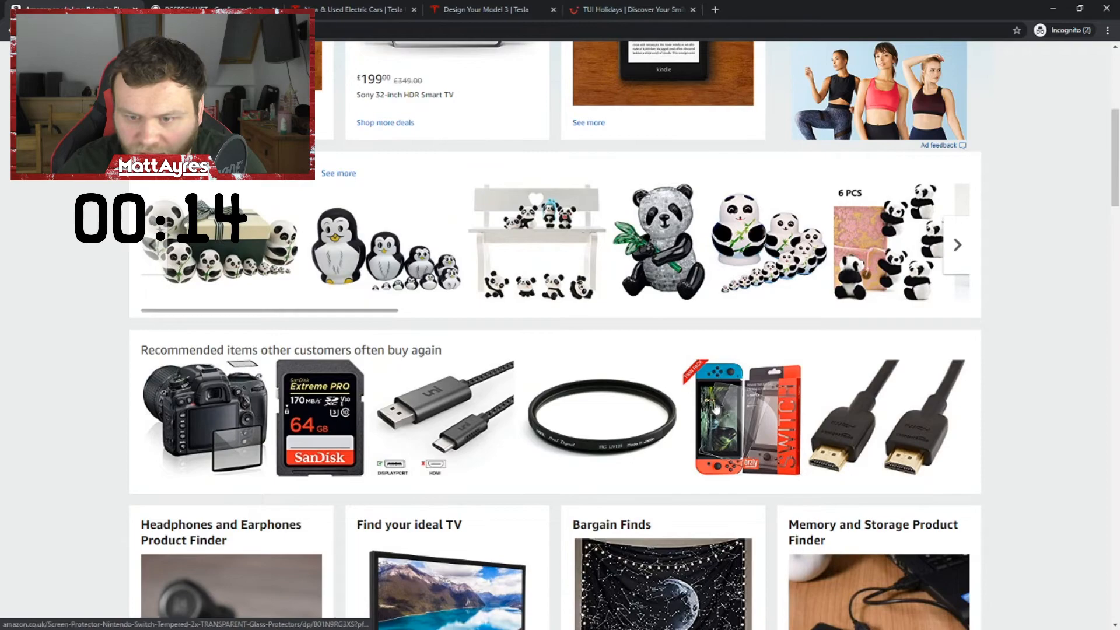
scroll(down, 3)
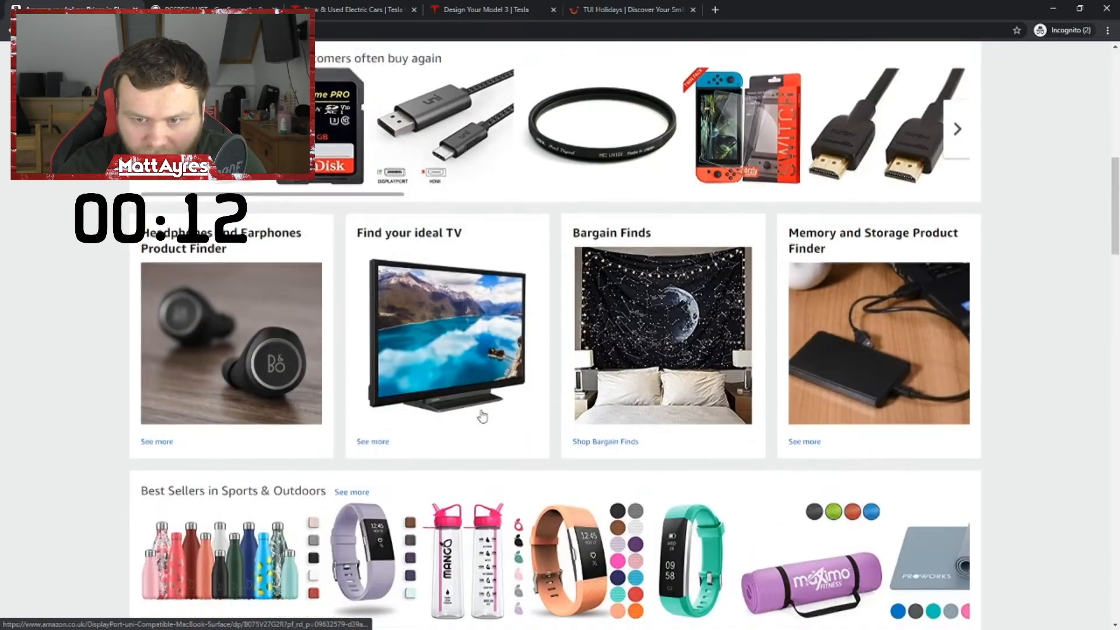
scroll(down, 3)
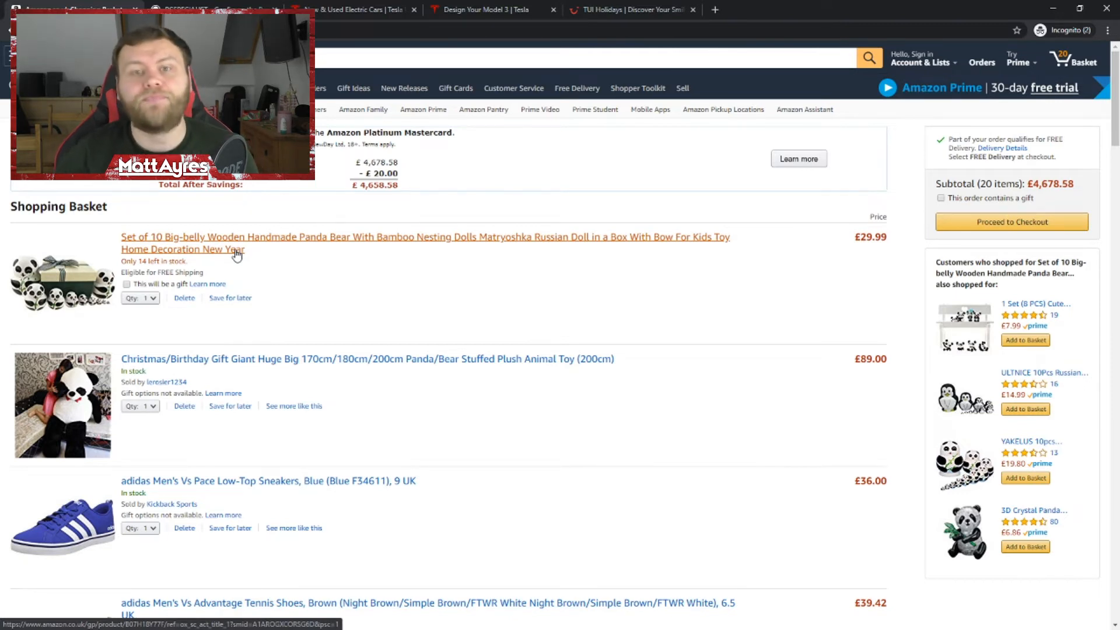
Scroll the basket to the giant panda plush and adidas trainers below the nesting dolls.
scroll(down, 3)
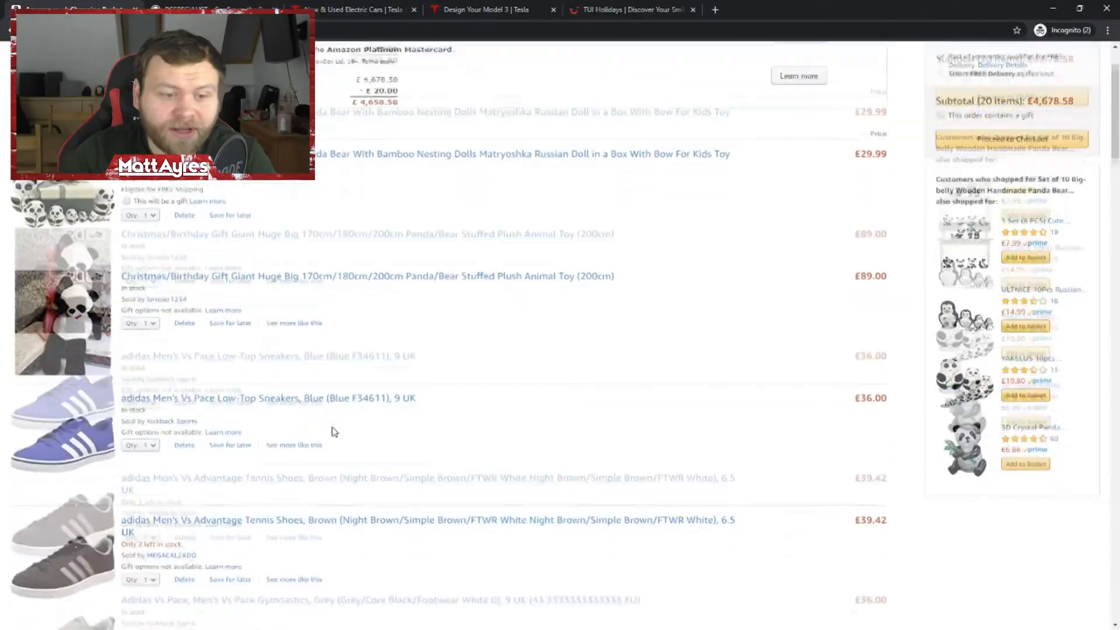
scroll(down, 3)
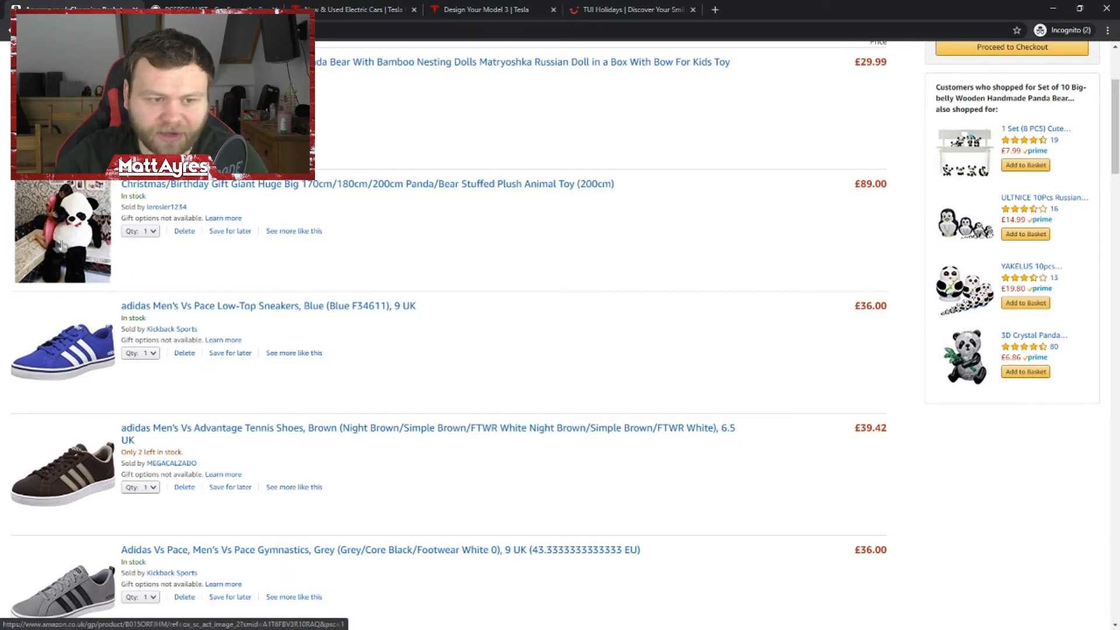
Scroll the basket past Razer gear, Samsung monitor, oak desk and Nintendo games to the Nikon D7500, Samsung TV and PS4 games.
scroll(down, 3)
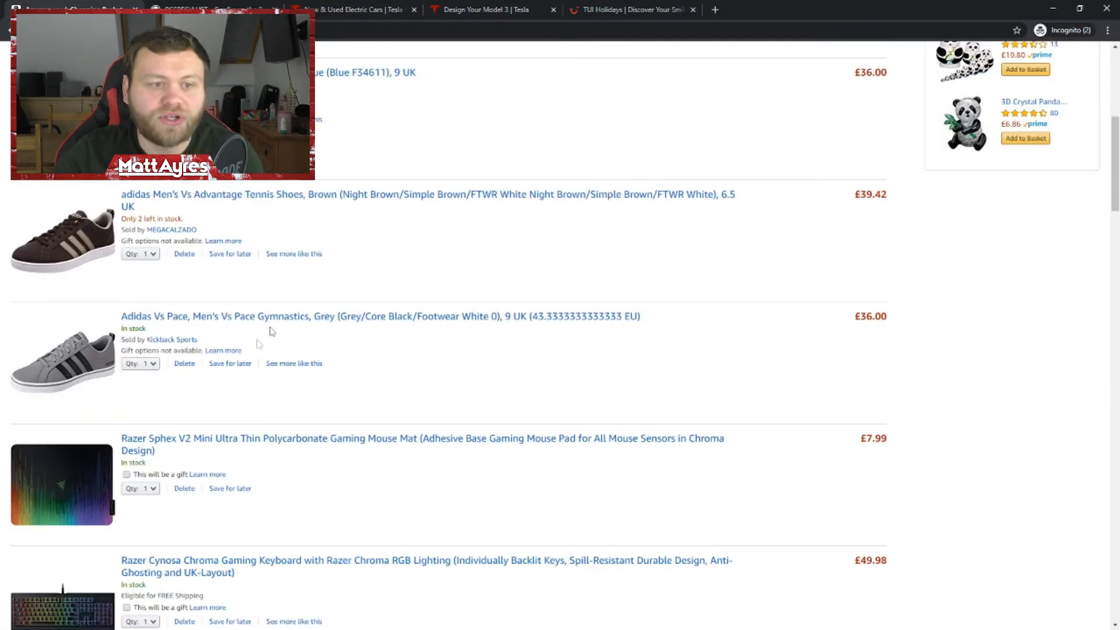
mouse_move(424, 356)
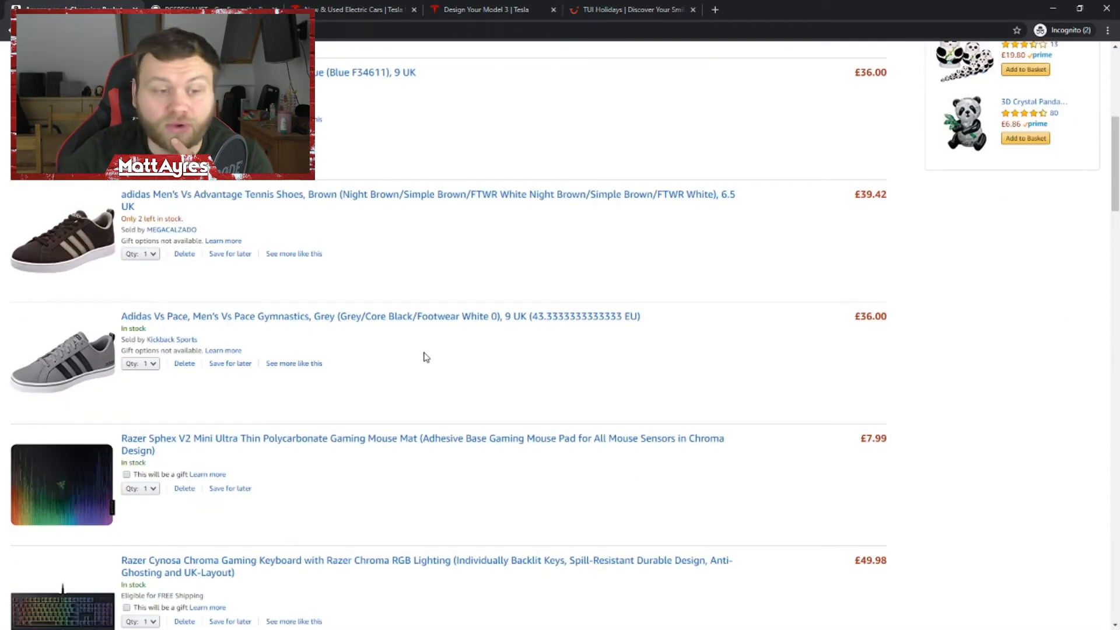
scroll(down, 3)
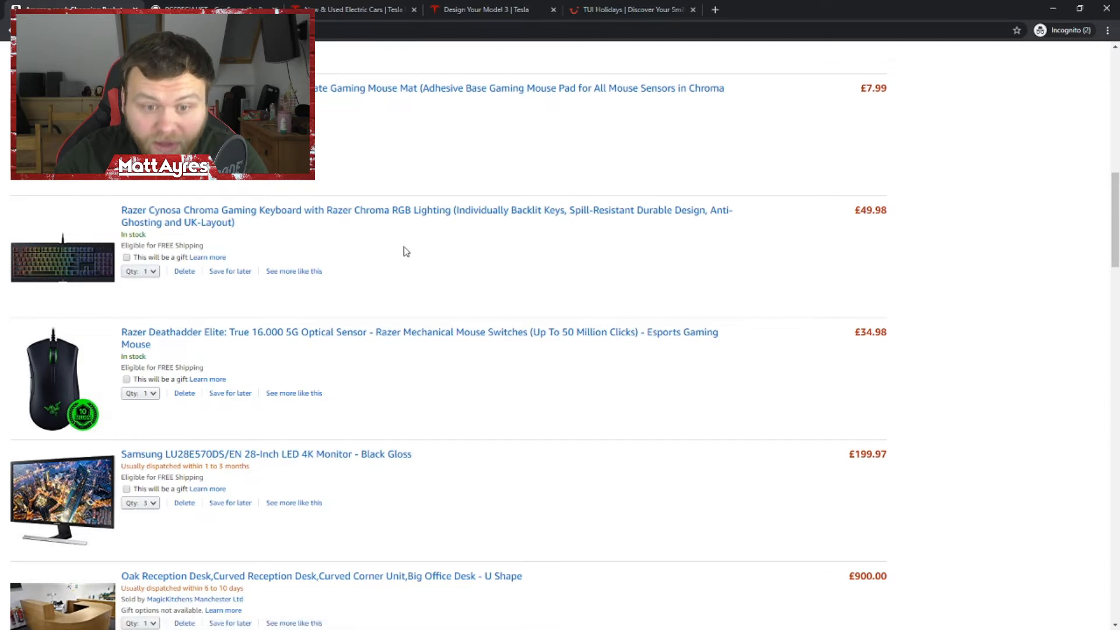
scroll(down, 3)
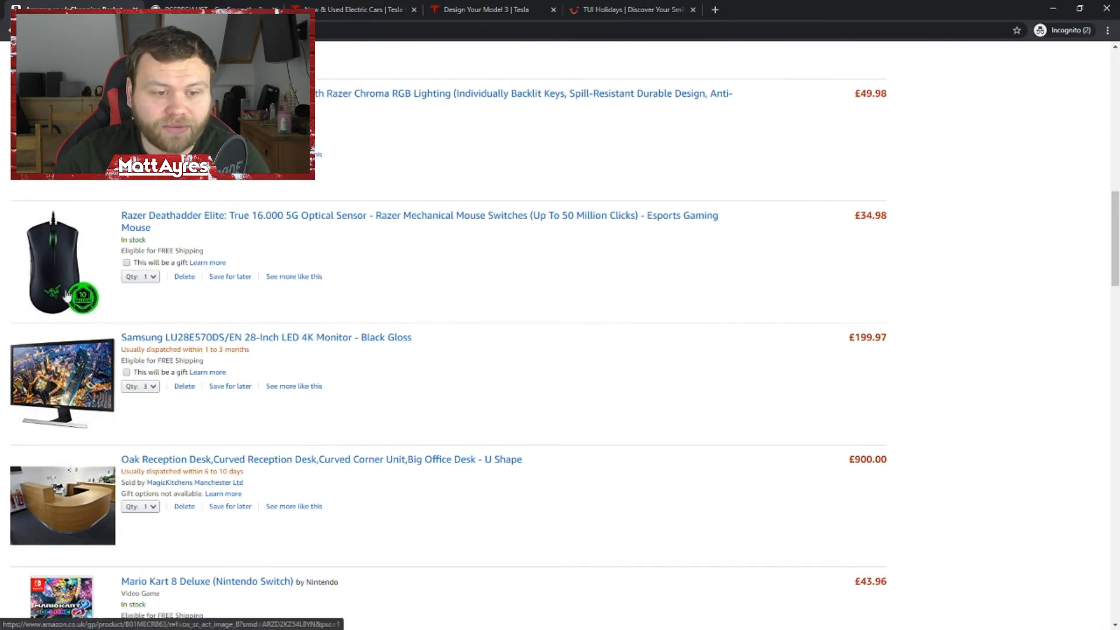
scroll(down, 3)
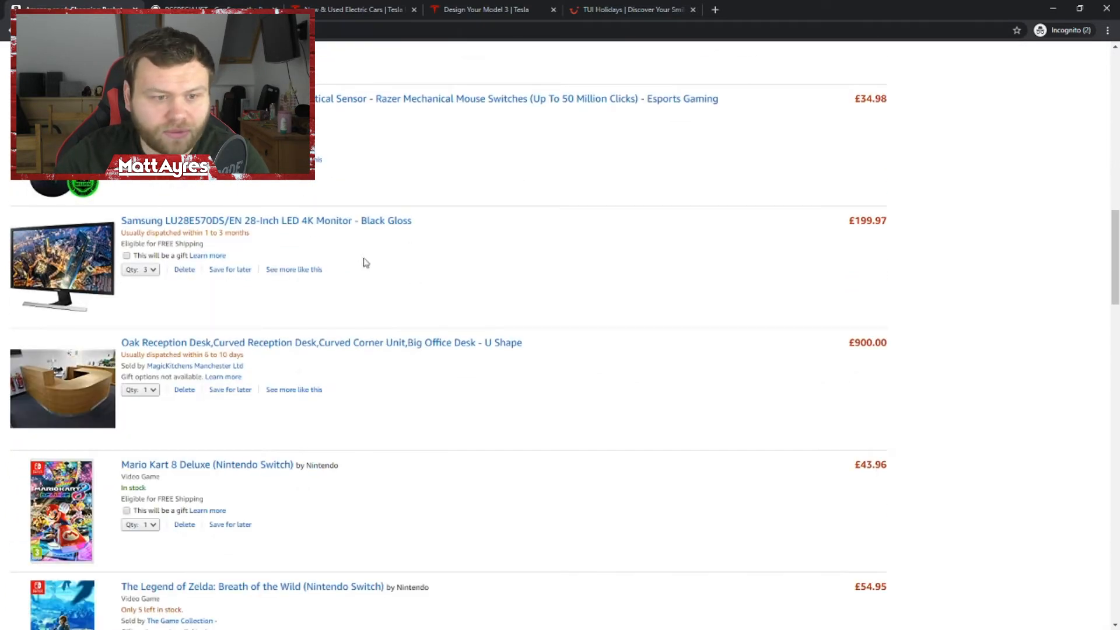
mouse_move(221, 227)
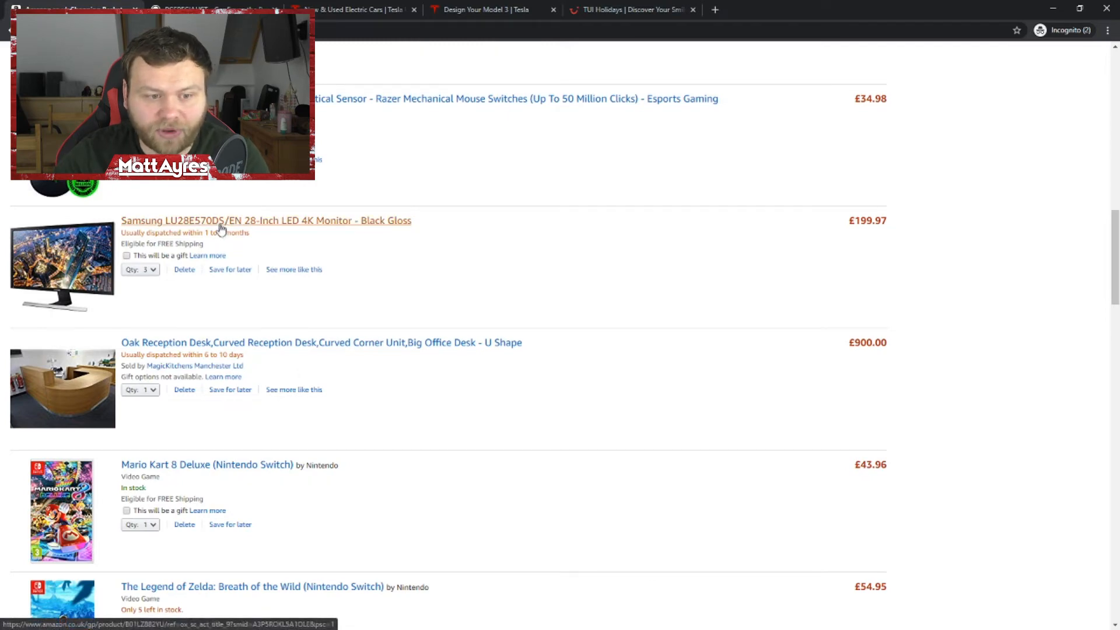
scroll(down, 3)
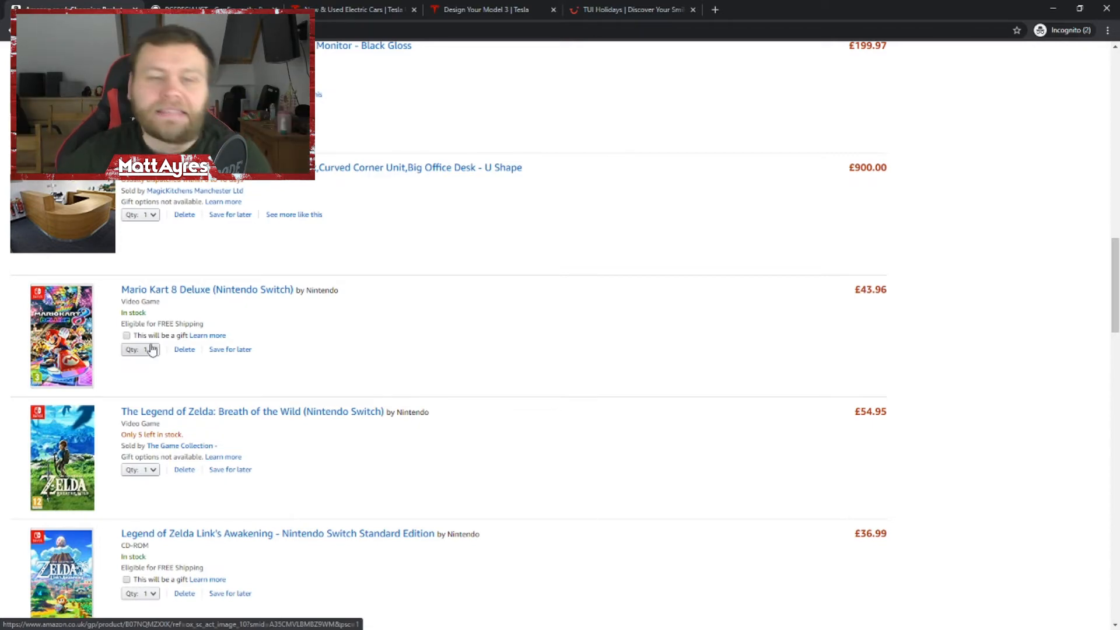
scroll(down, 3)
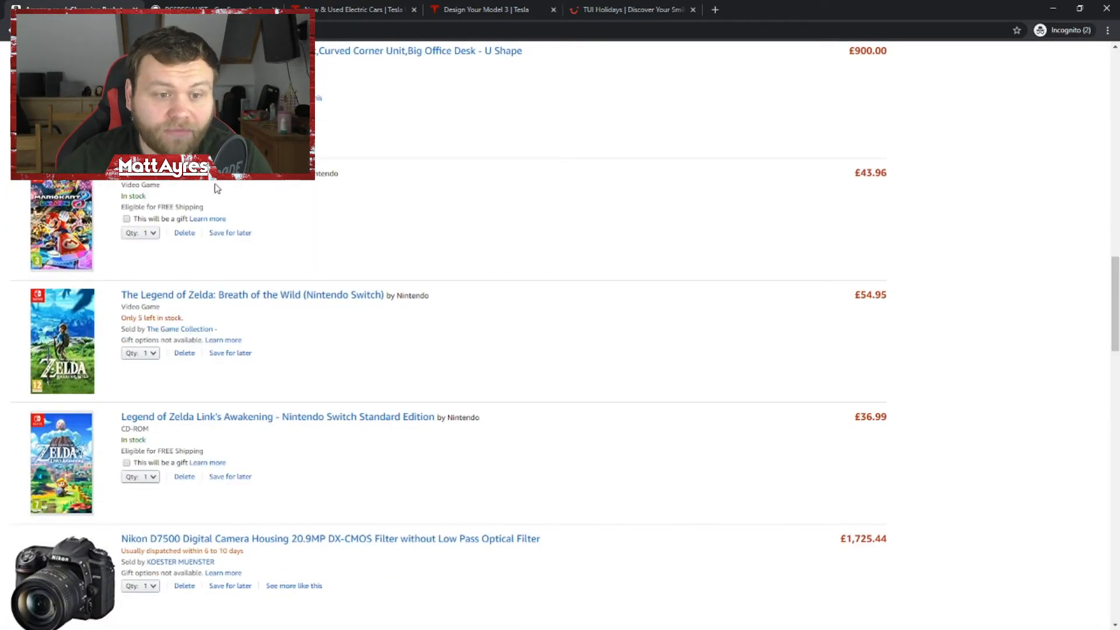
scroll(down, 3)
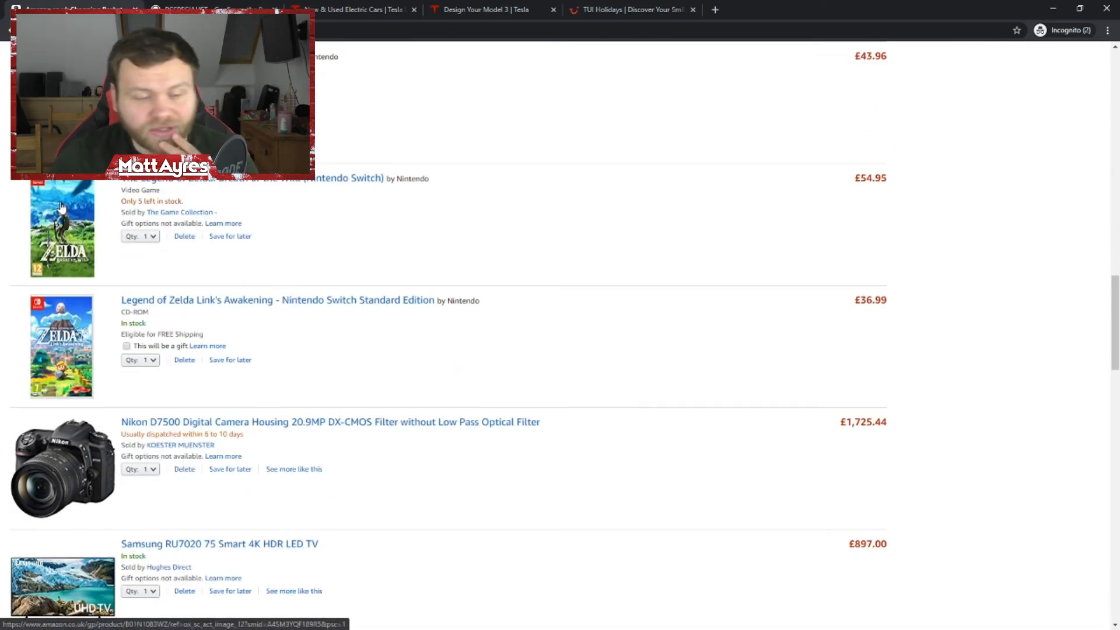
mouse_move(291, 350)
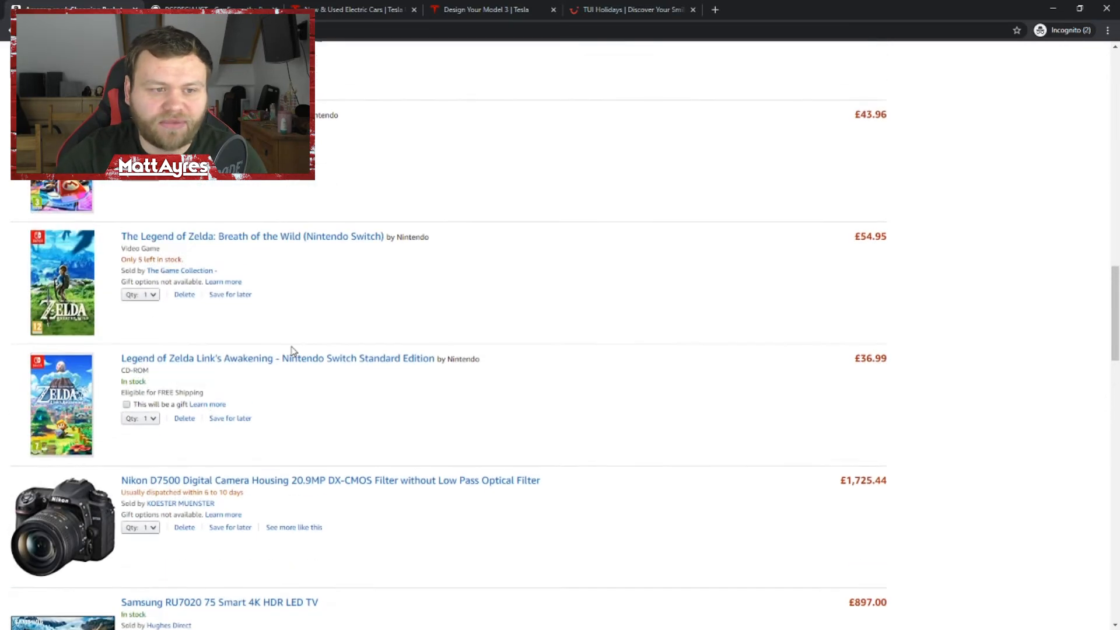
scroll(down, 3)
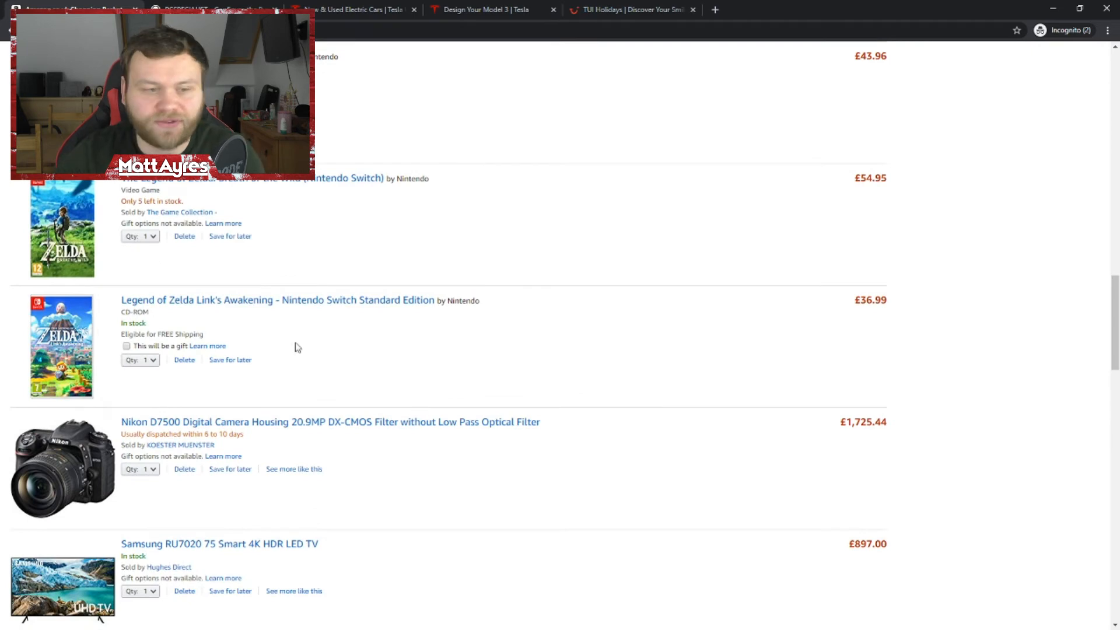
scroll(down, 3)
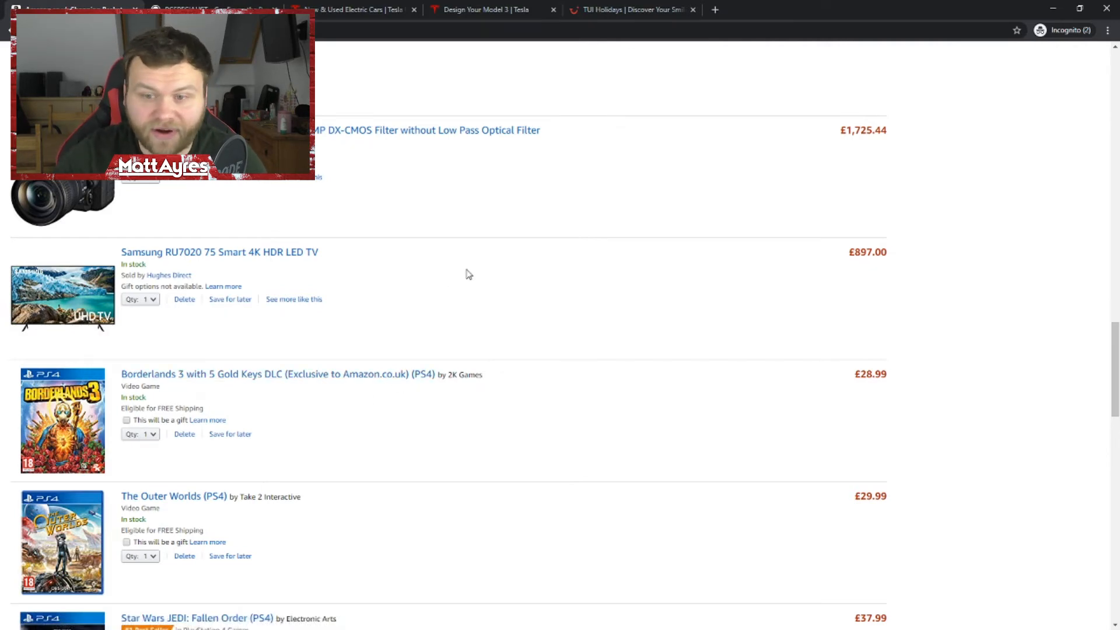
Scroll past the PS4 games to the 20-item £4,678.58 subtotal and recently viewed items.
scroll(down, 3)
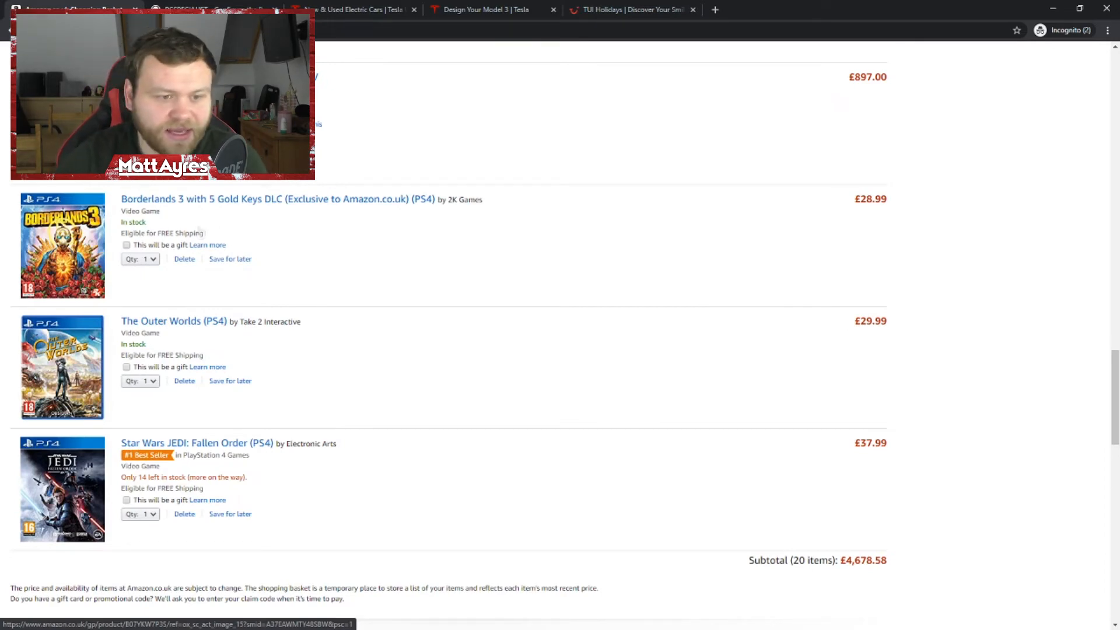
scroll(down, 3)
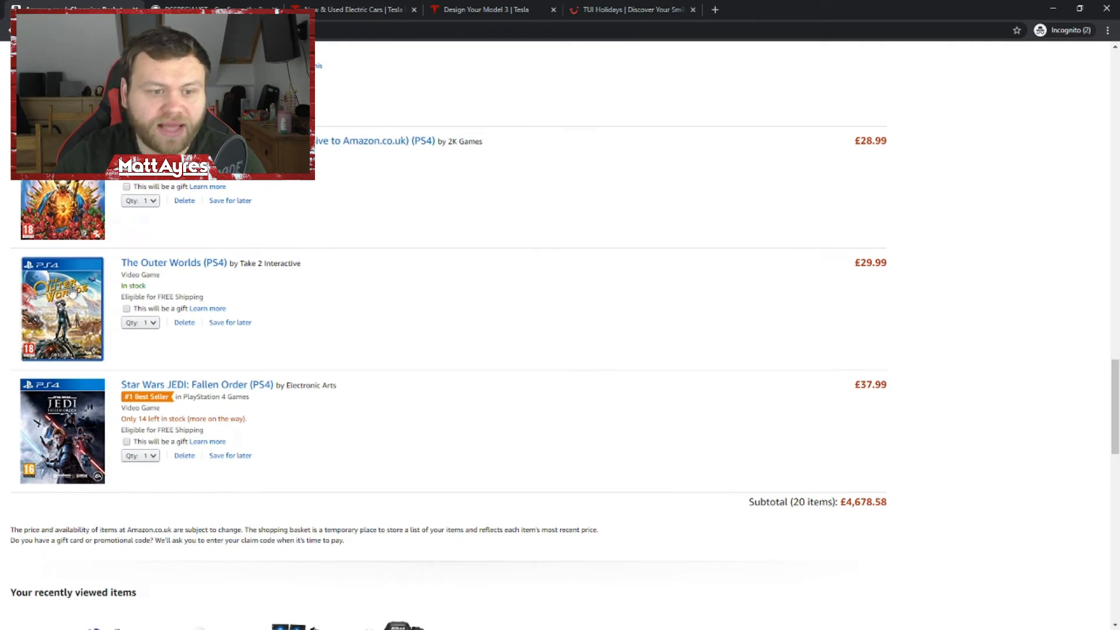
scroll(down, 3)
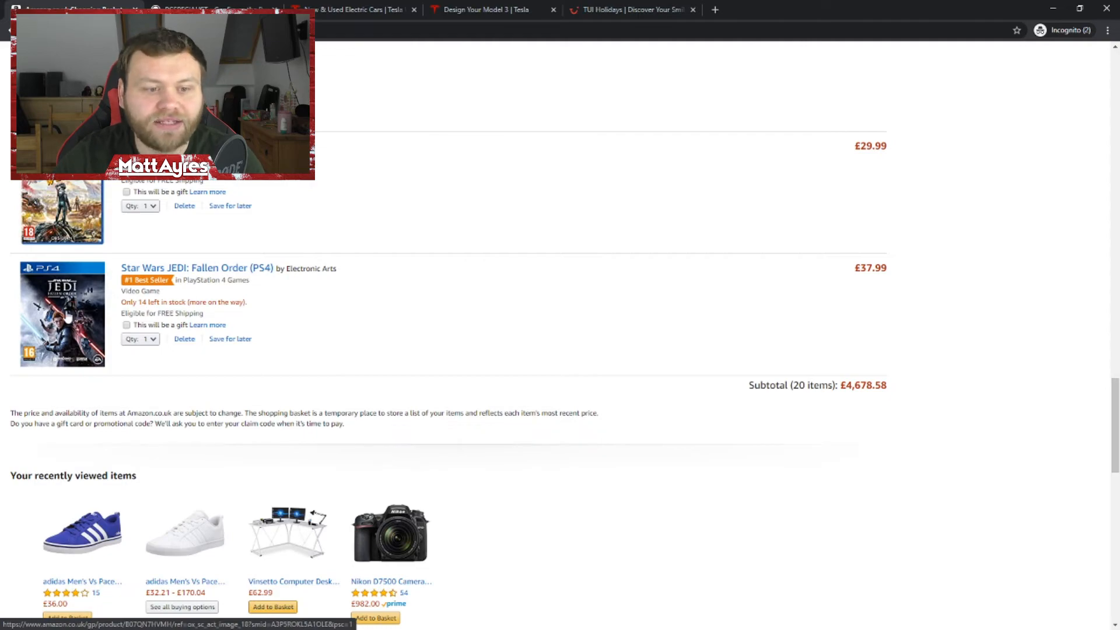
scroll(down, 3)
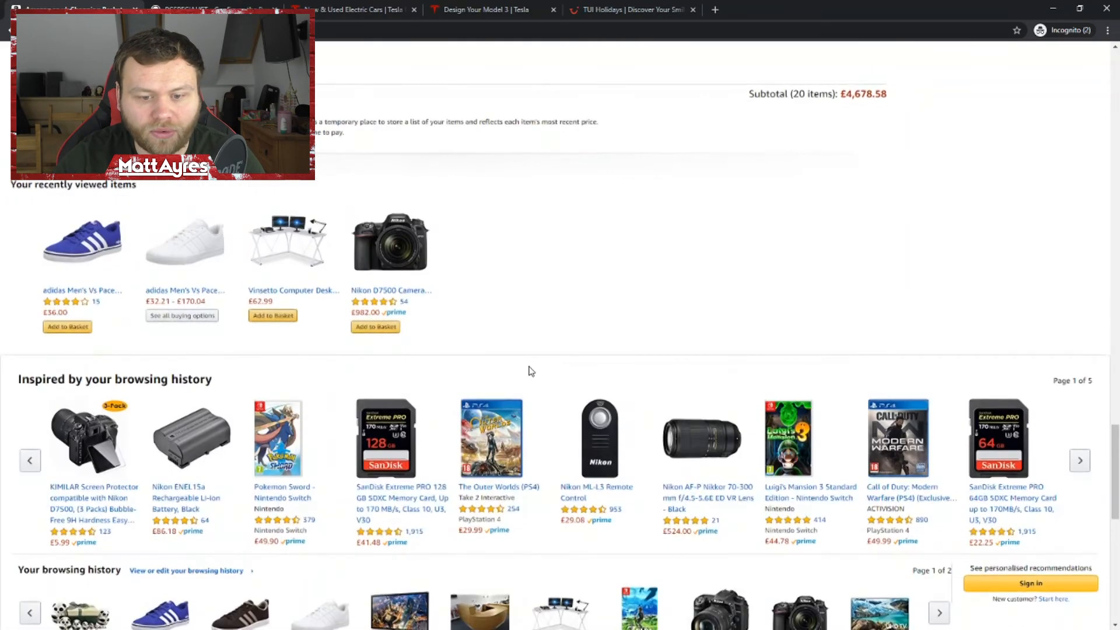
scroll(up, 3)
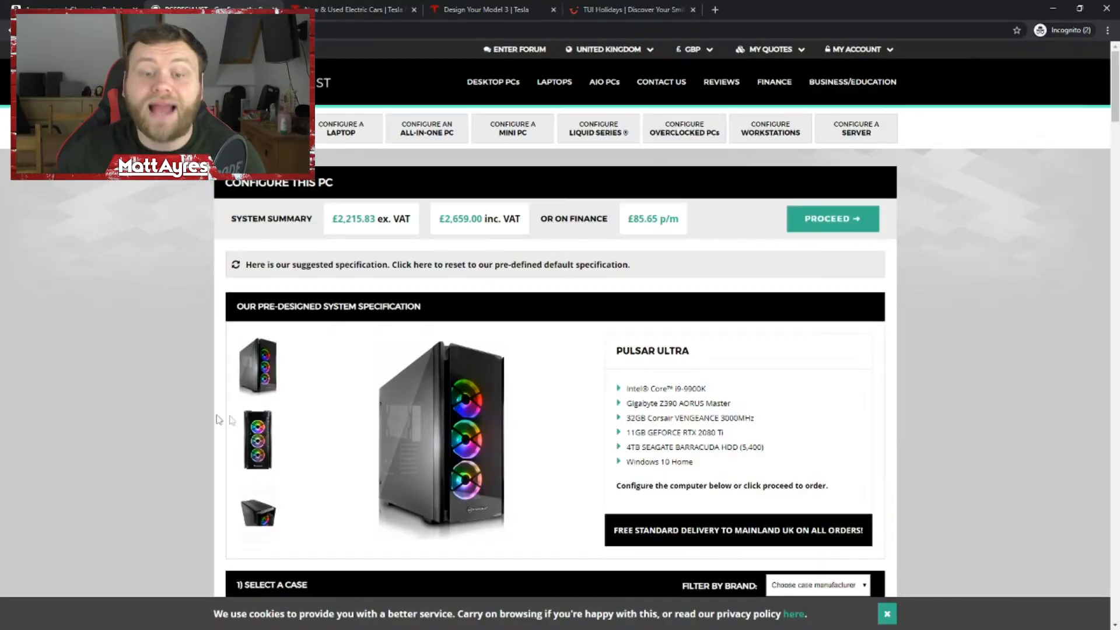
Review the £2,659 Pulsar Ultra configurator, then switch to the Tesla Model 3 inventory tab.
scroll(down, 3)
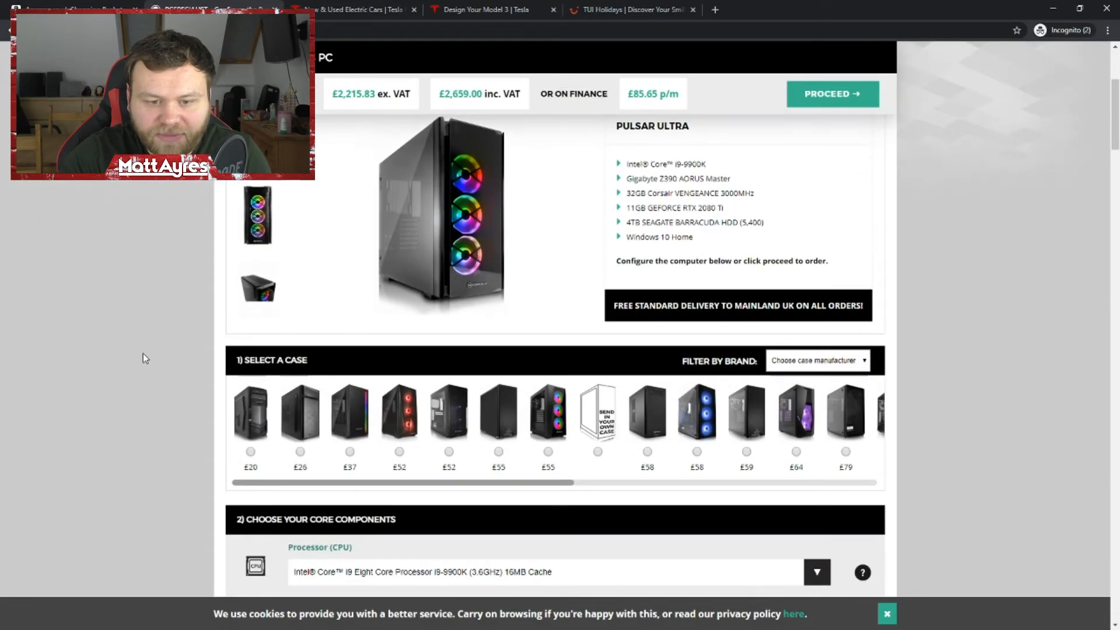
scroll(up, 3)
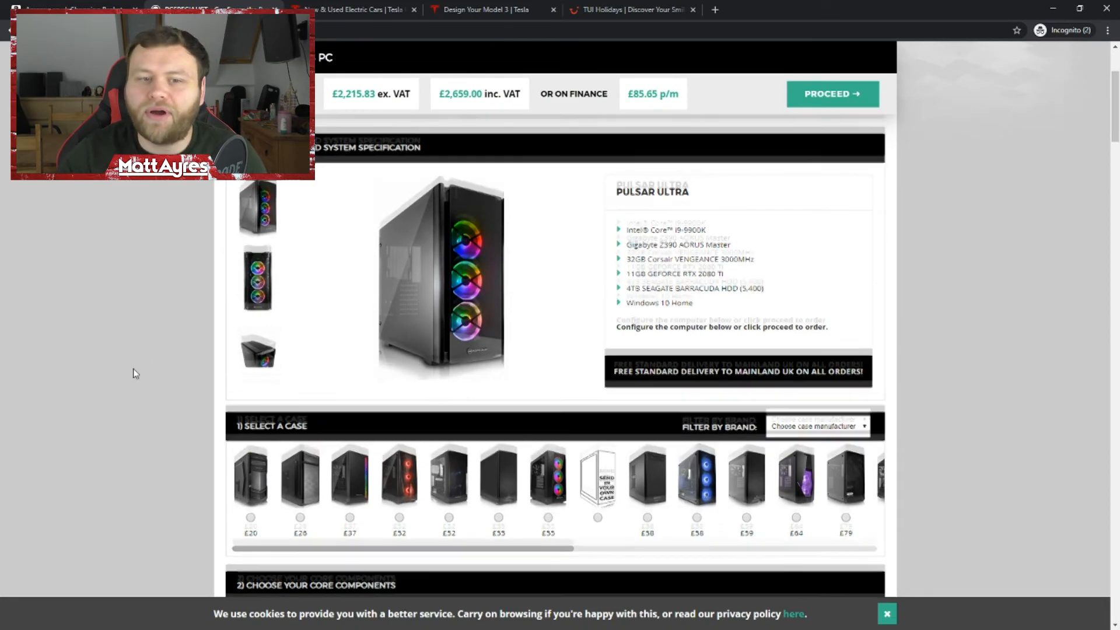
scroll(up, 3)
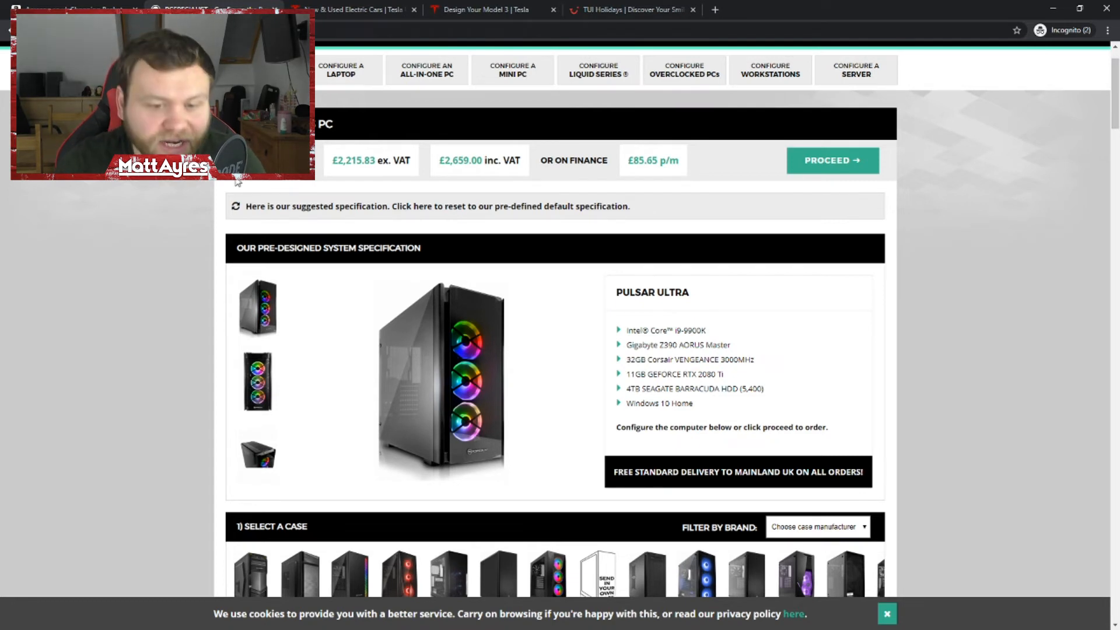
mouse_move(222, 309)
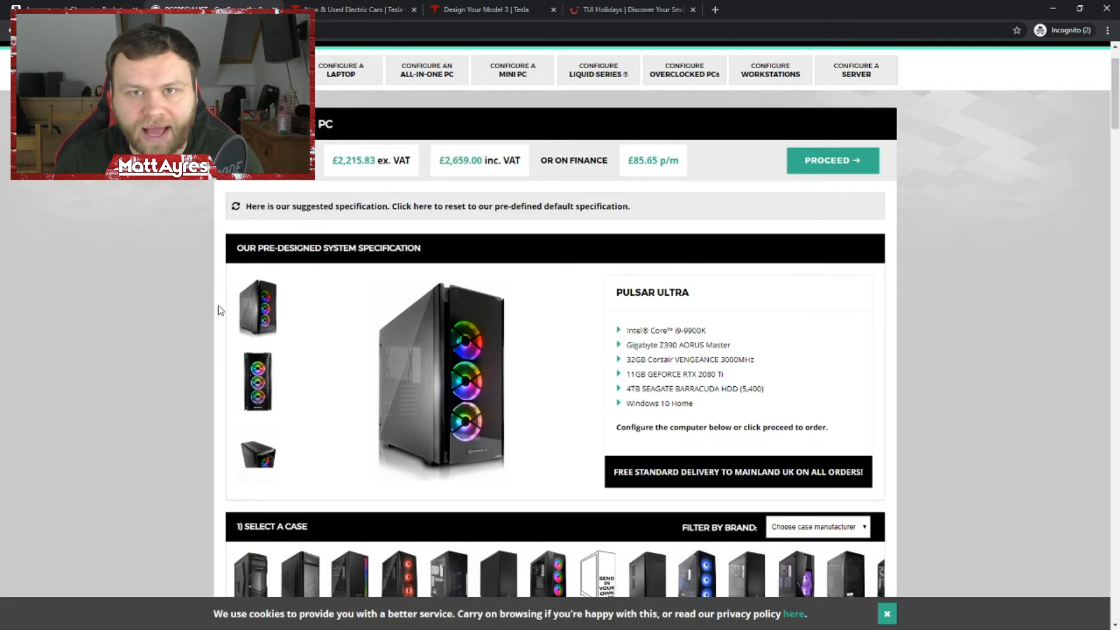
click(350, 9)
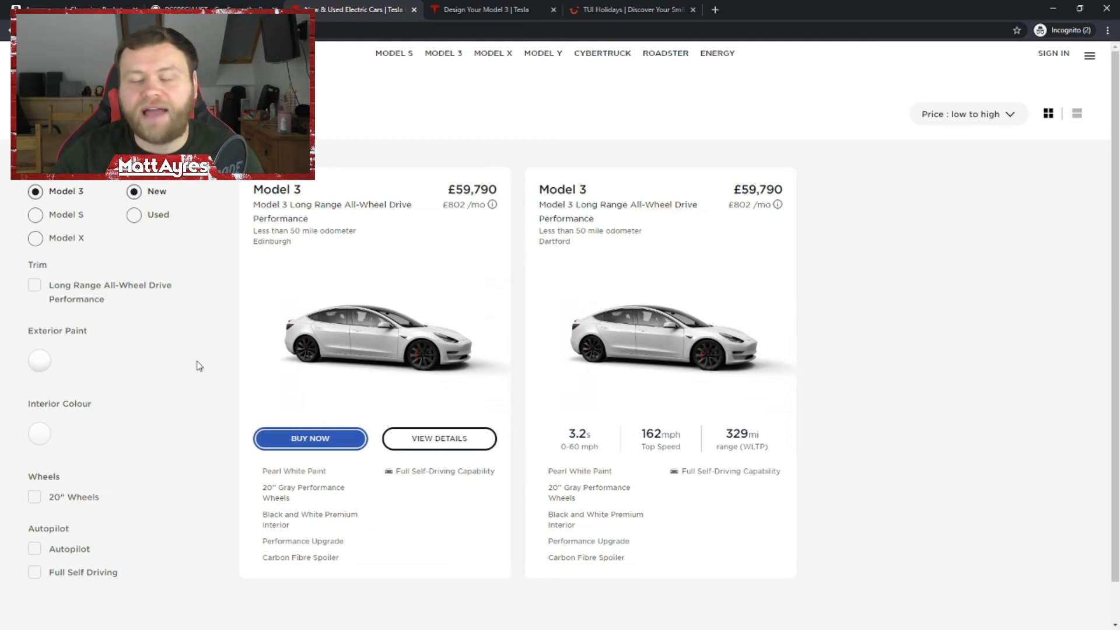
mouse_move(235, 378)
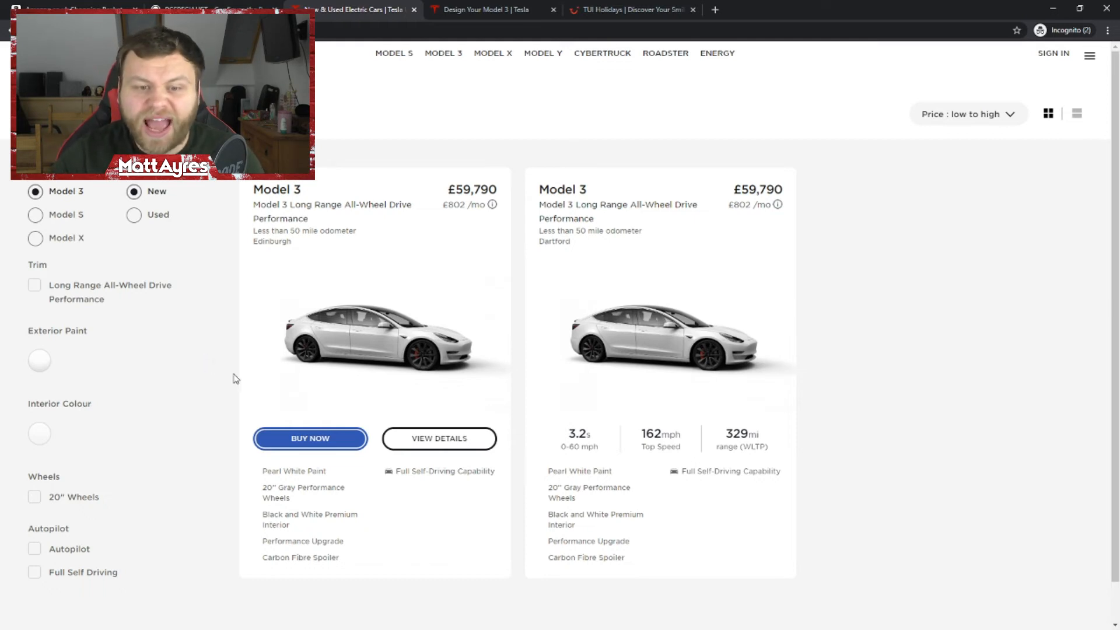
mouse_move(239, 366)
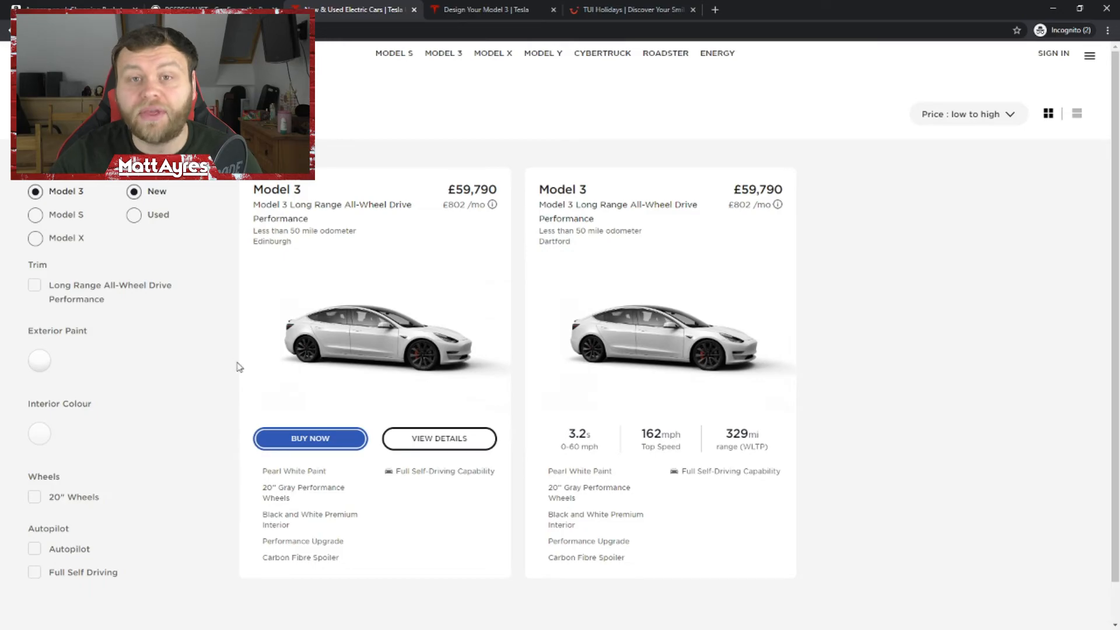